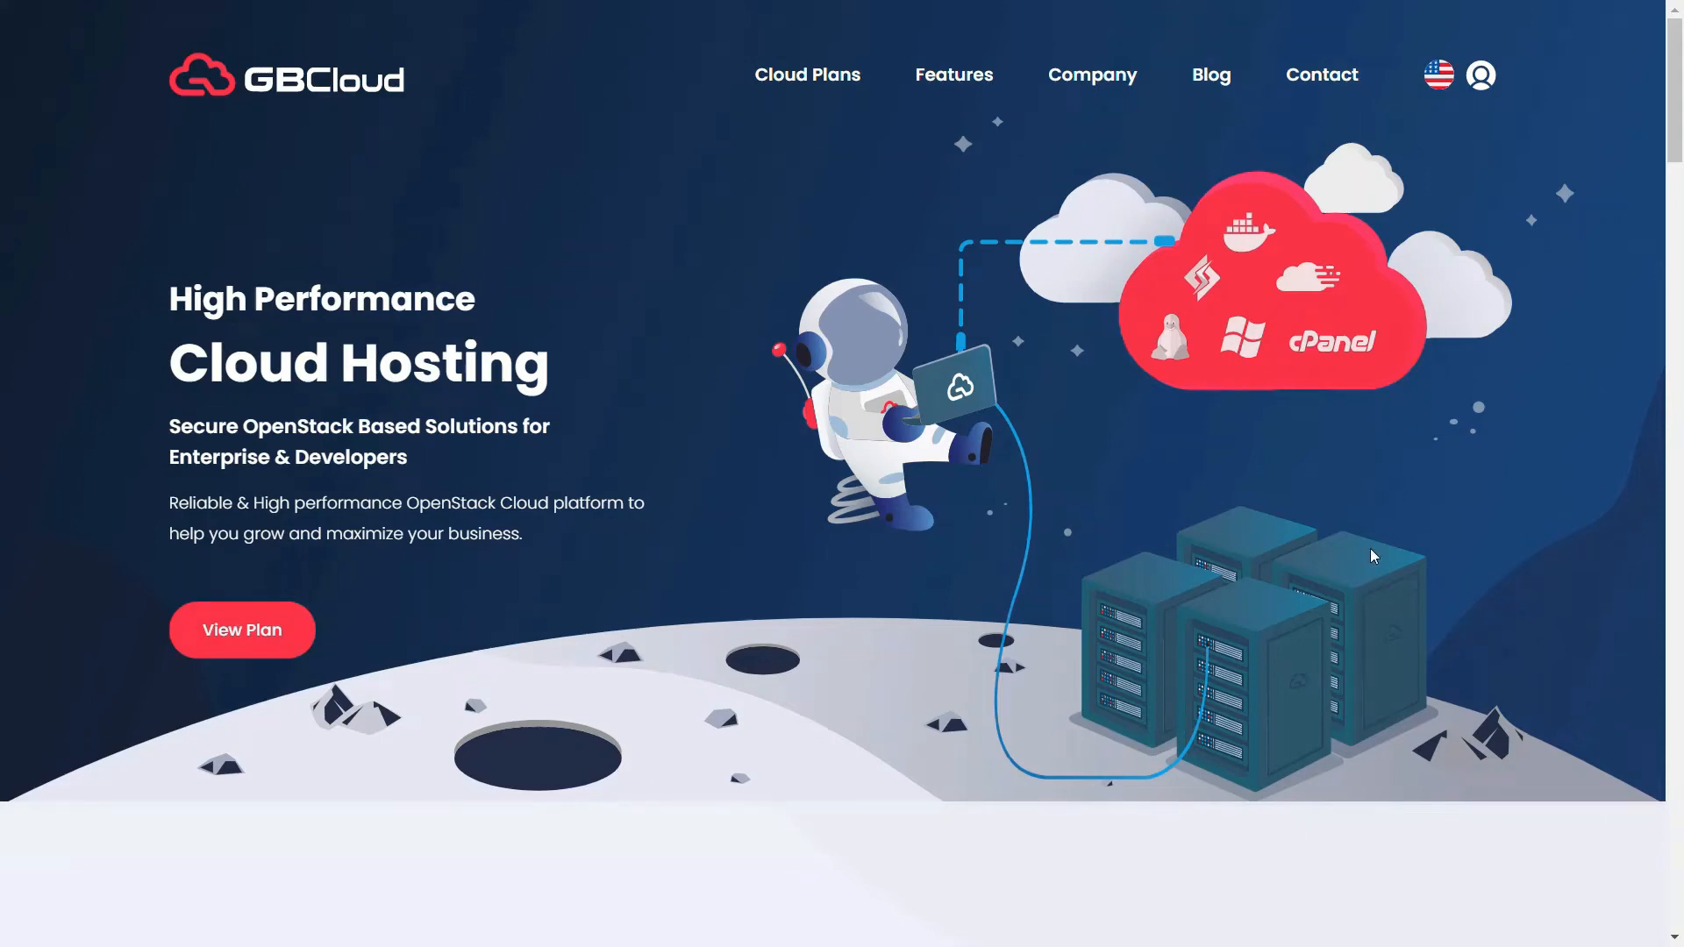
mouse_move(1214, 547)
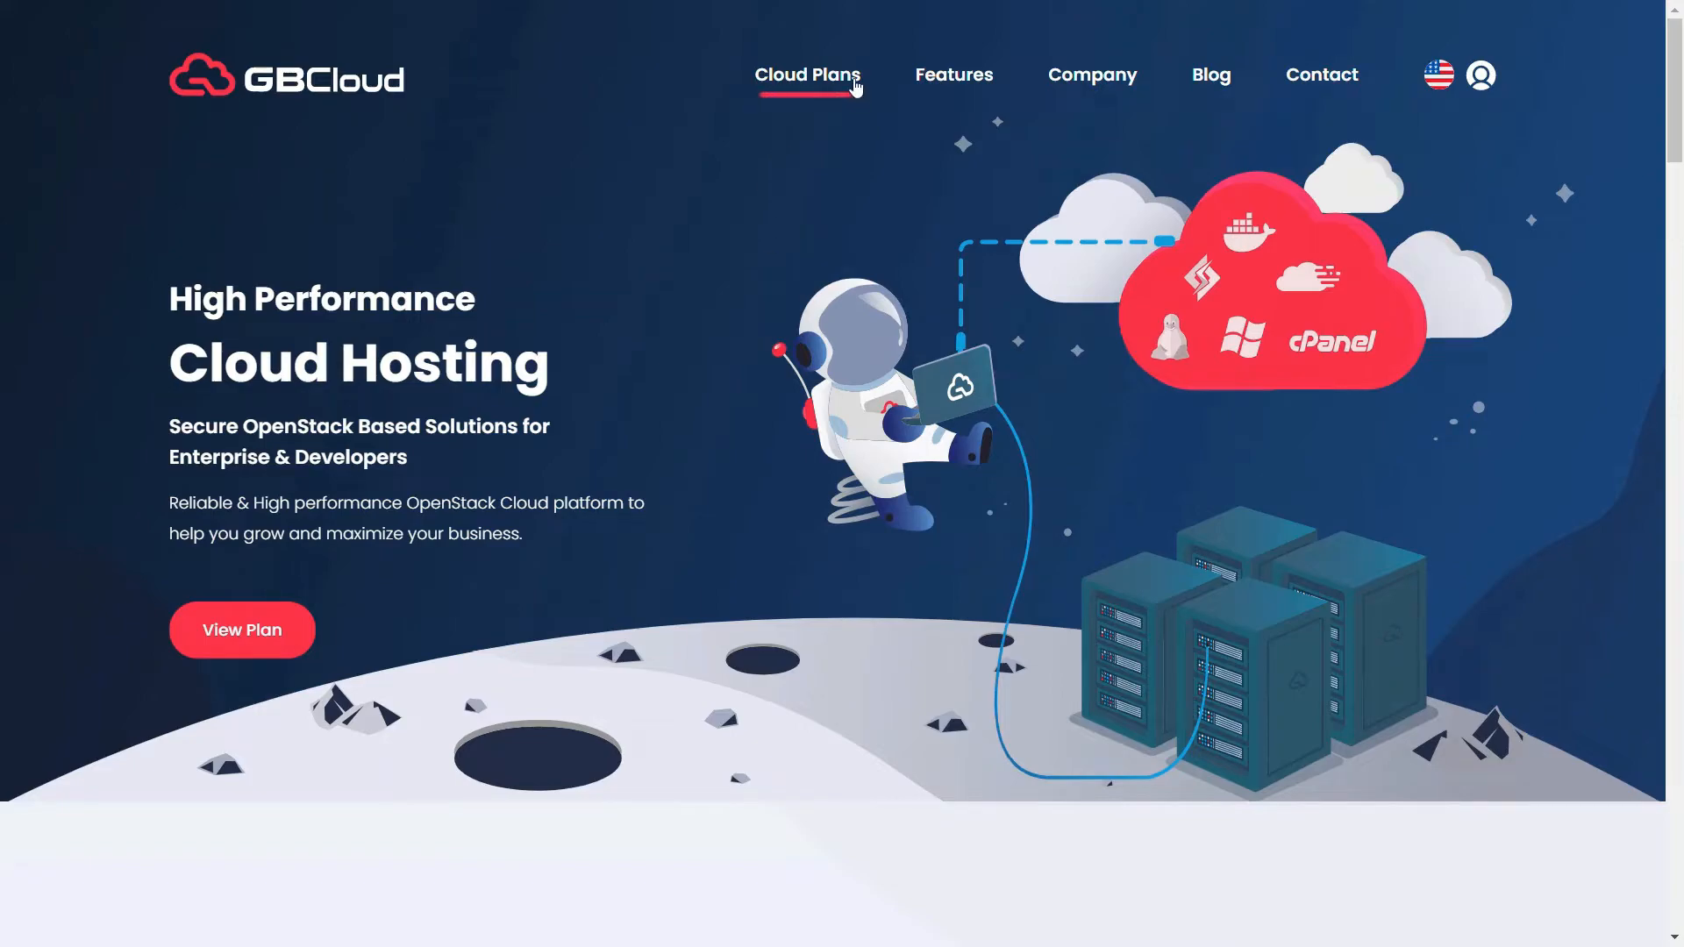
Sign up for the 4 GB, 2-core Cloud NVMe plan from the Cloud Plans page.
click(807, 76)
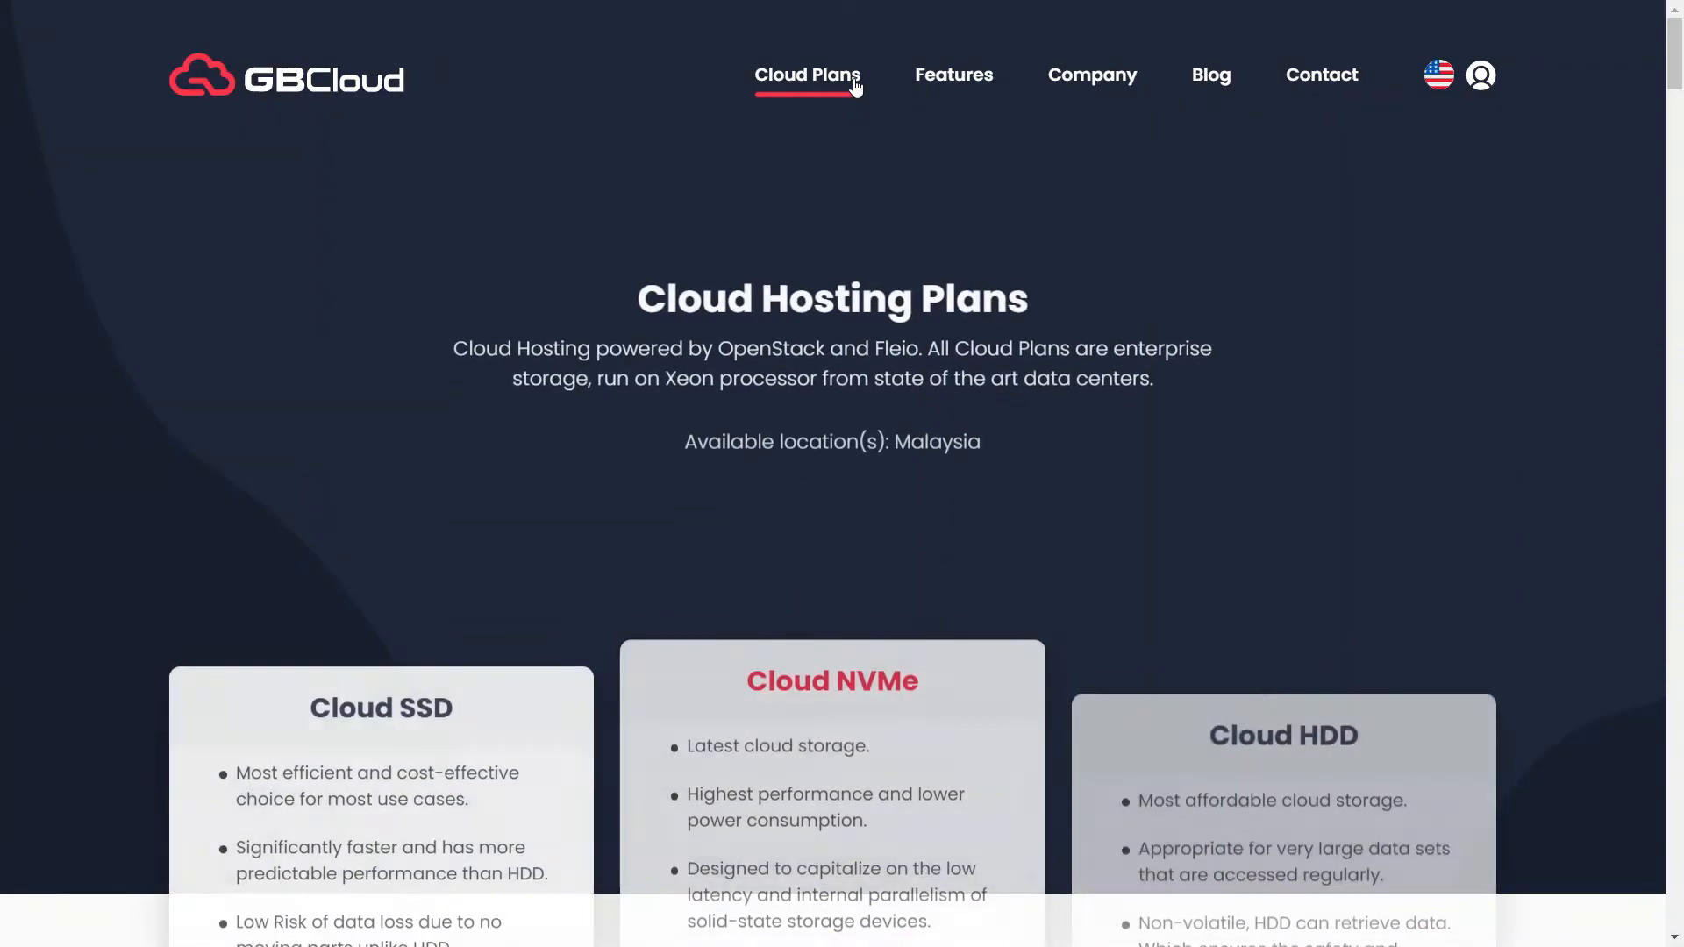
scroll(down, 3)
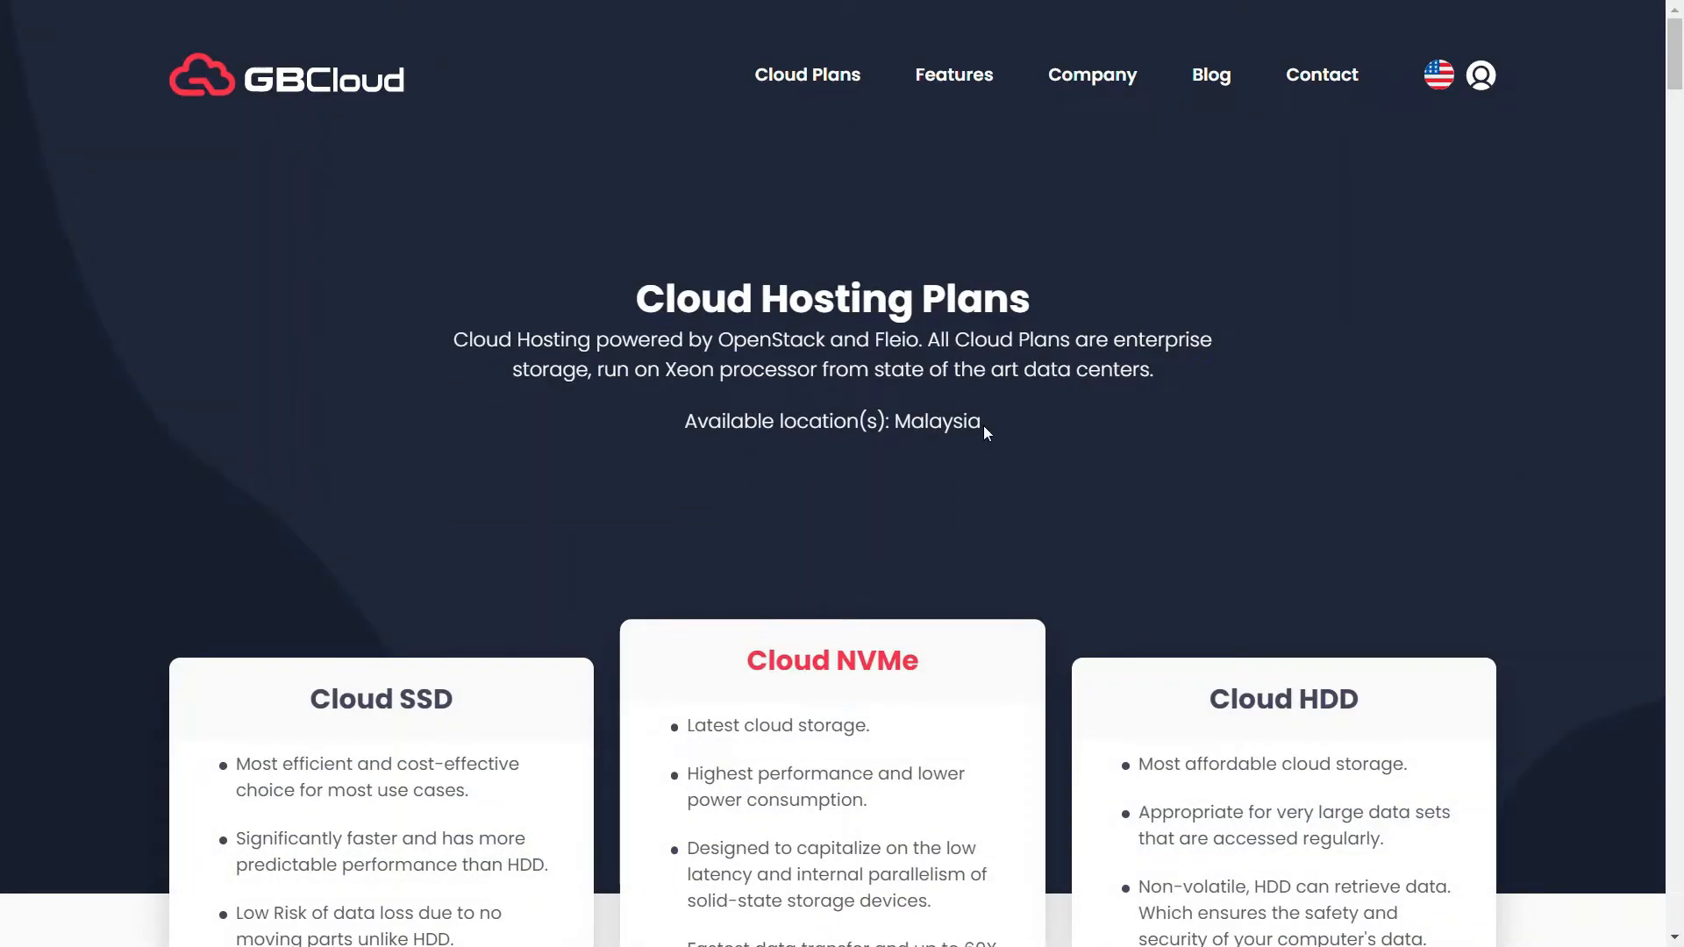
scroll(down, 3)
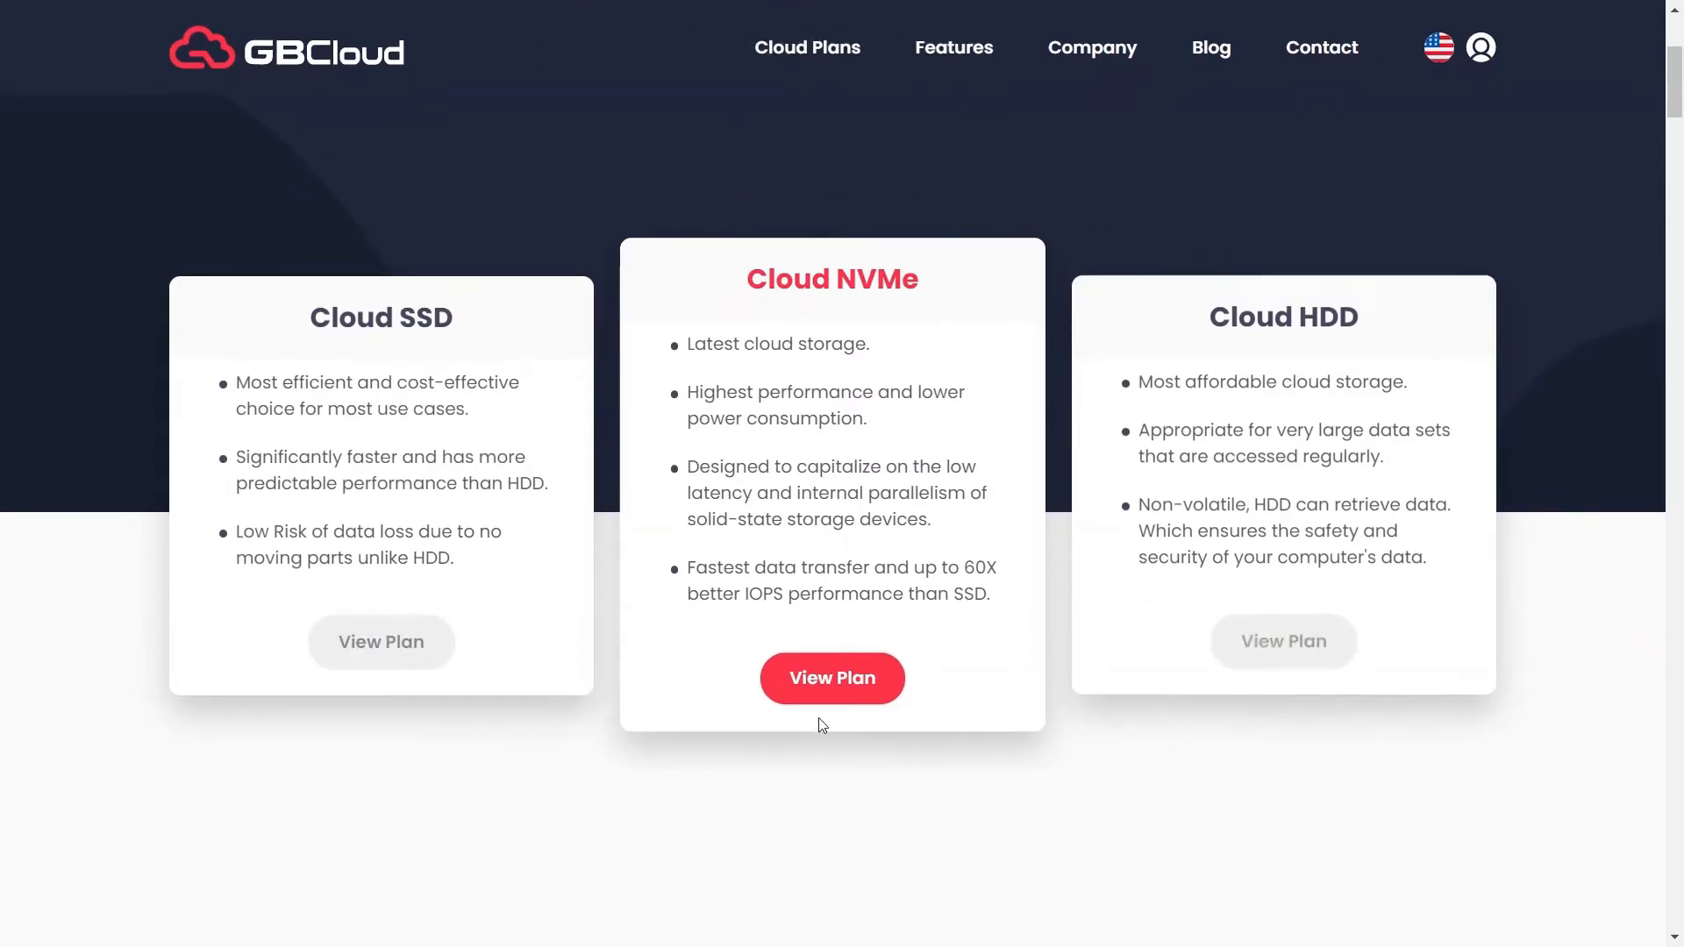
click(832, 678)
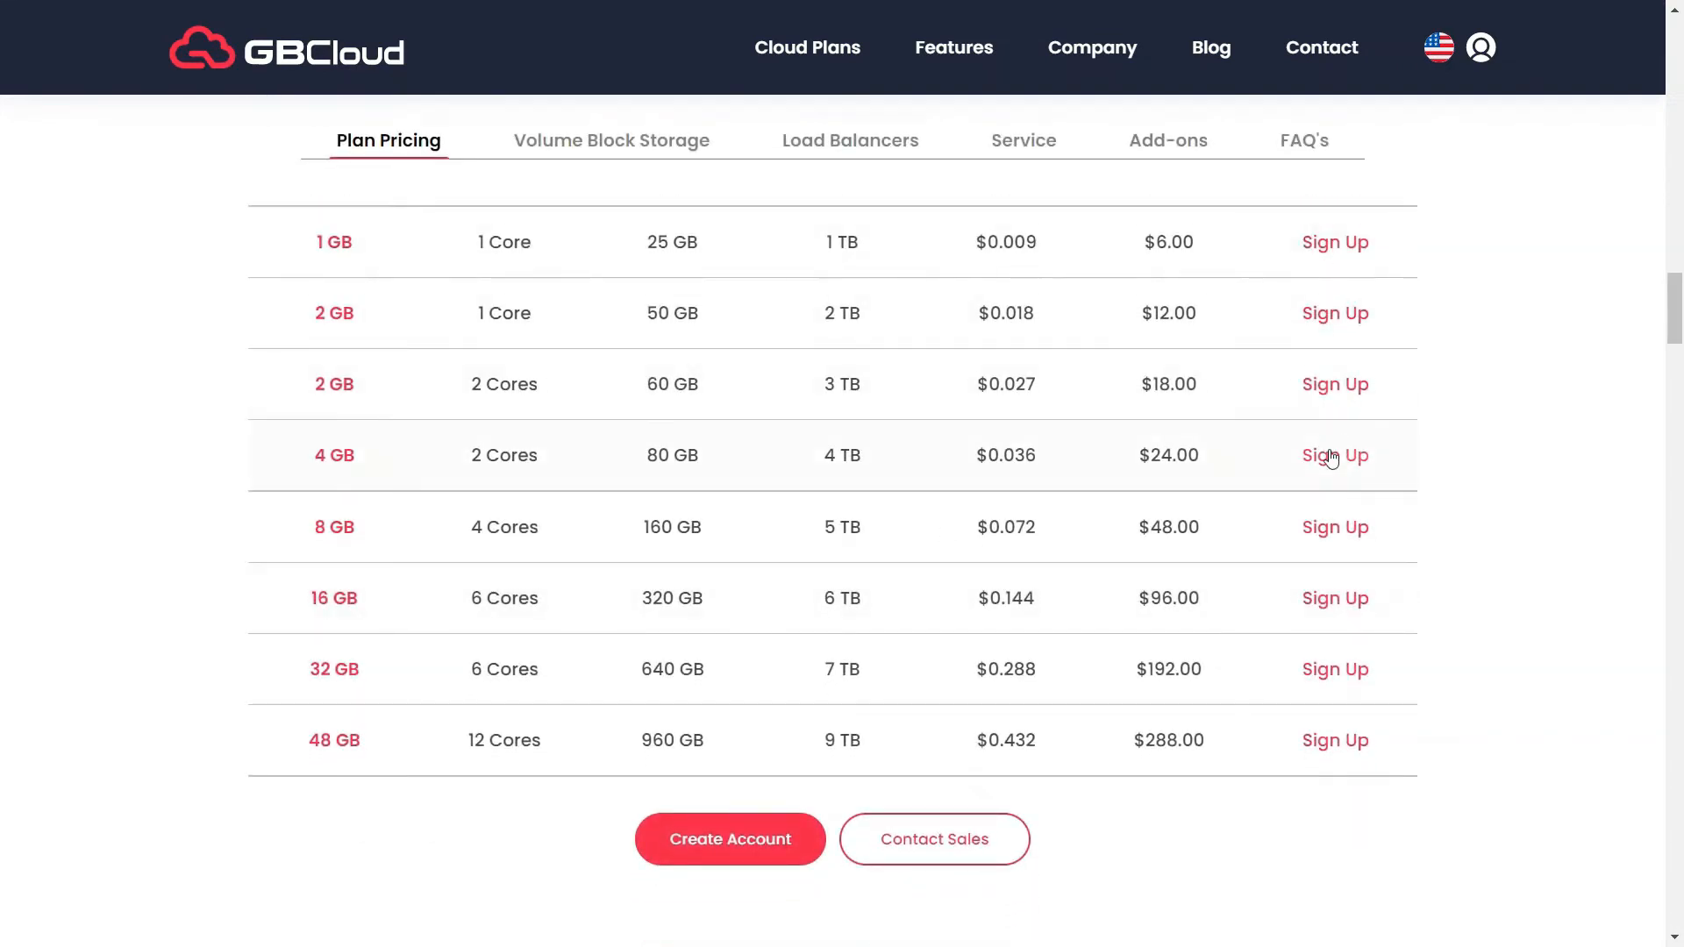
click(1334, 454)
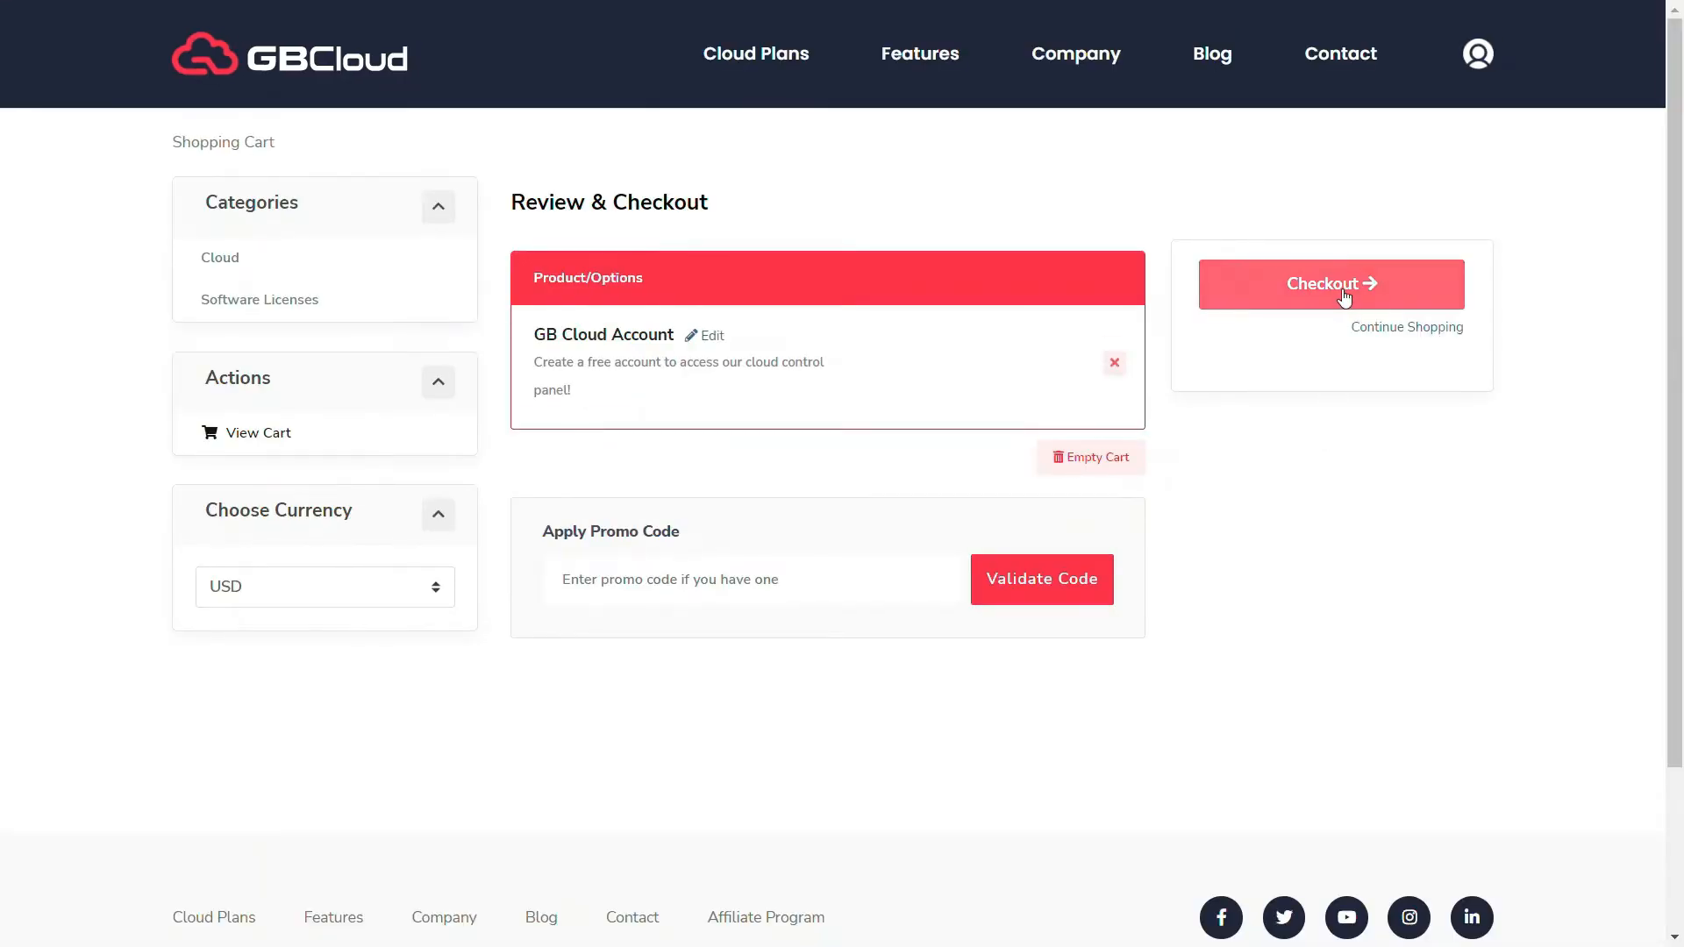
click(1331, 284)
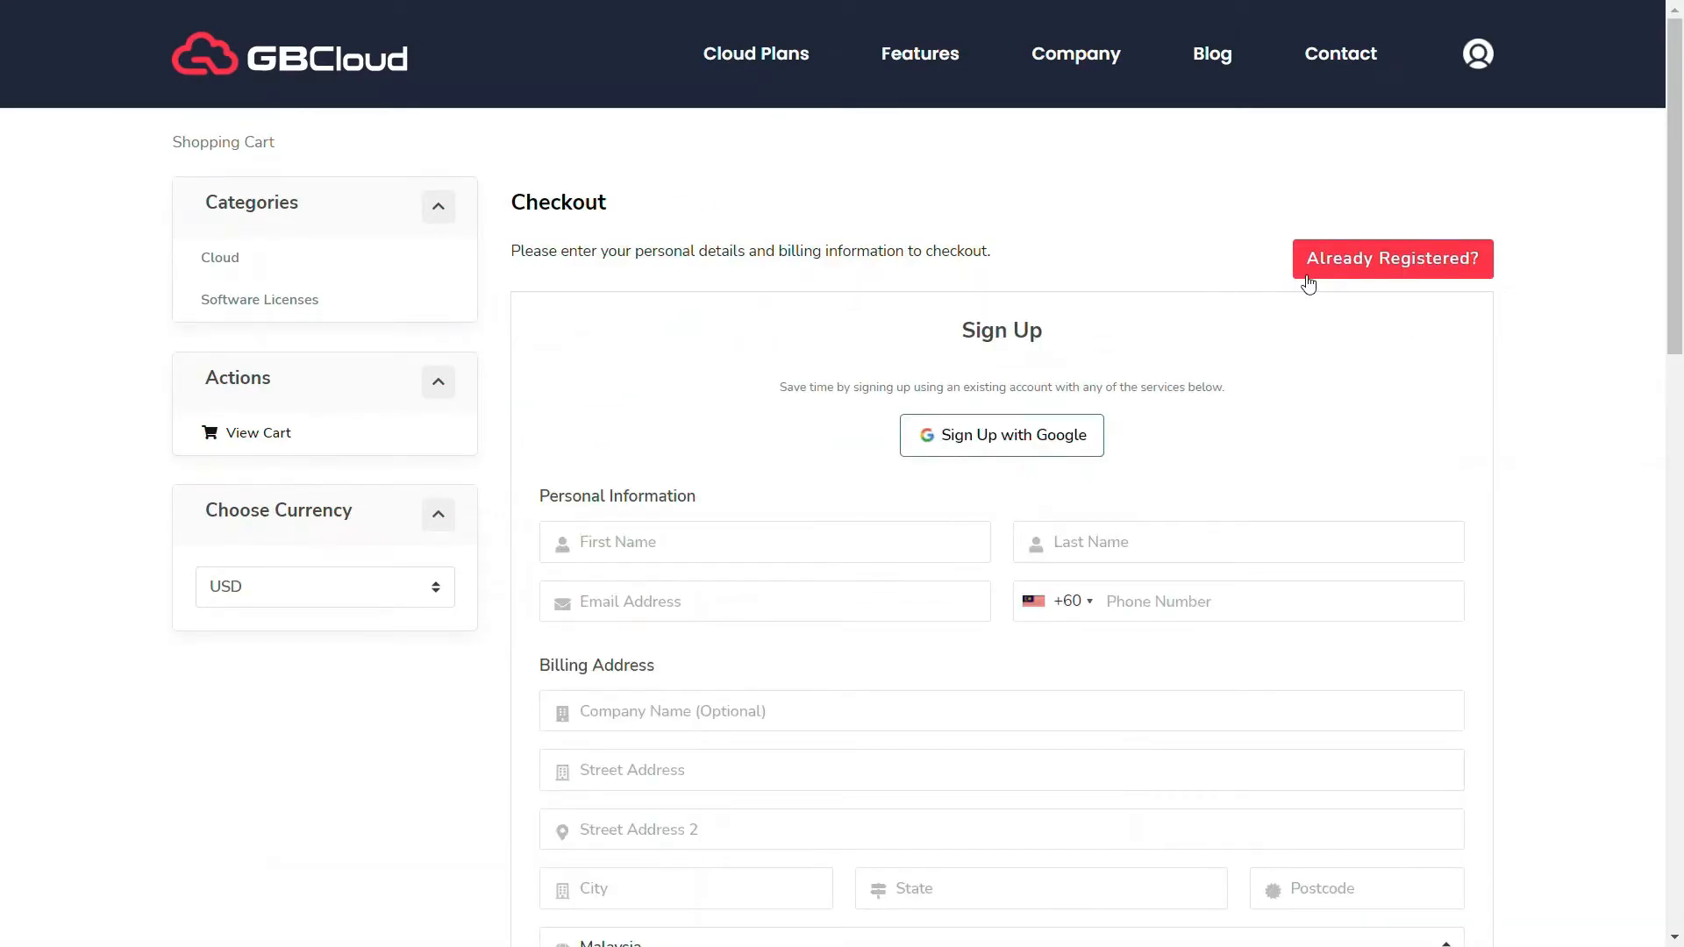
text(Anna)
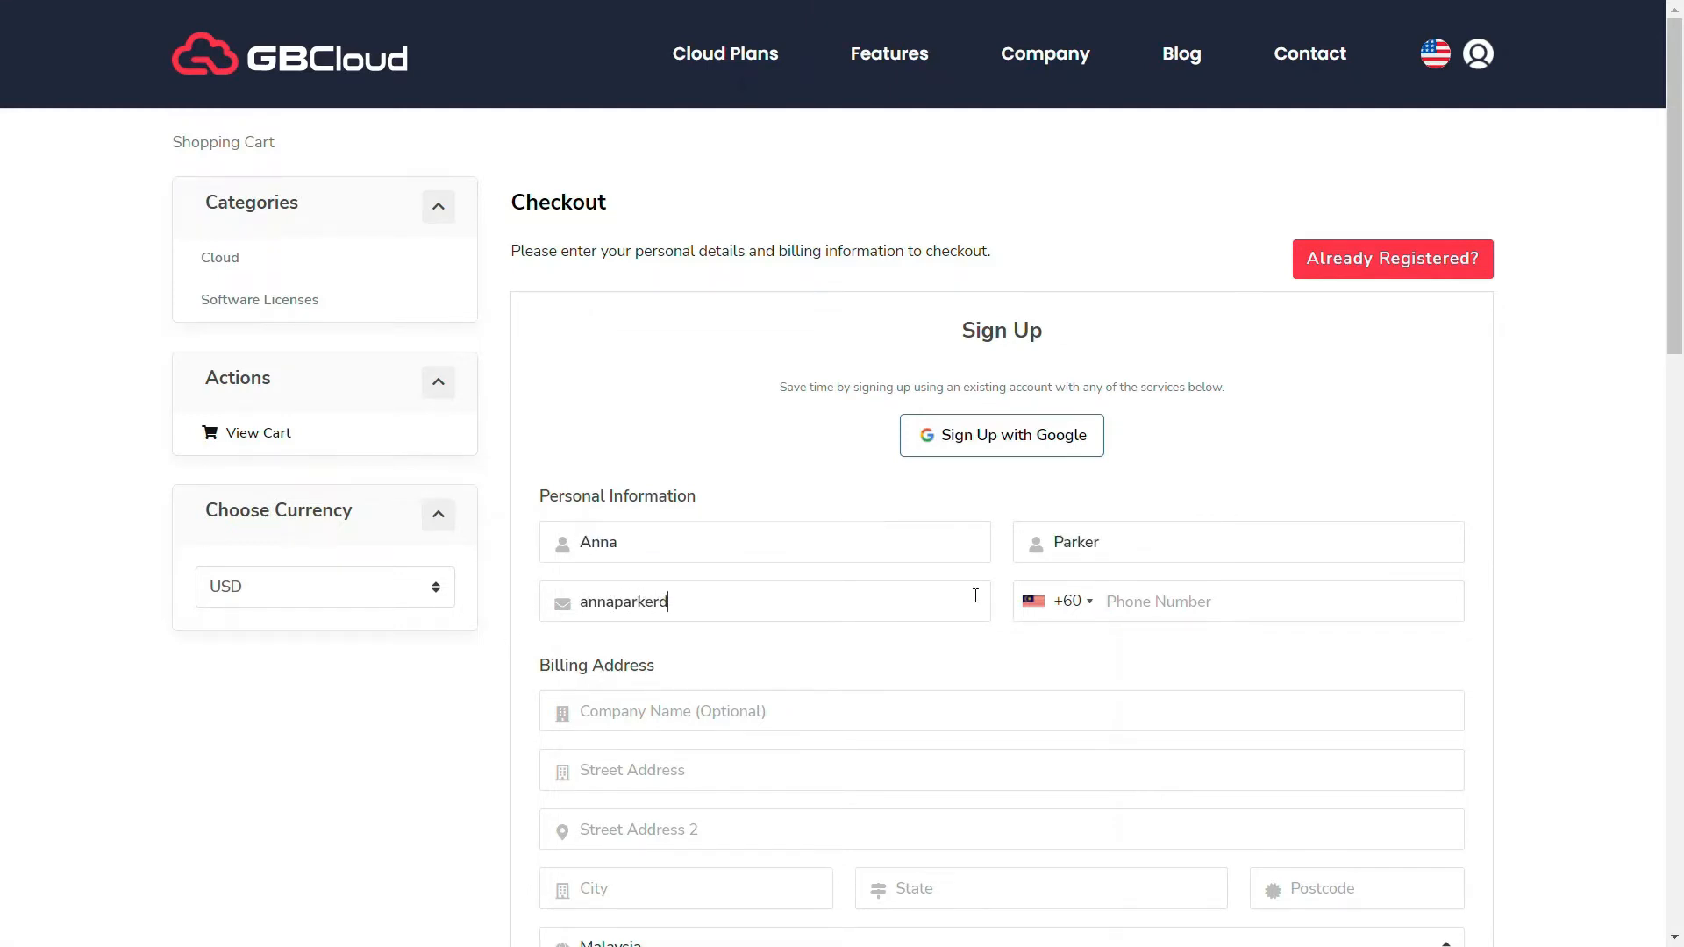
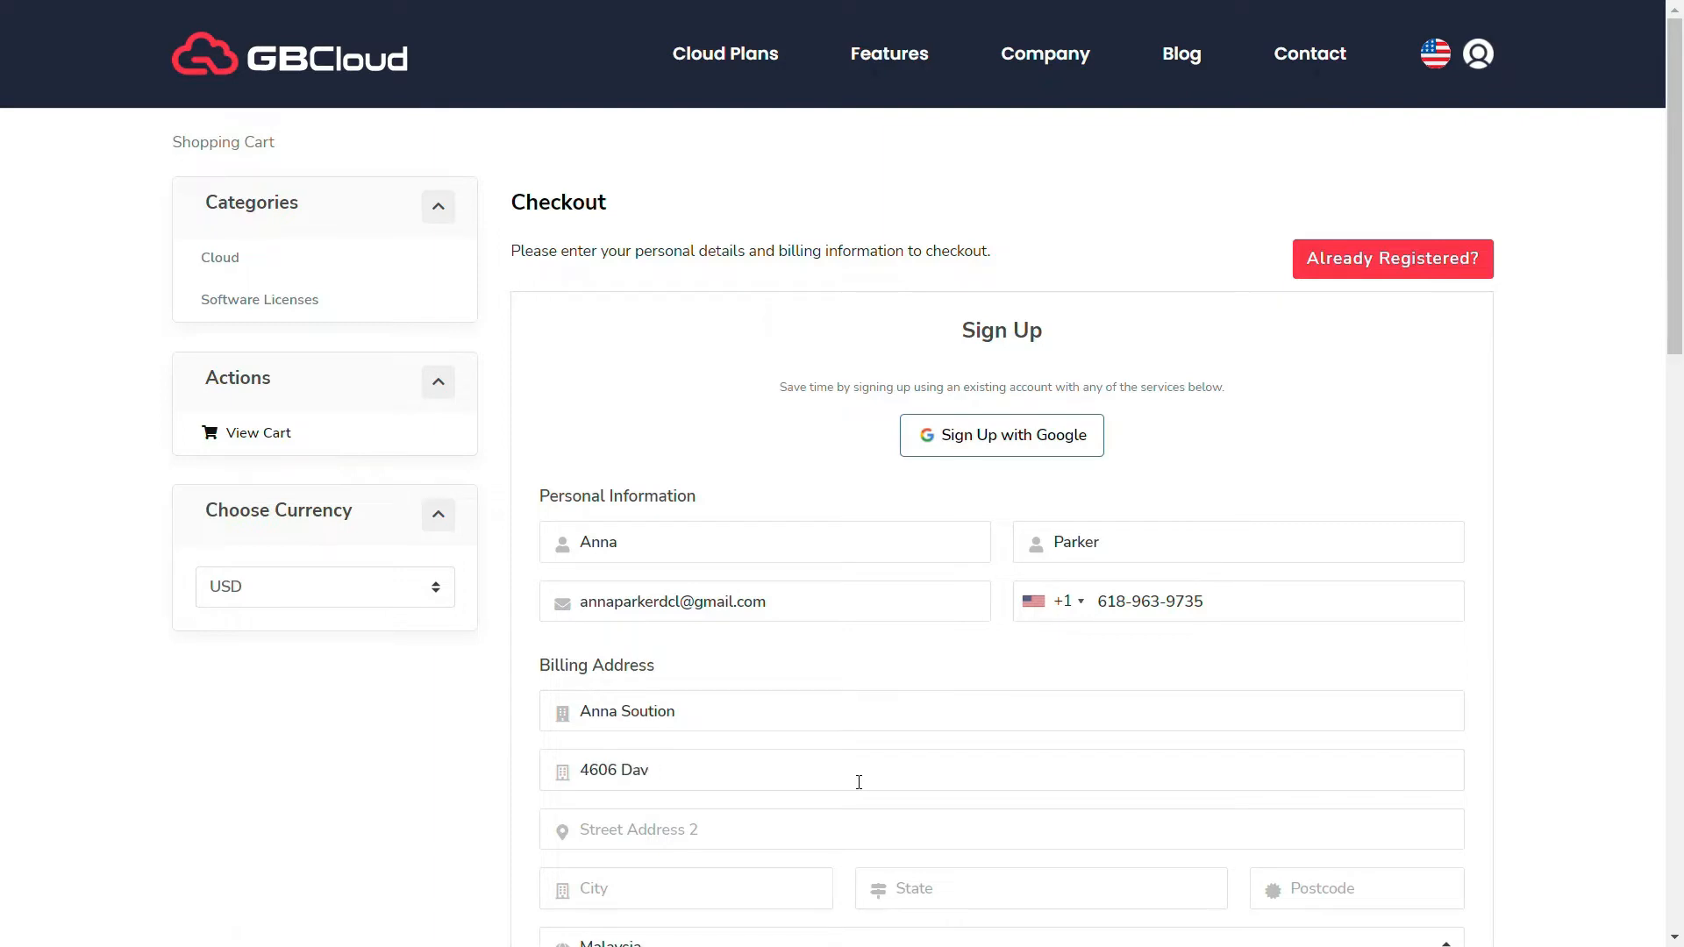
scroll(down, 3)
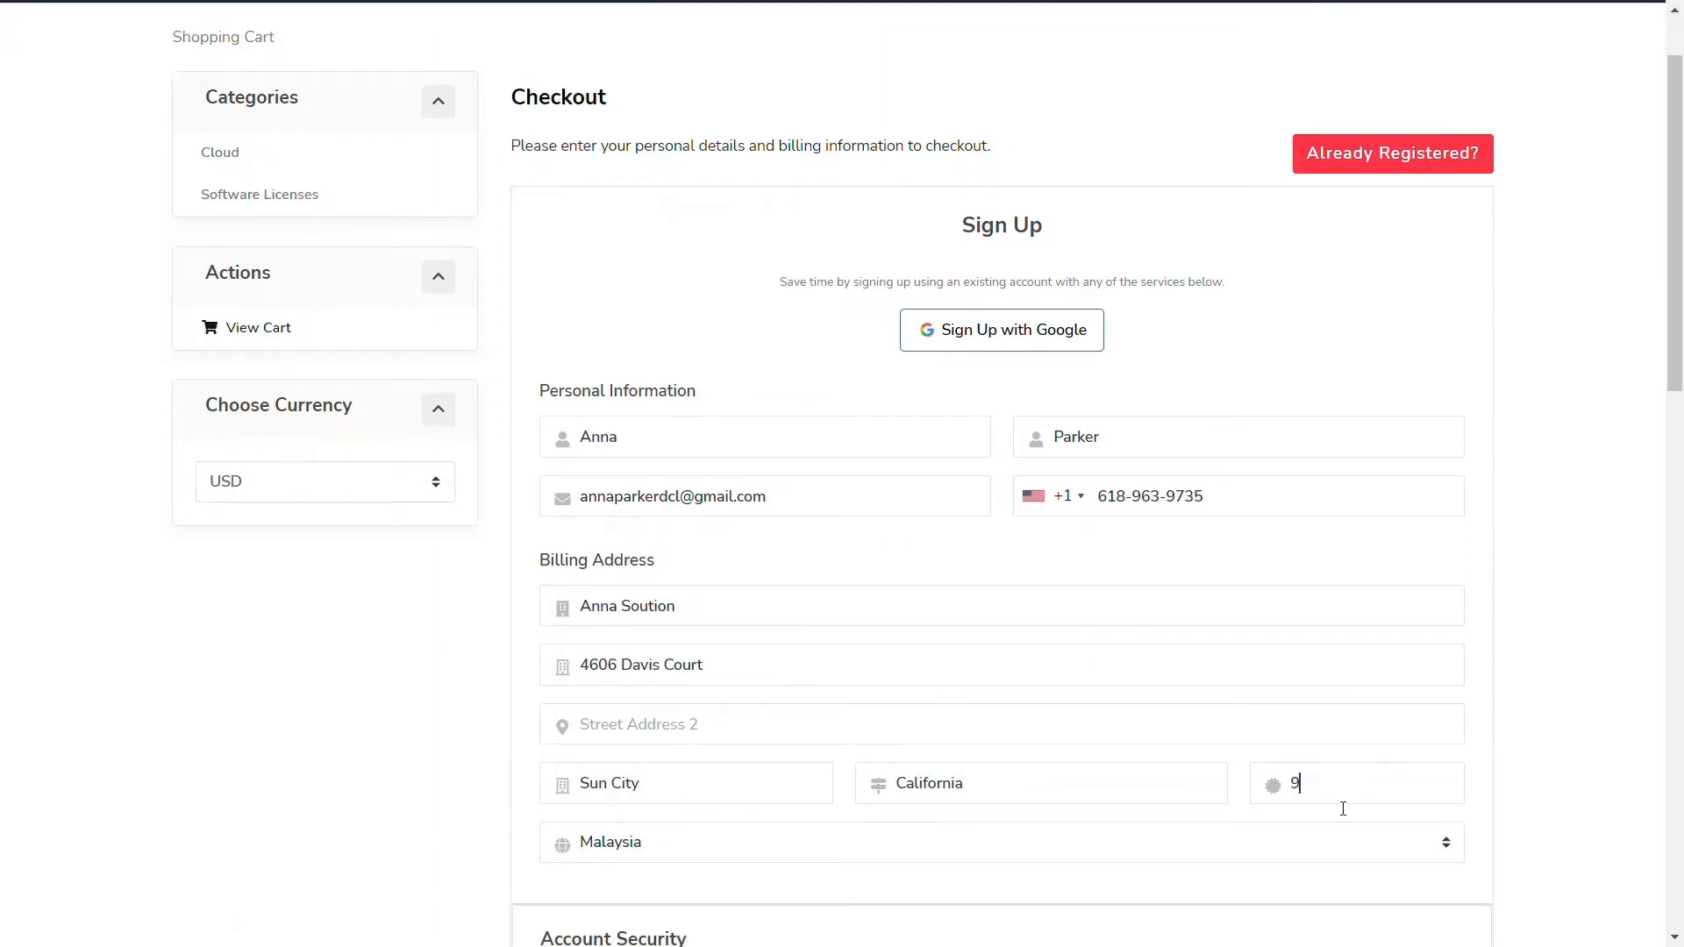
scroll(down, 3)
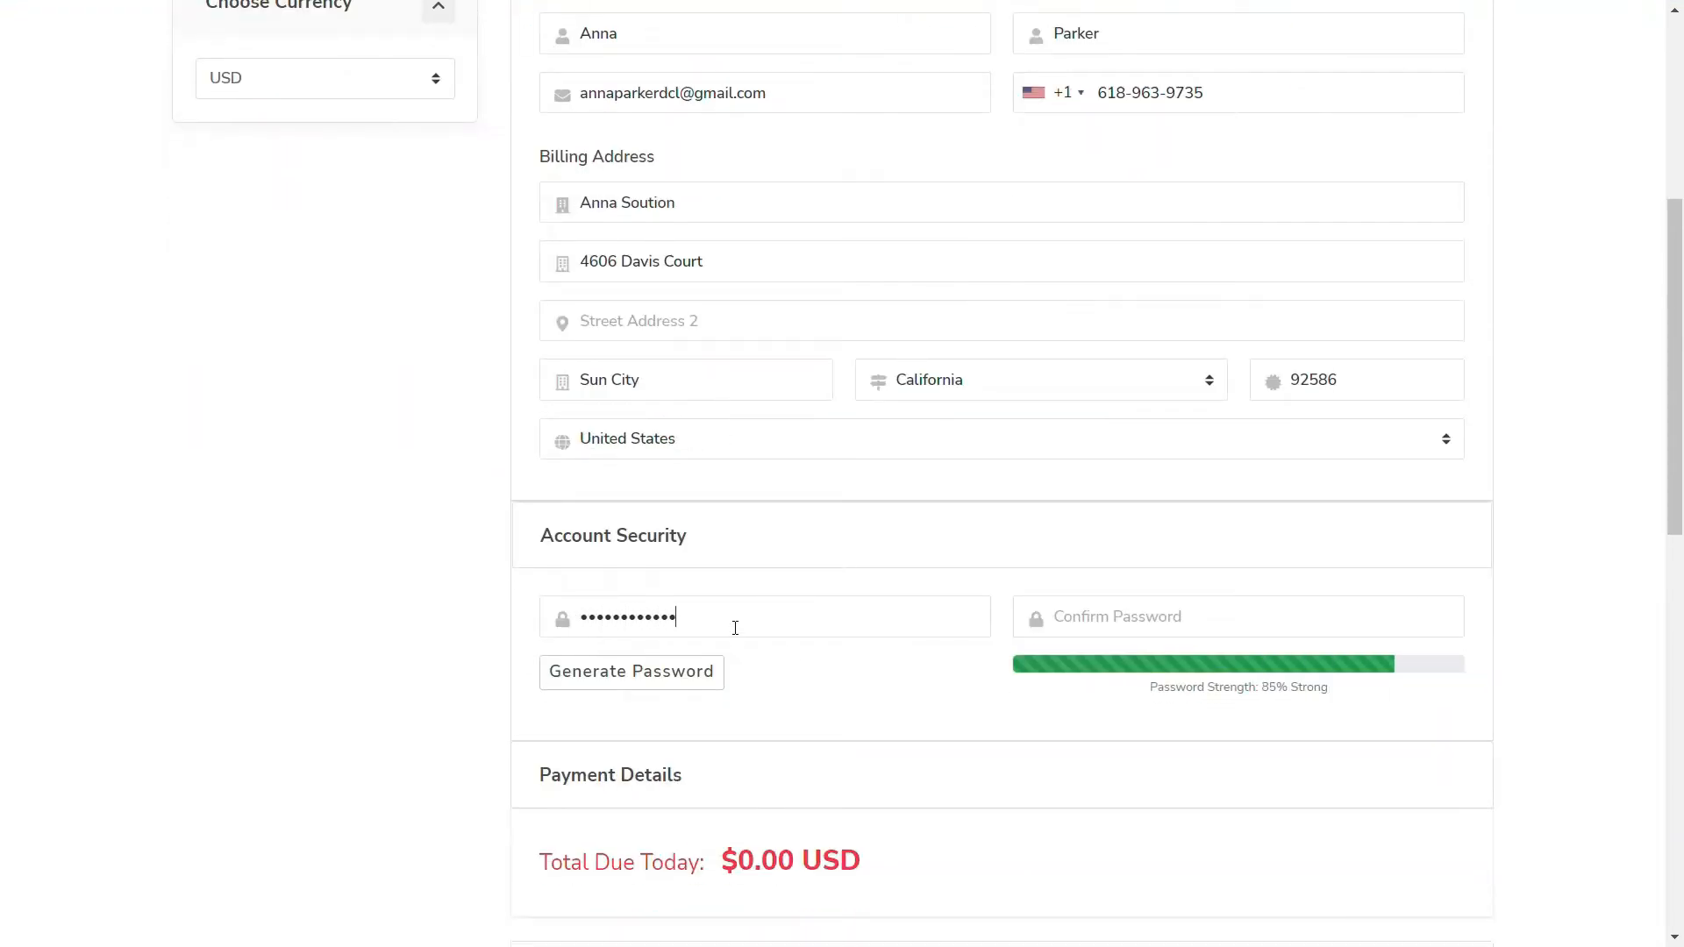
Agree to the Terms of Service and complete the free $0.00 order.
scroll(down, 3)
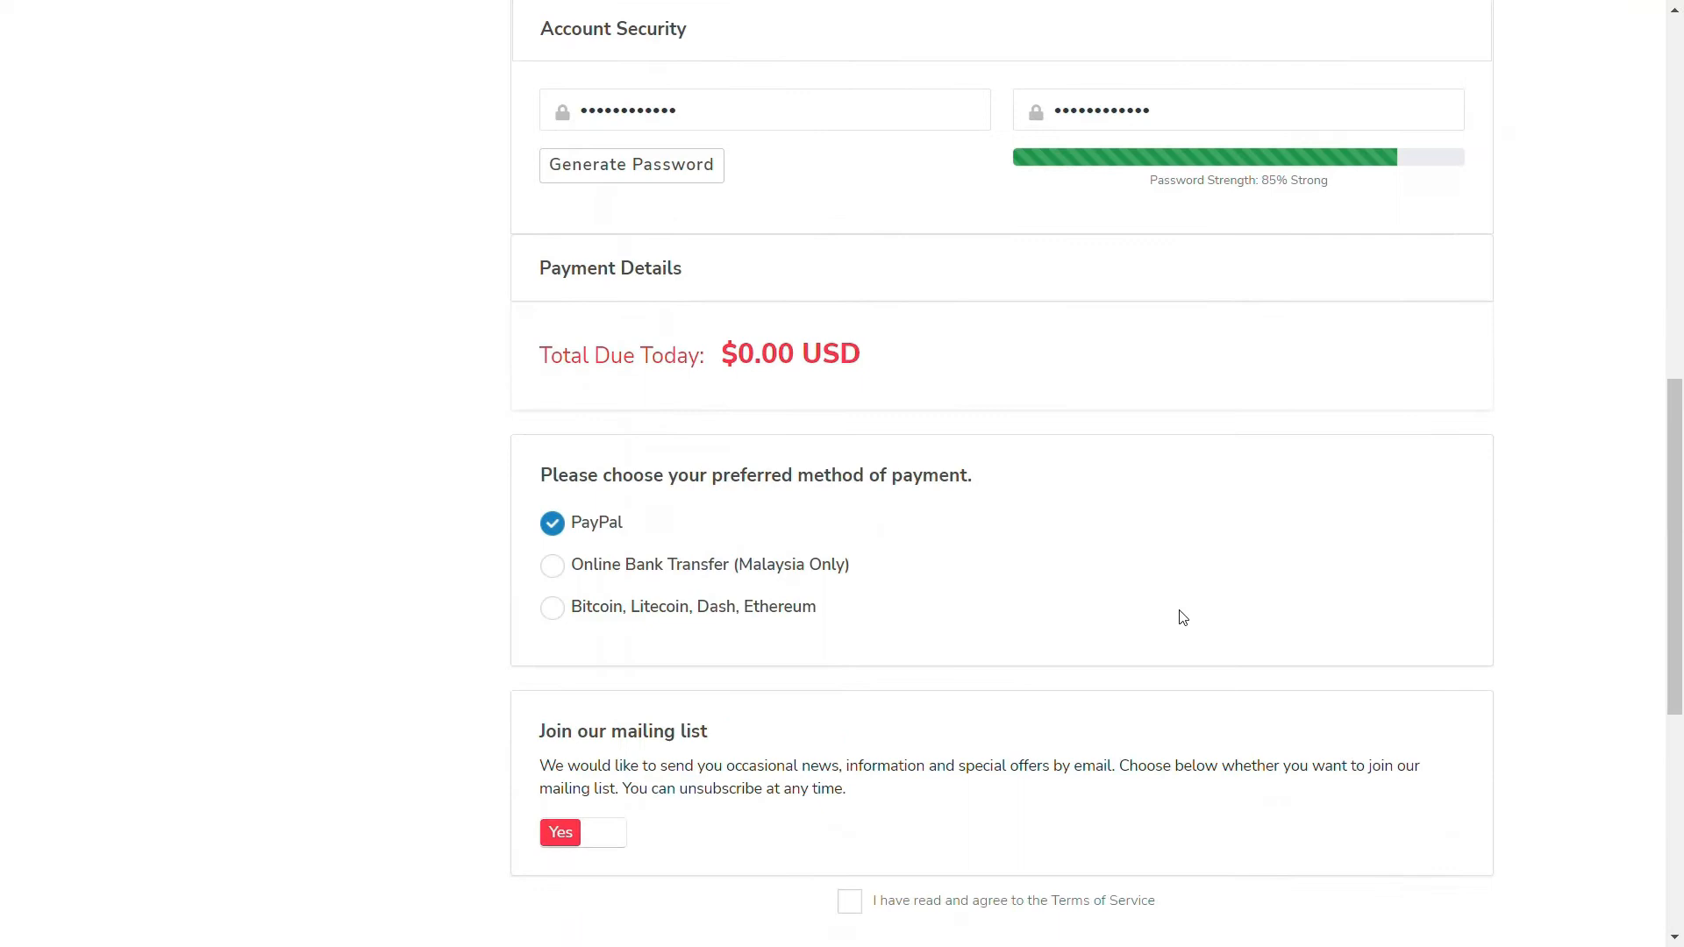
scroll(down, 3)
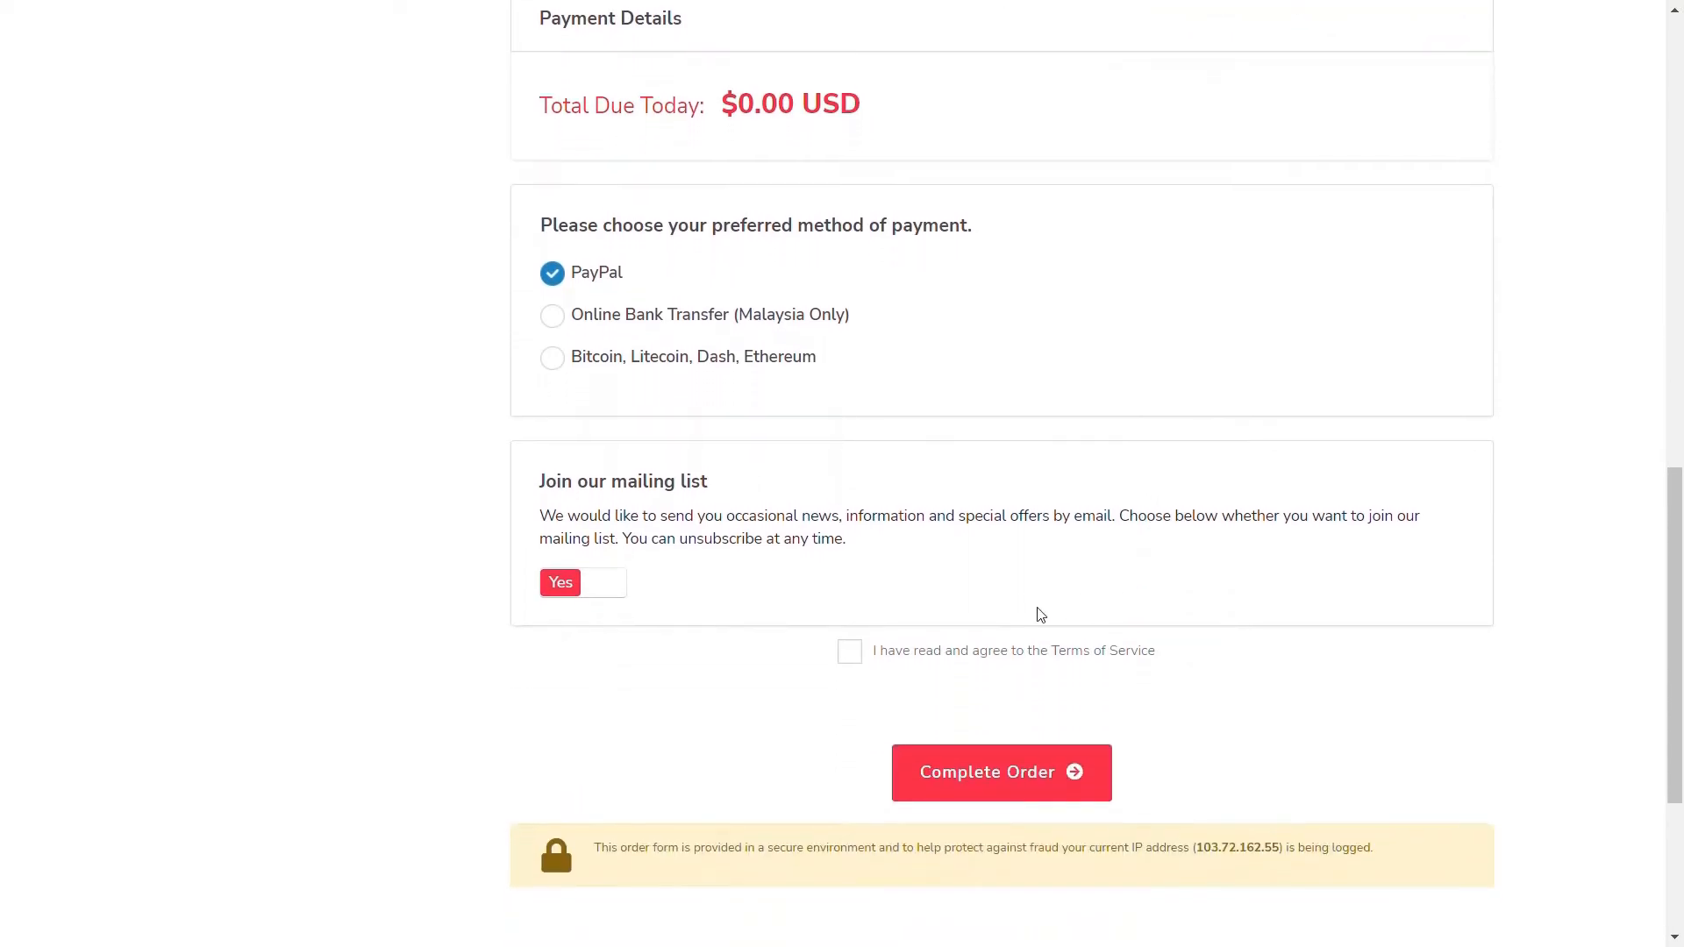
click(850, 651)
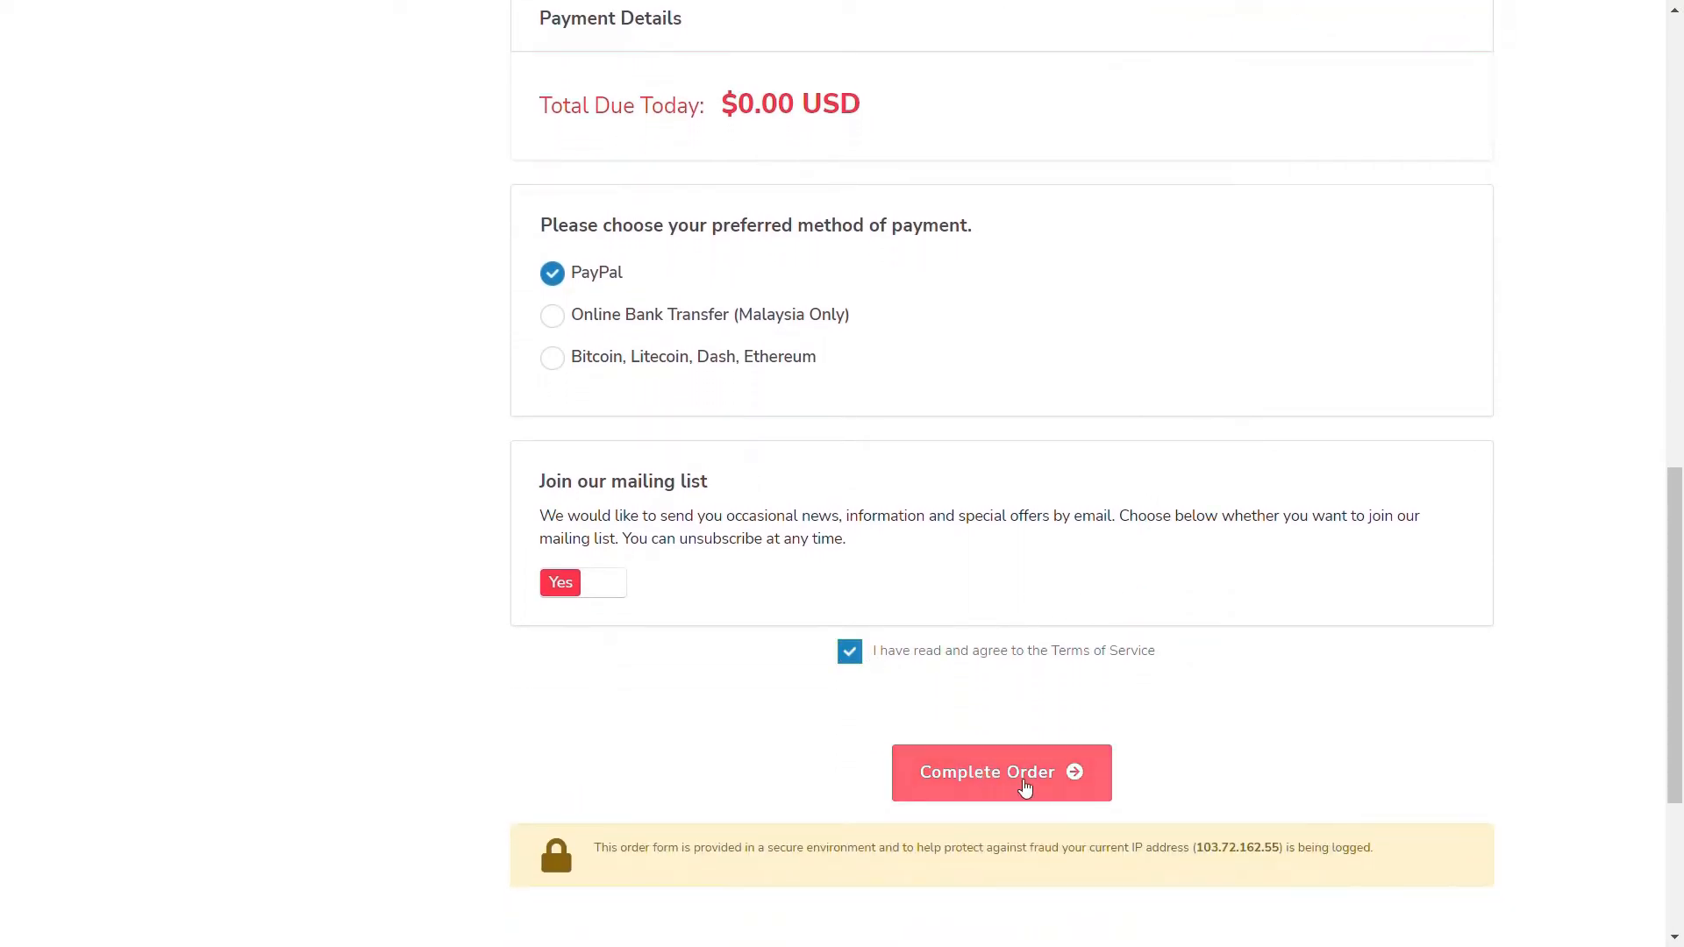
click(1000, 772)
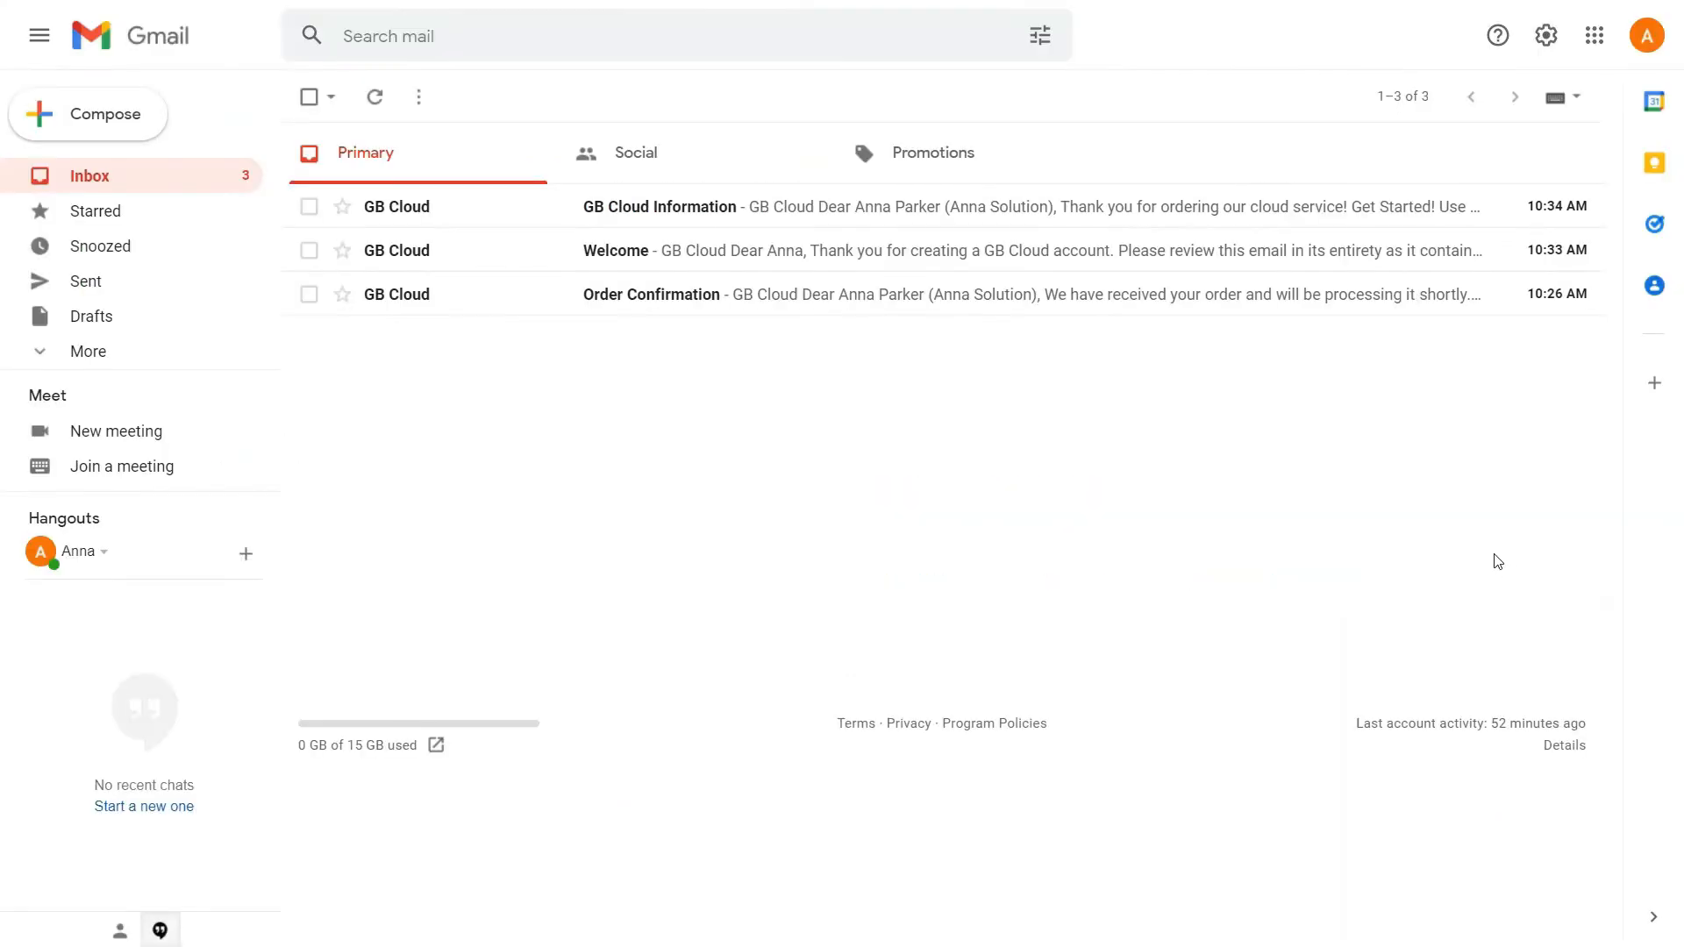
mouse_move(456, 363)
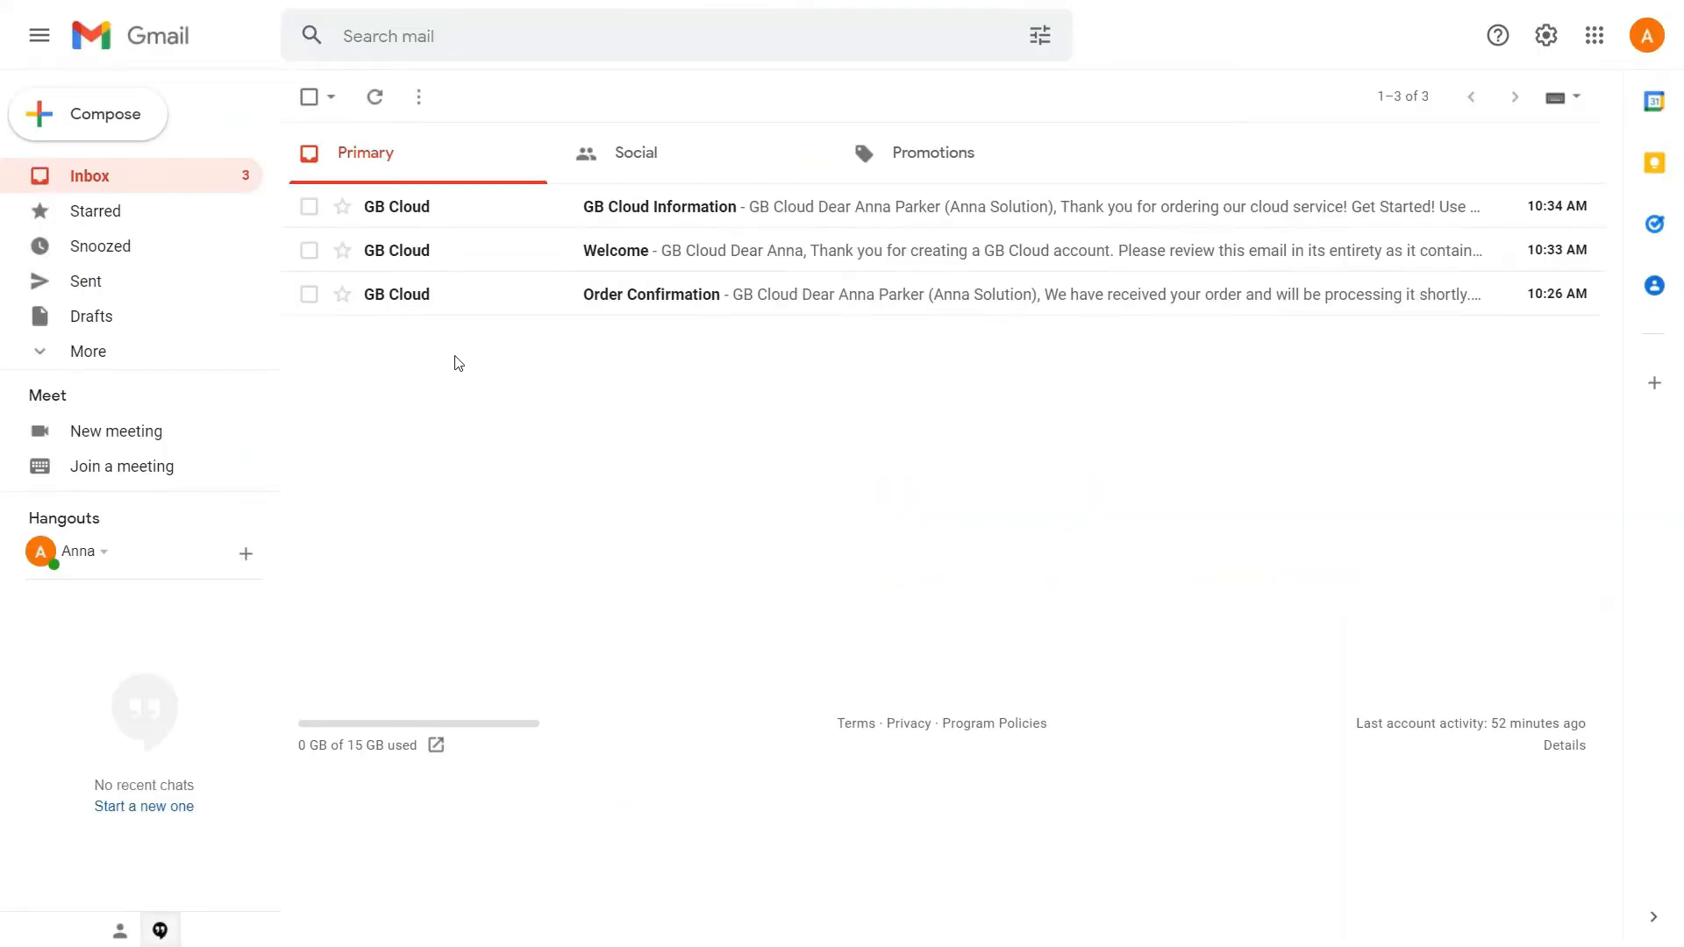
mouse_move(472, 294)
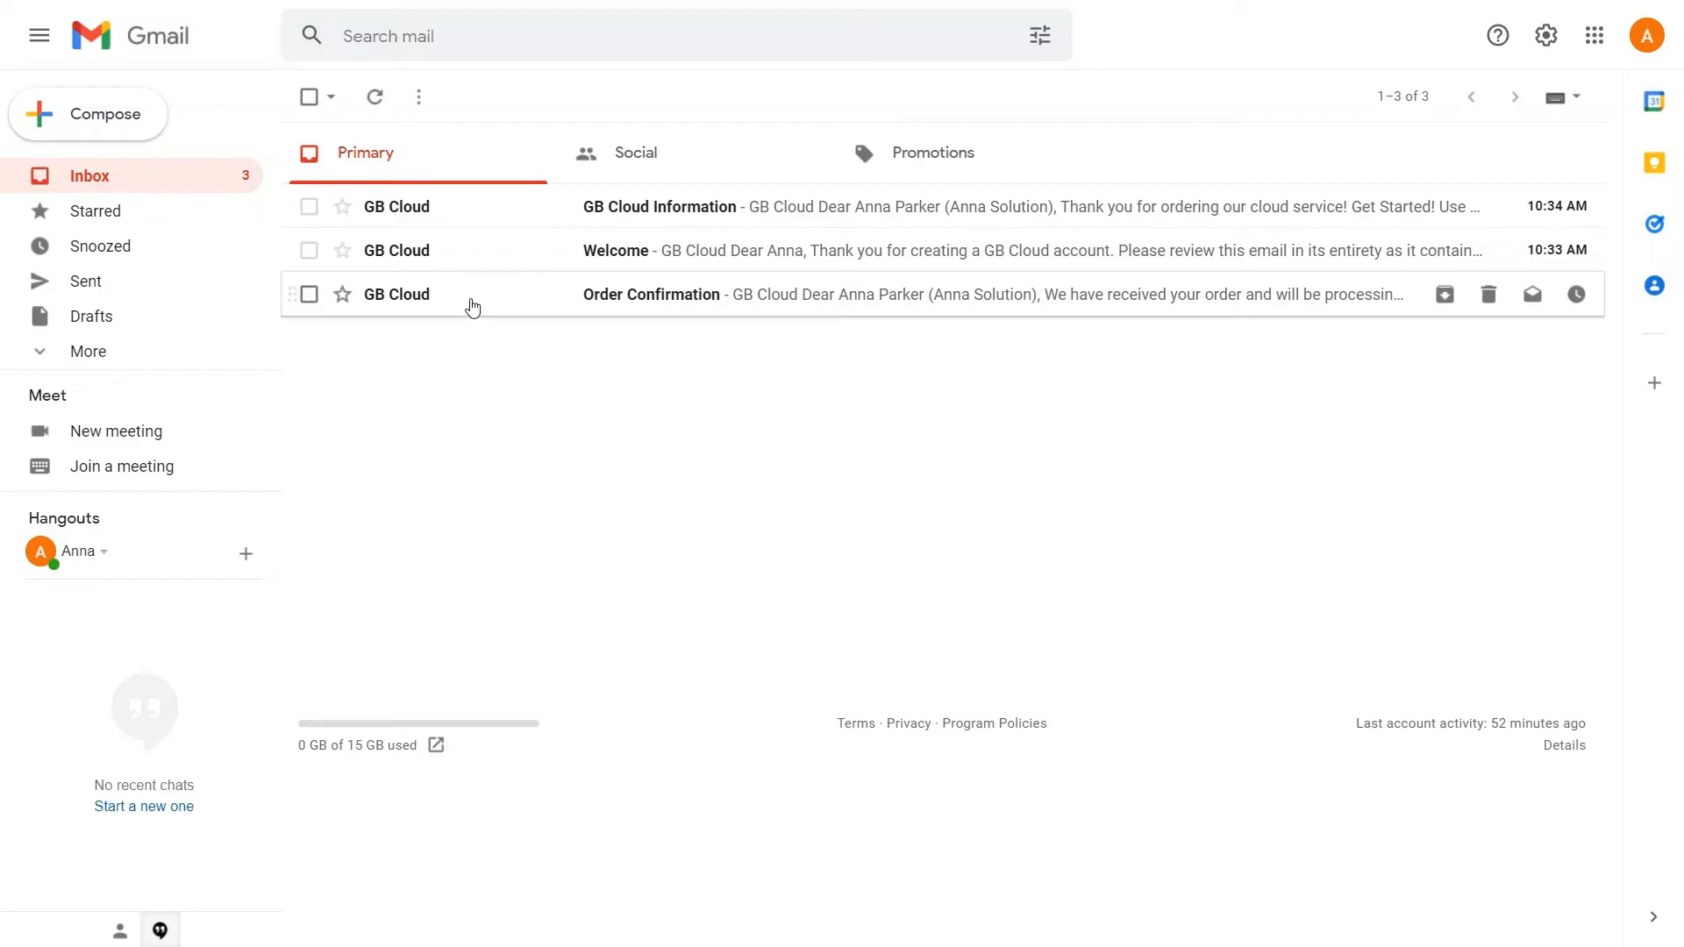
Read the Order Confirmation email, then move on to the newer Welcome email.
click(651, 295)
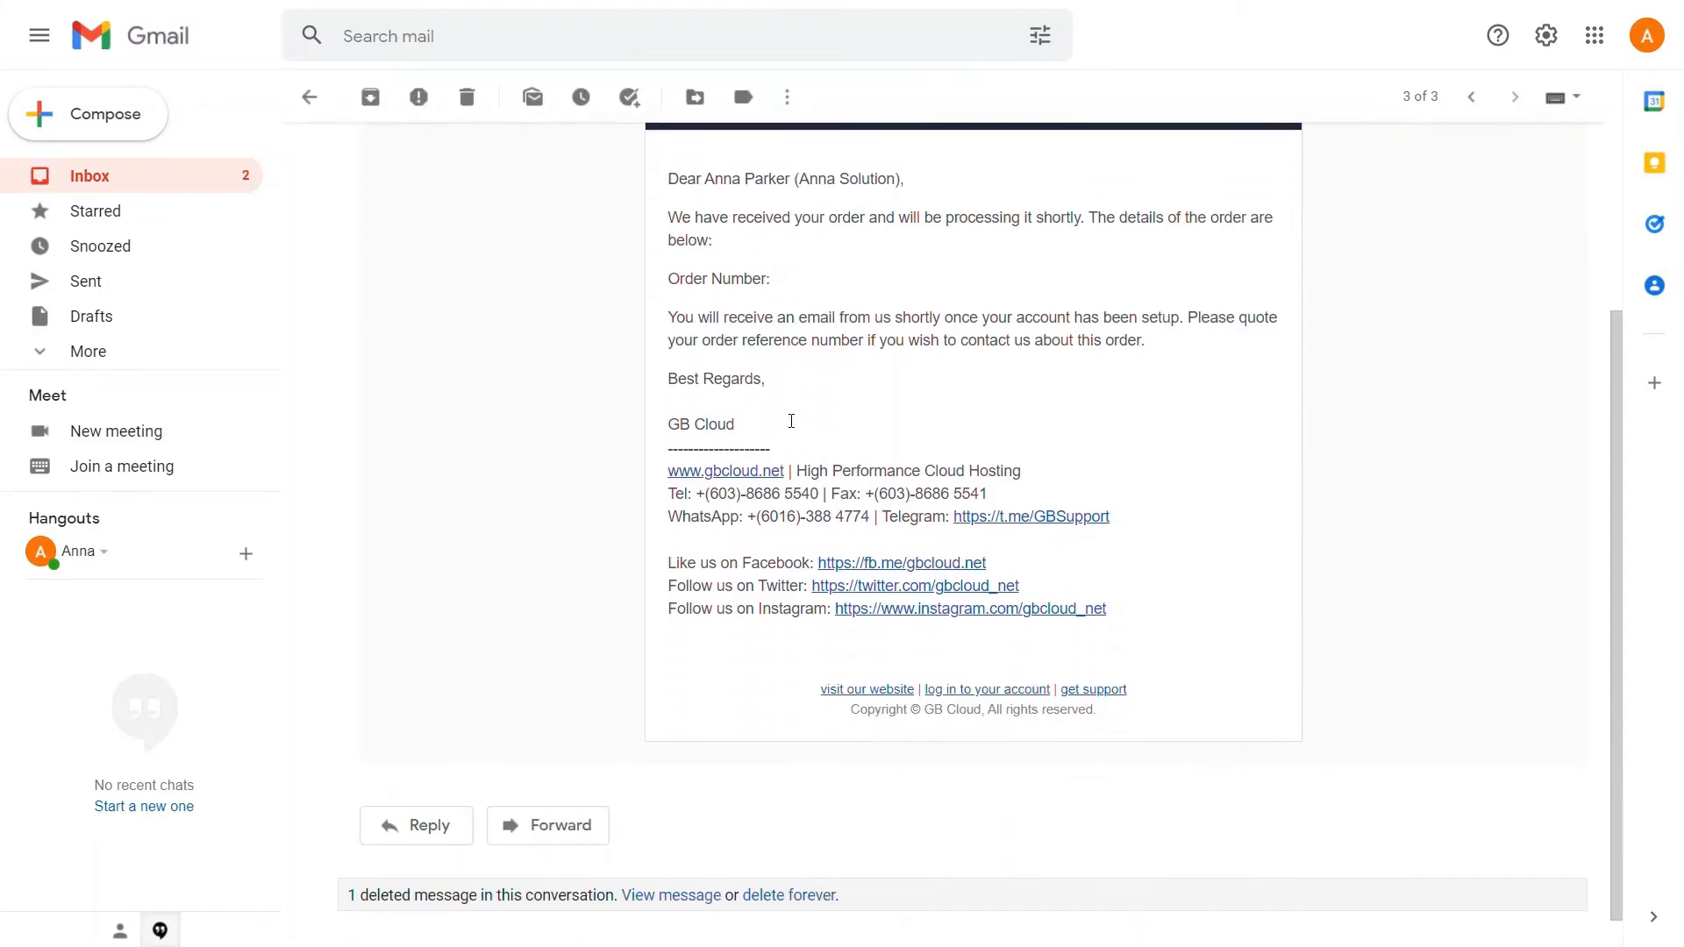
scroll(up, 3)
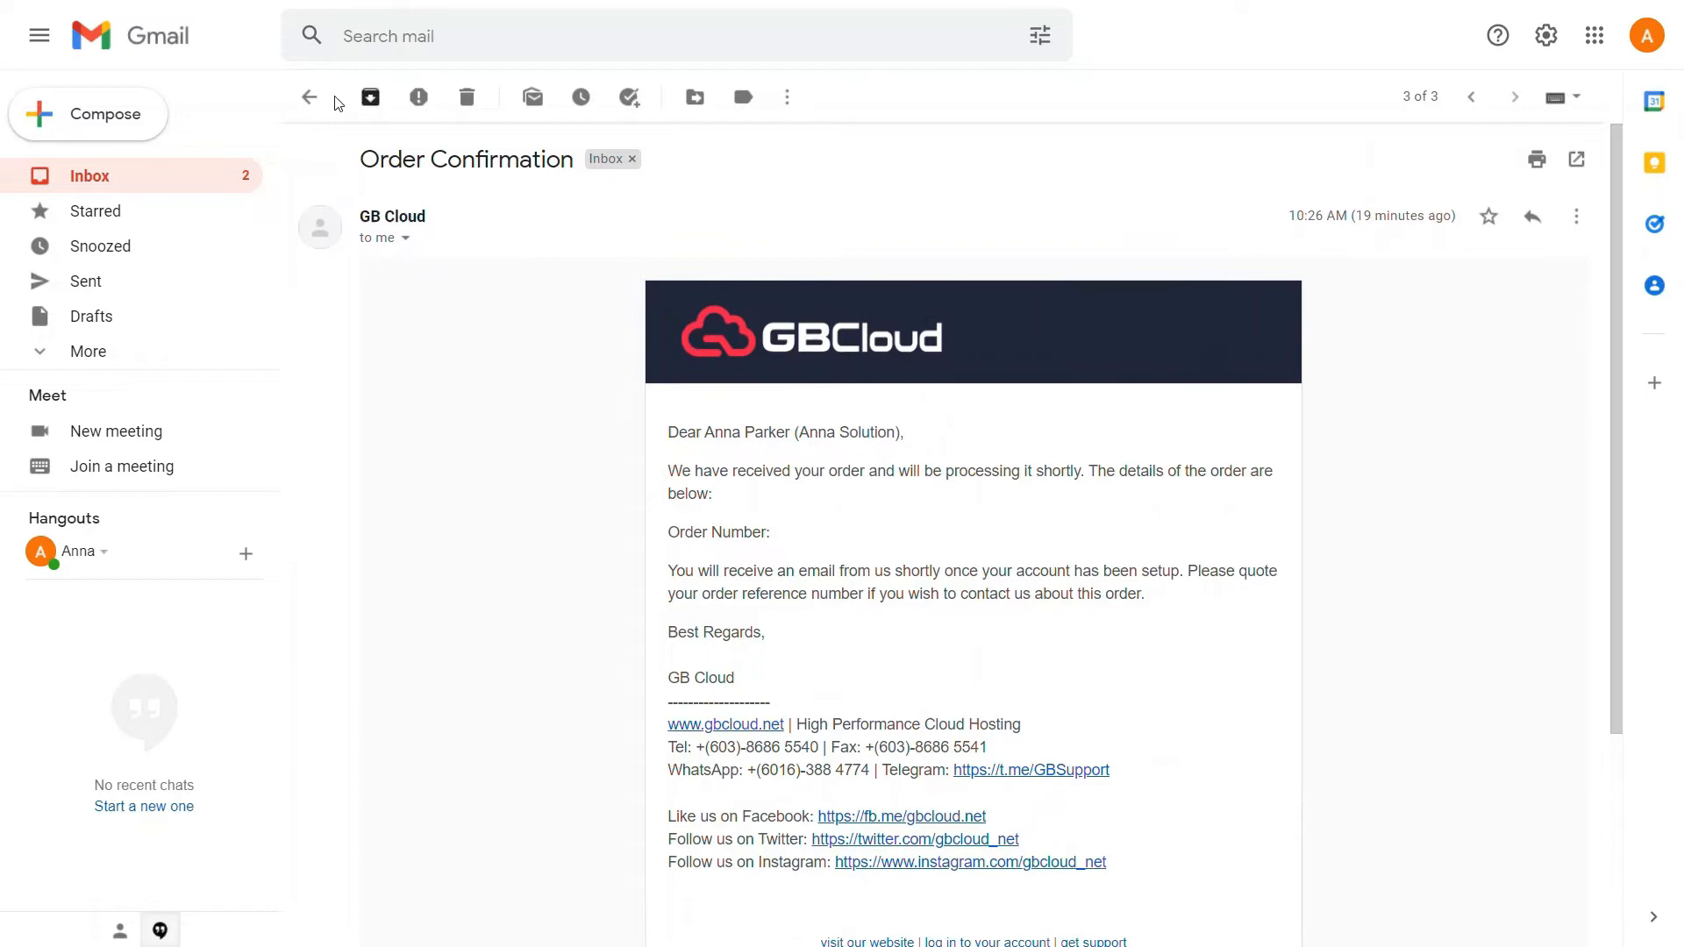
click(1472, 96)
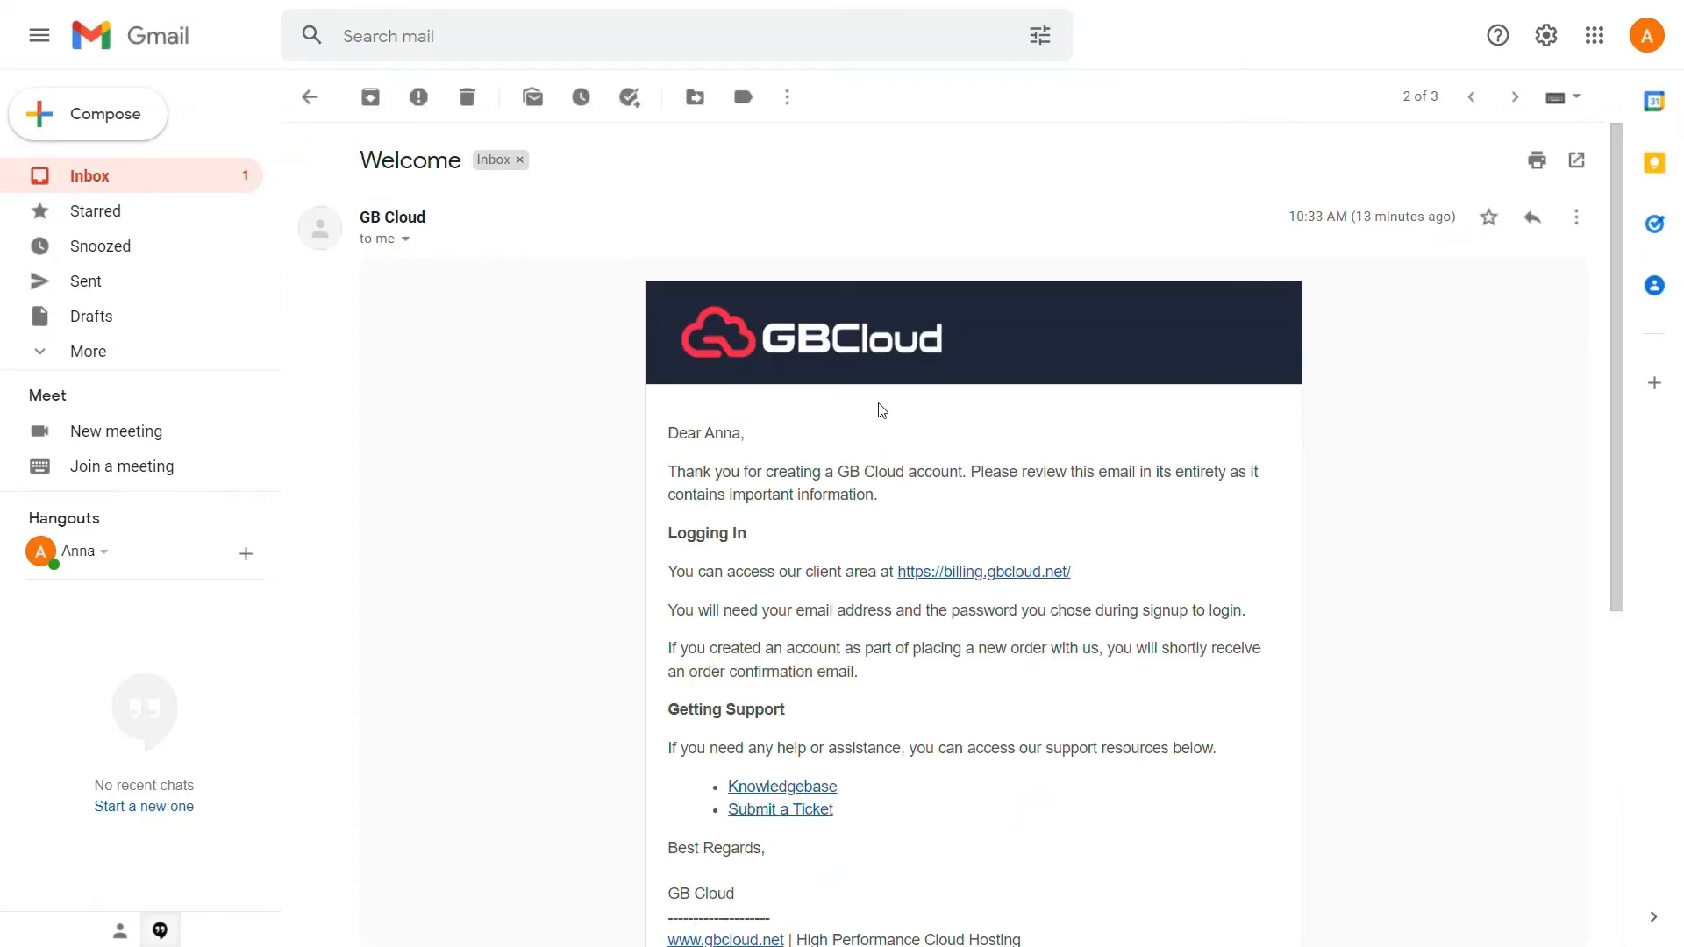
scroll(down, 3)
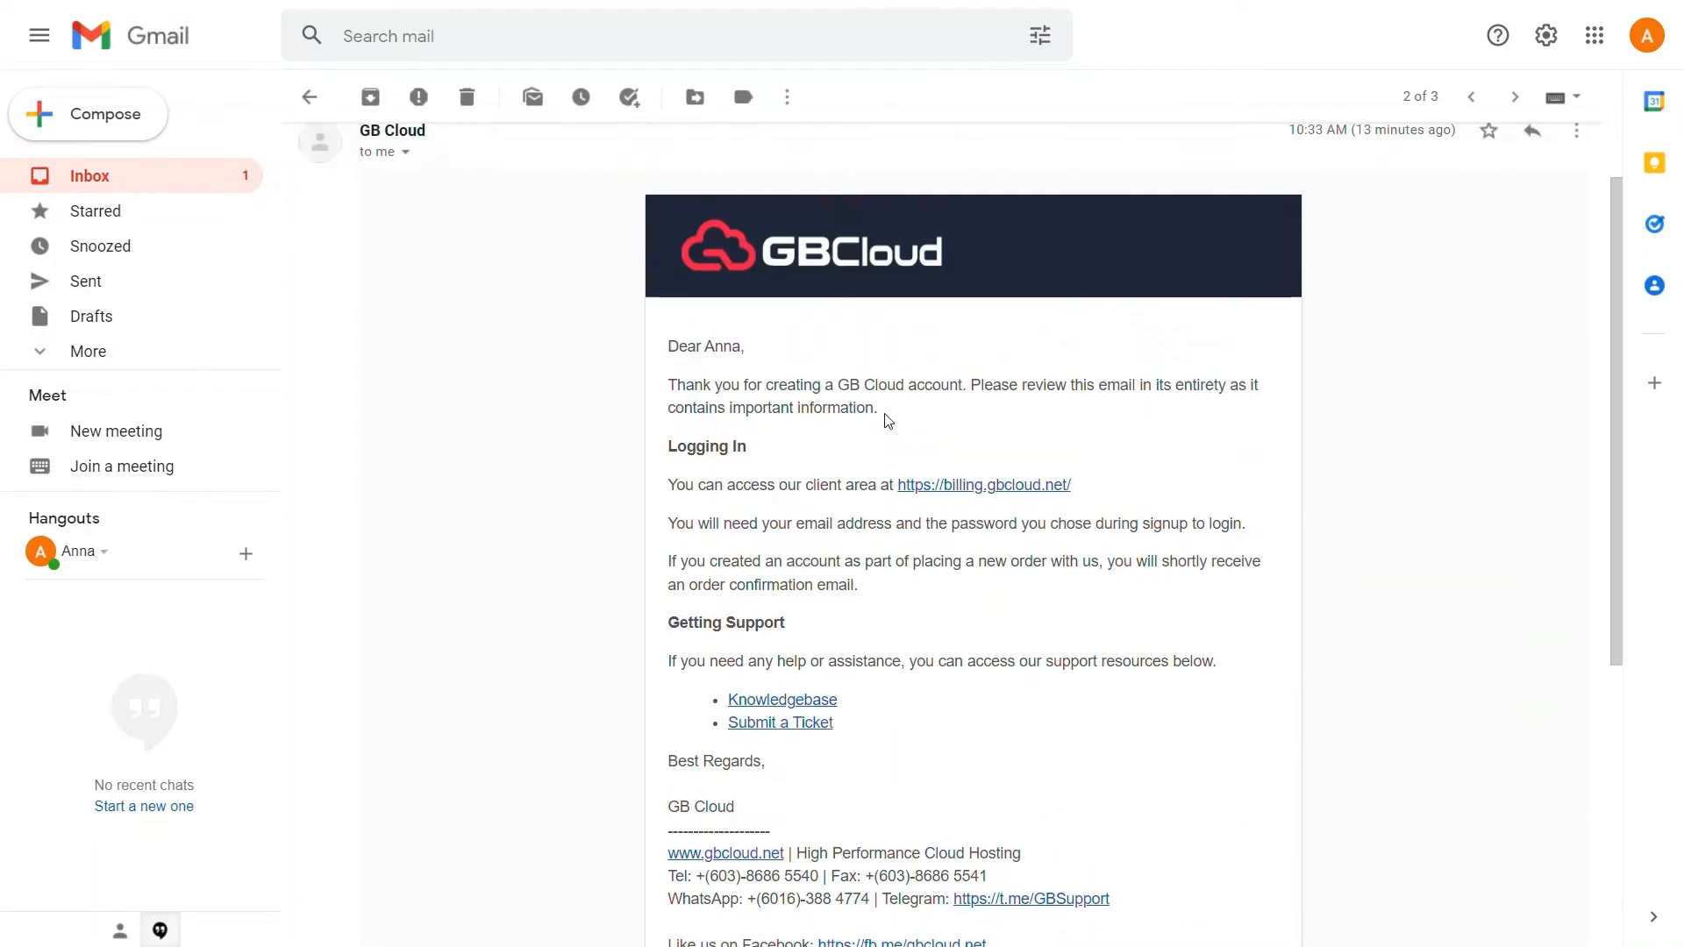
Read the GB Cloud Information email and follow its link to the account login page.
click(309, 96)
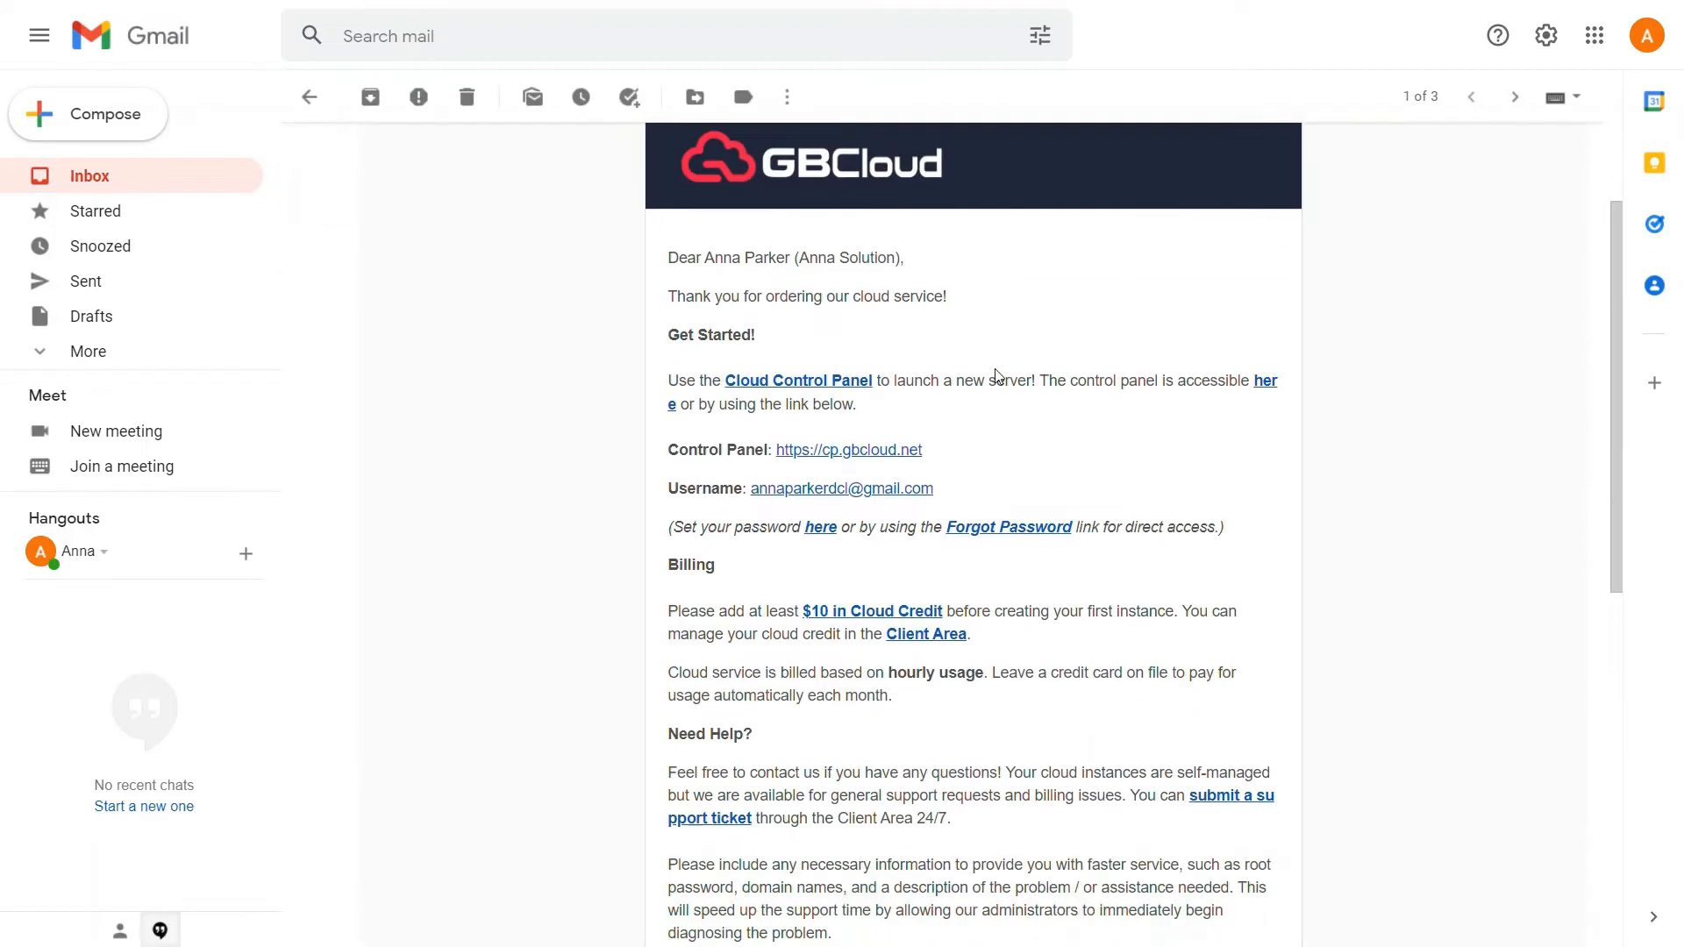
scroll(down, 3)
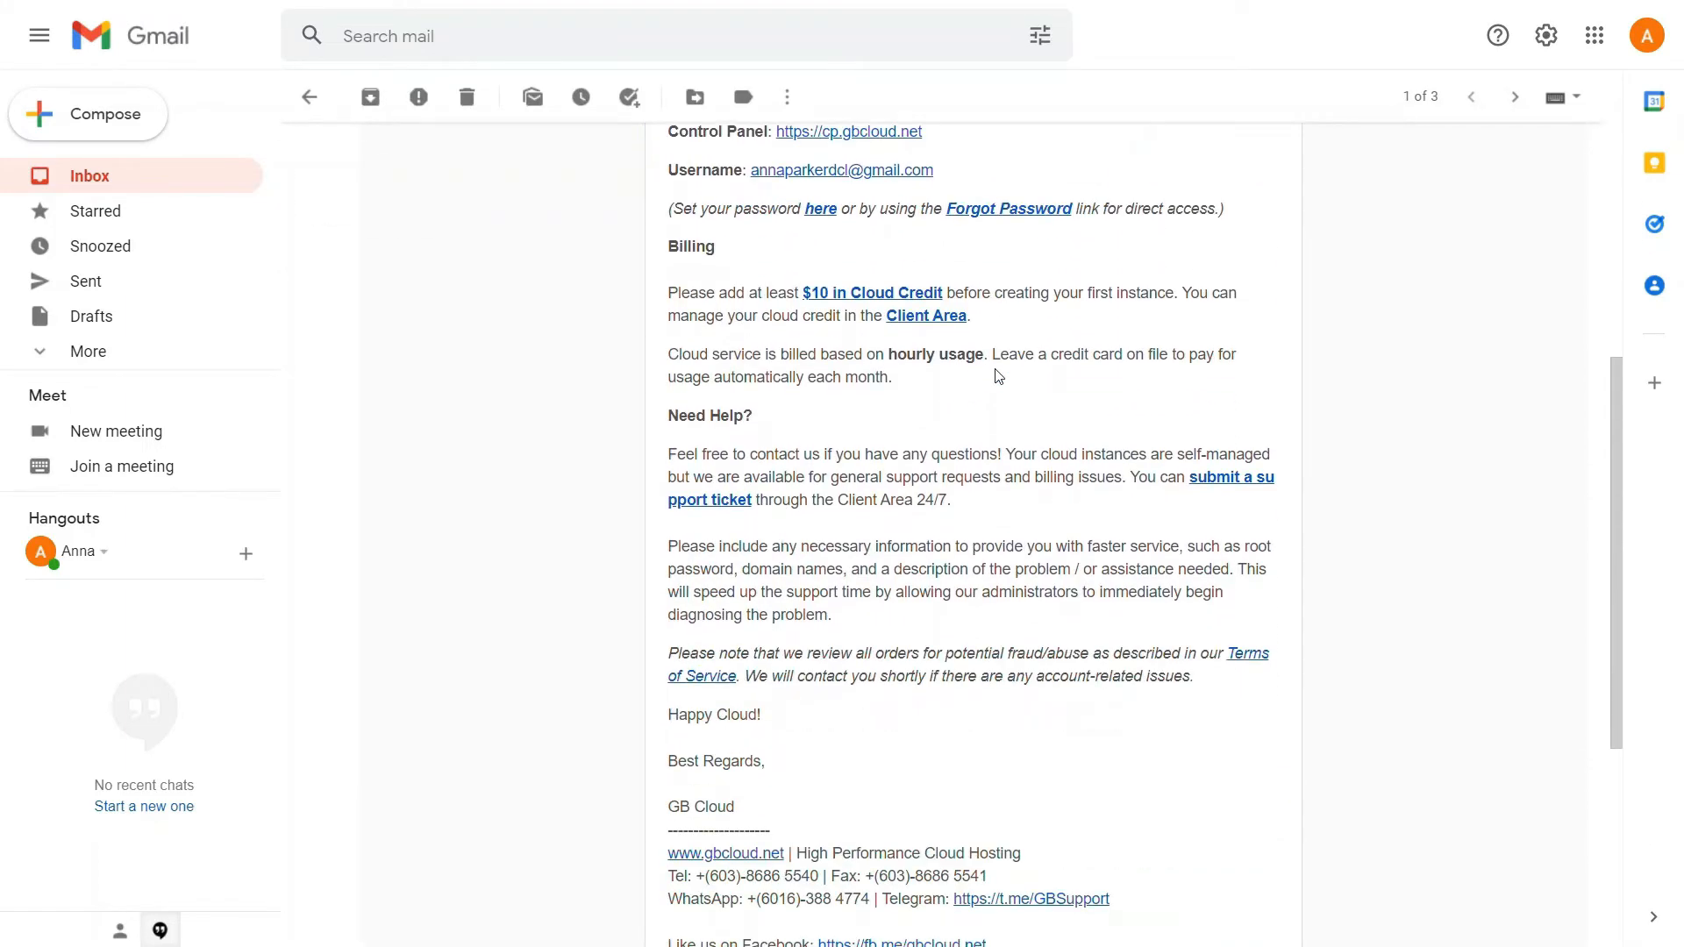
scroll(up, 3)
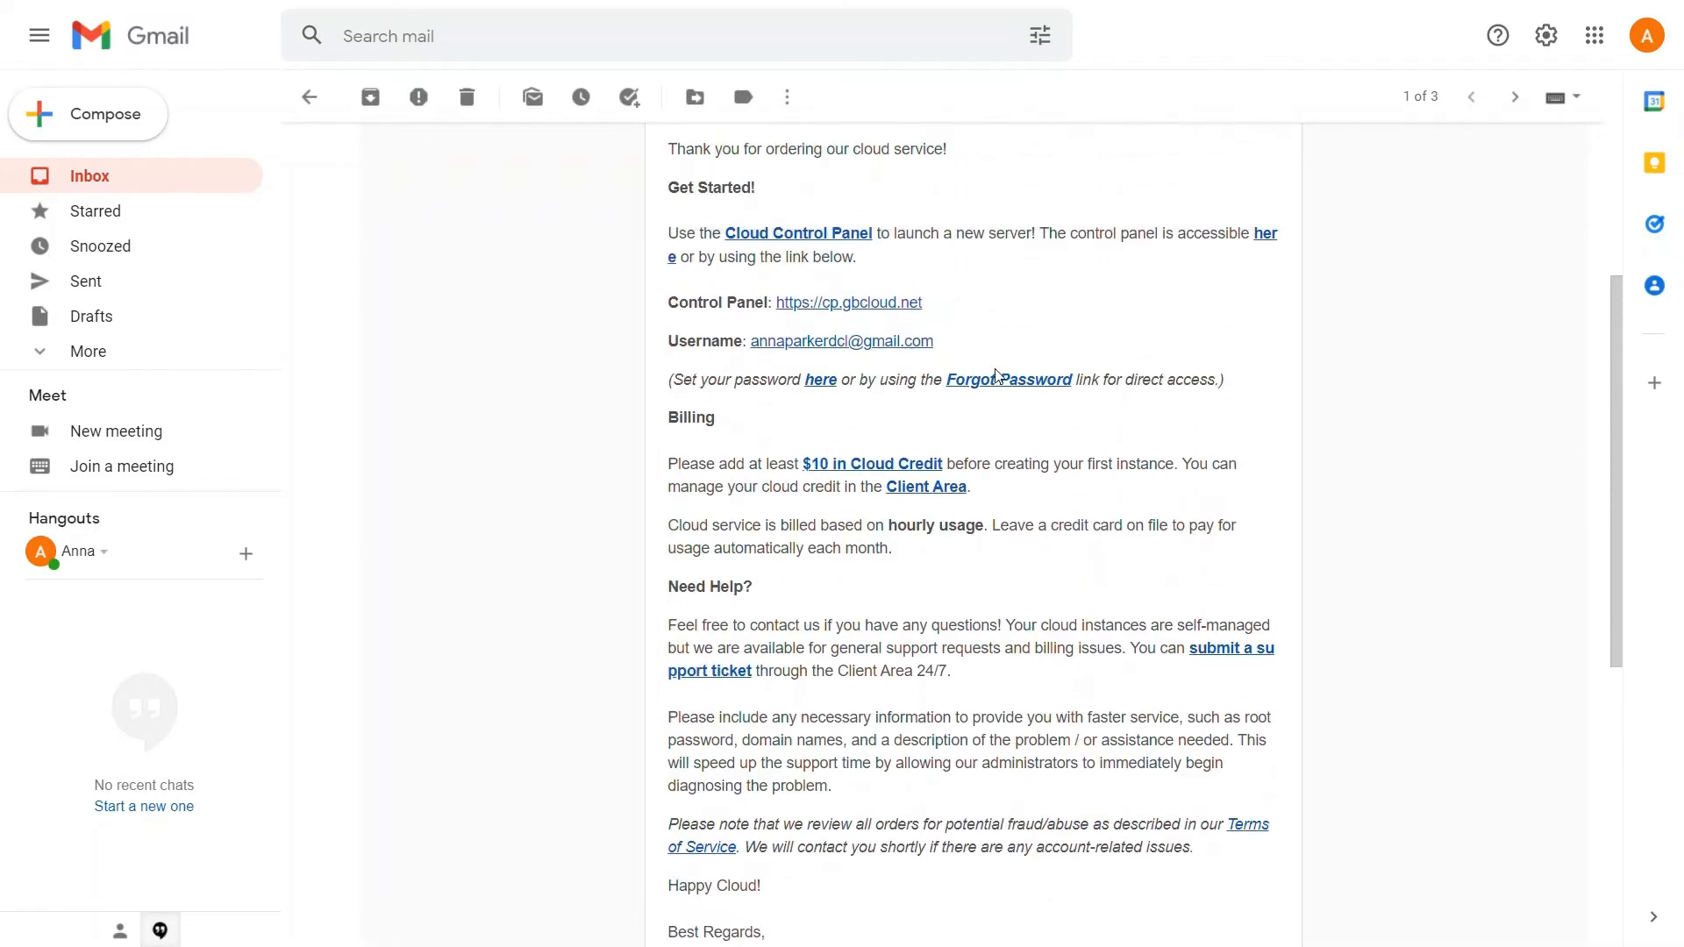
click(1007, 379)
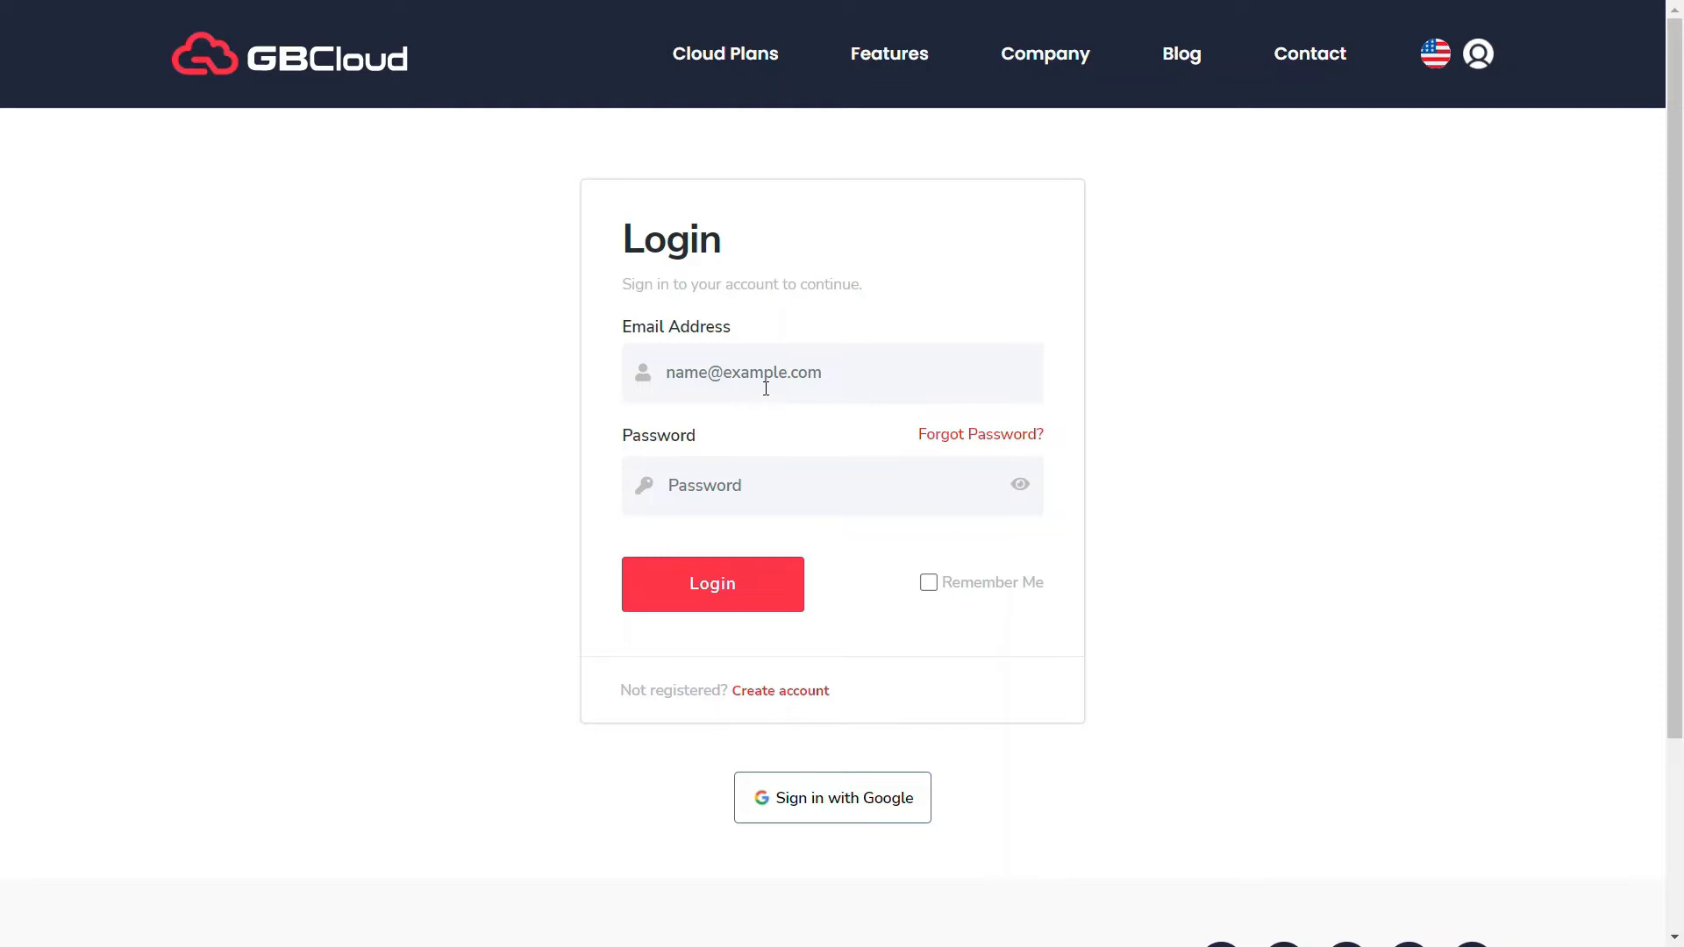
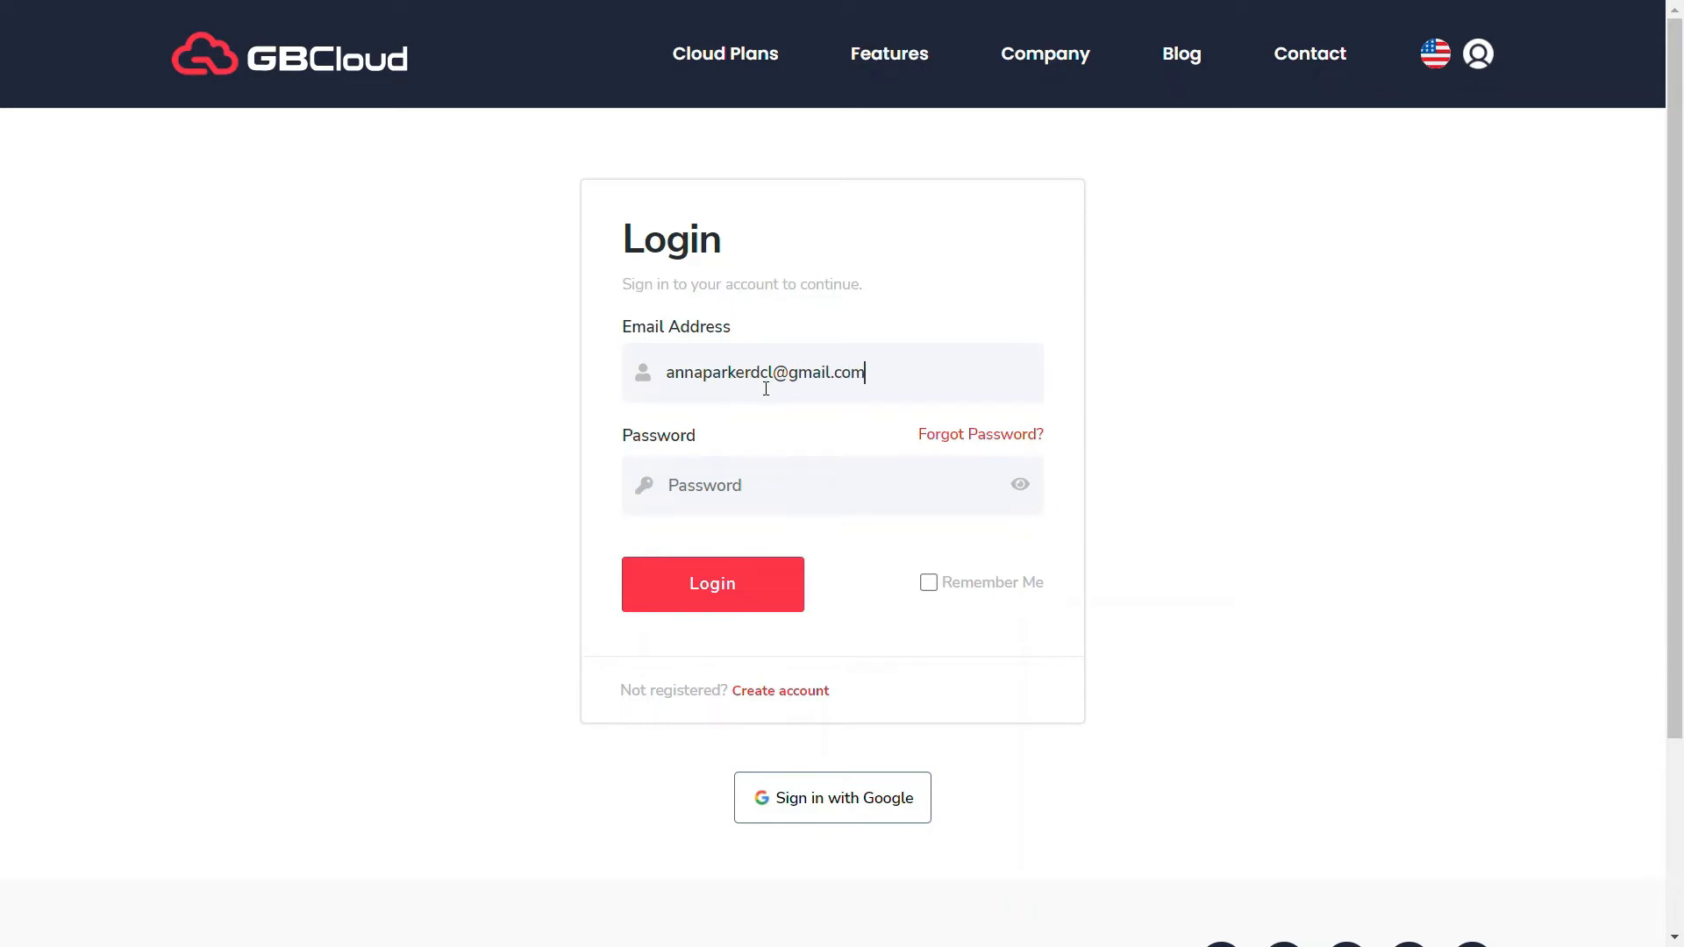
text(•••••)
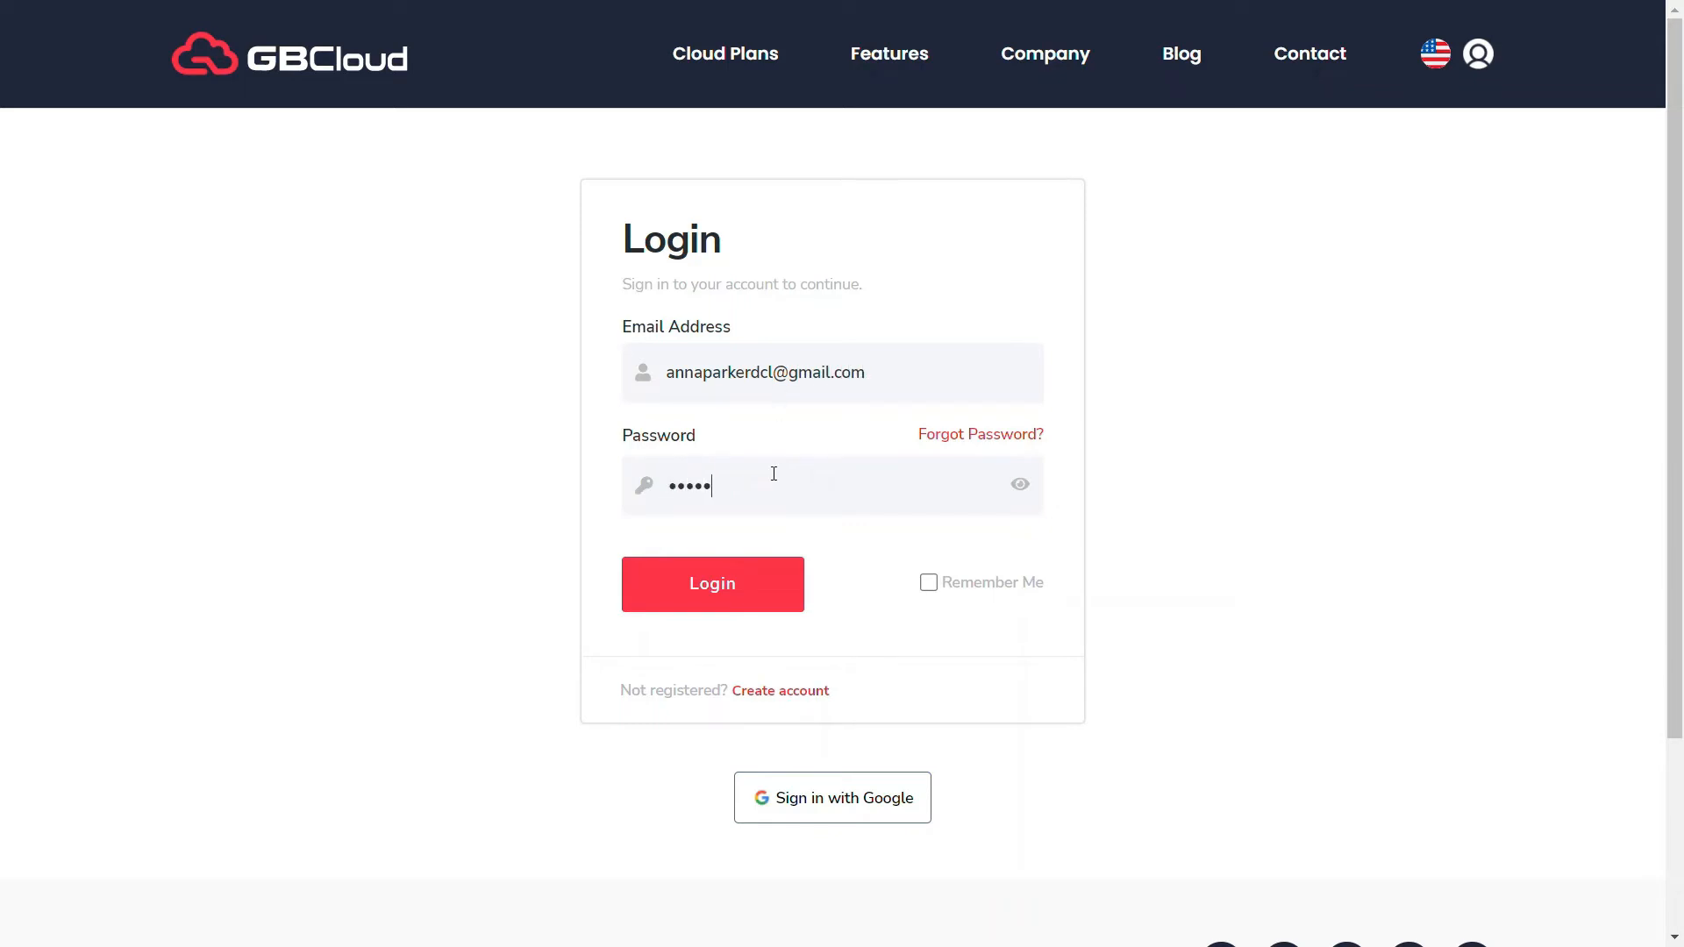
click(710, 582)
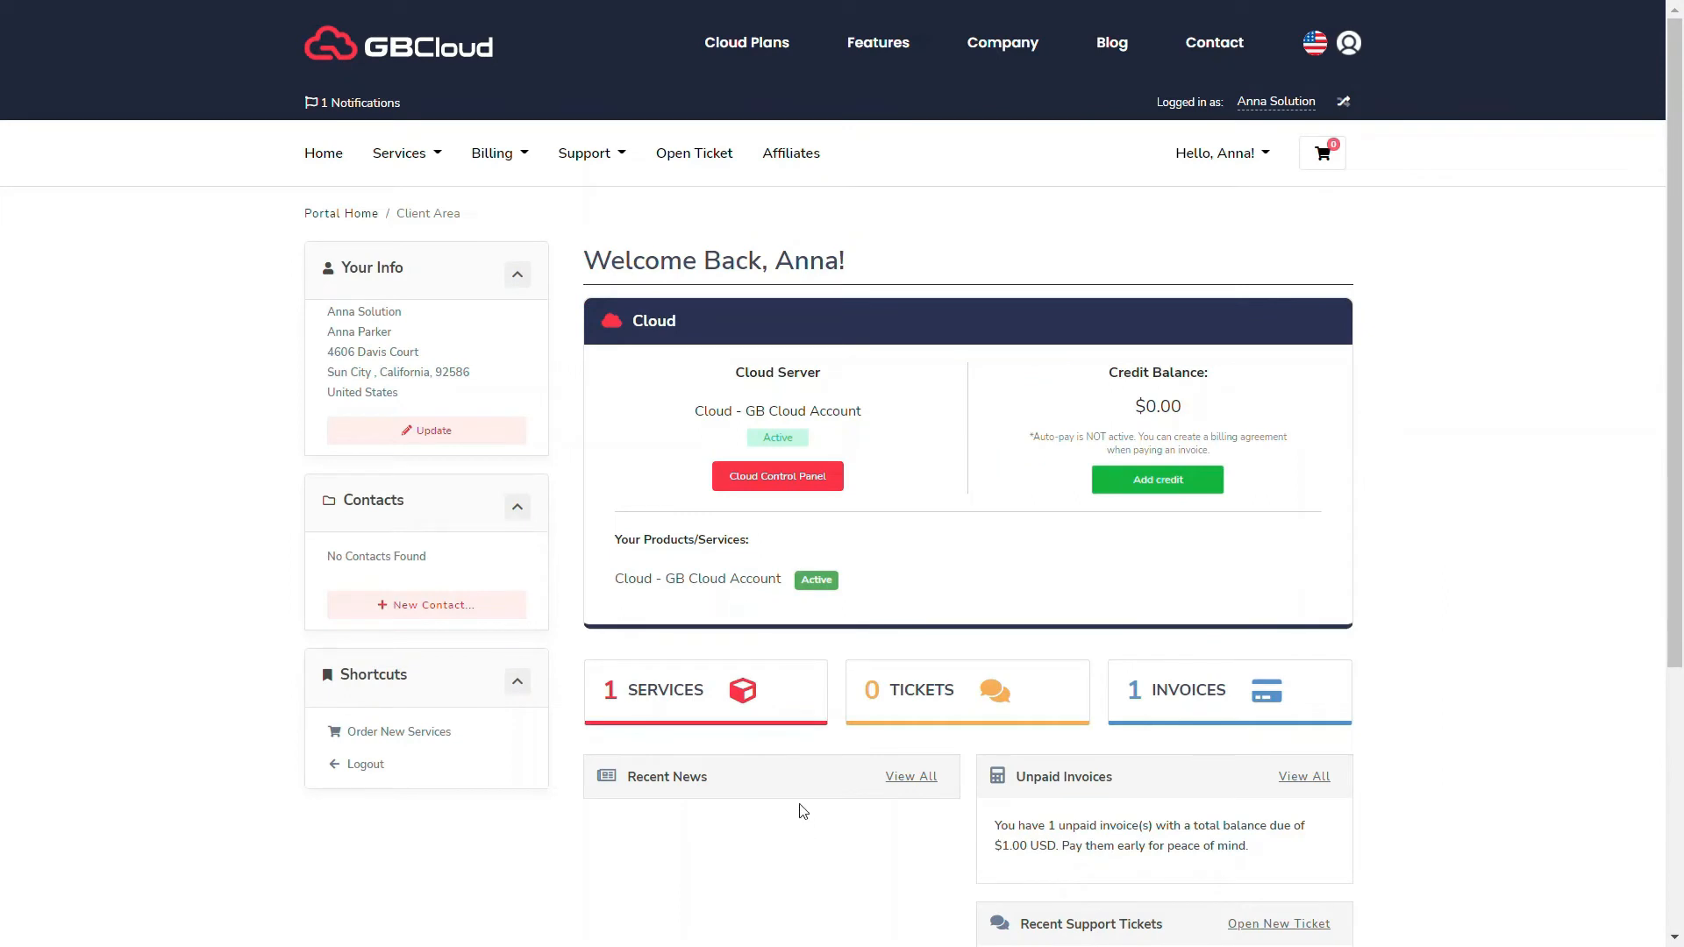
mouse_move(965, 525)
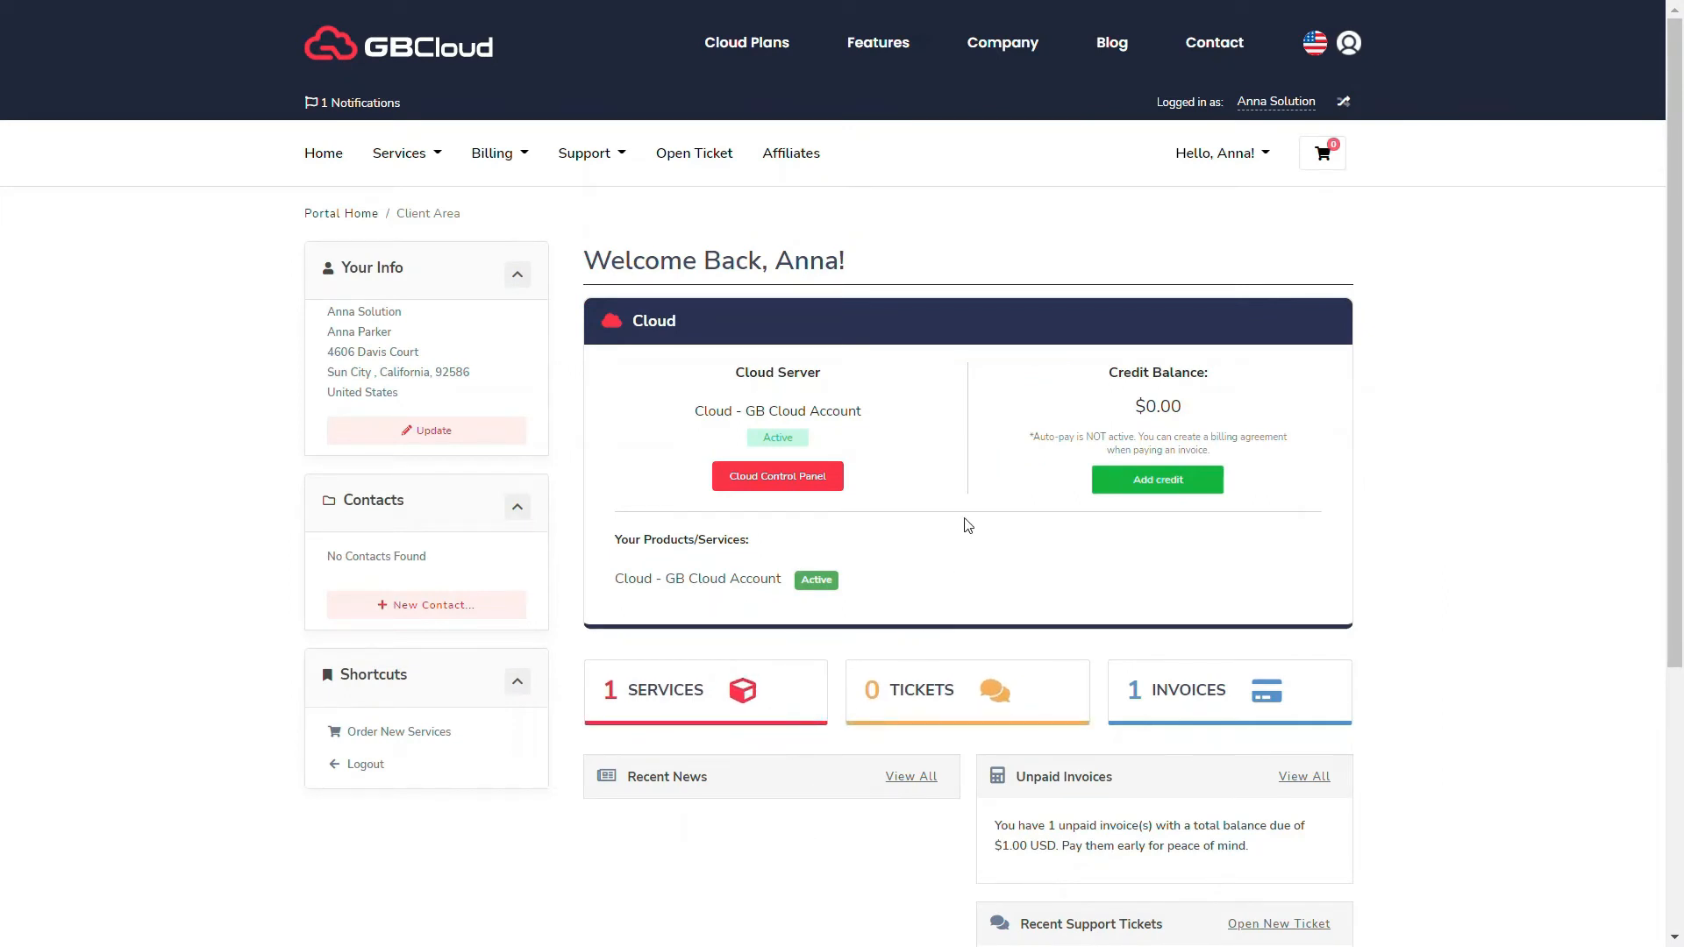
mouse_move(1156, 481)
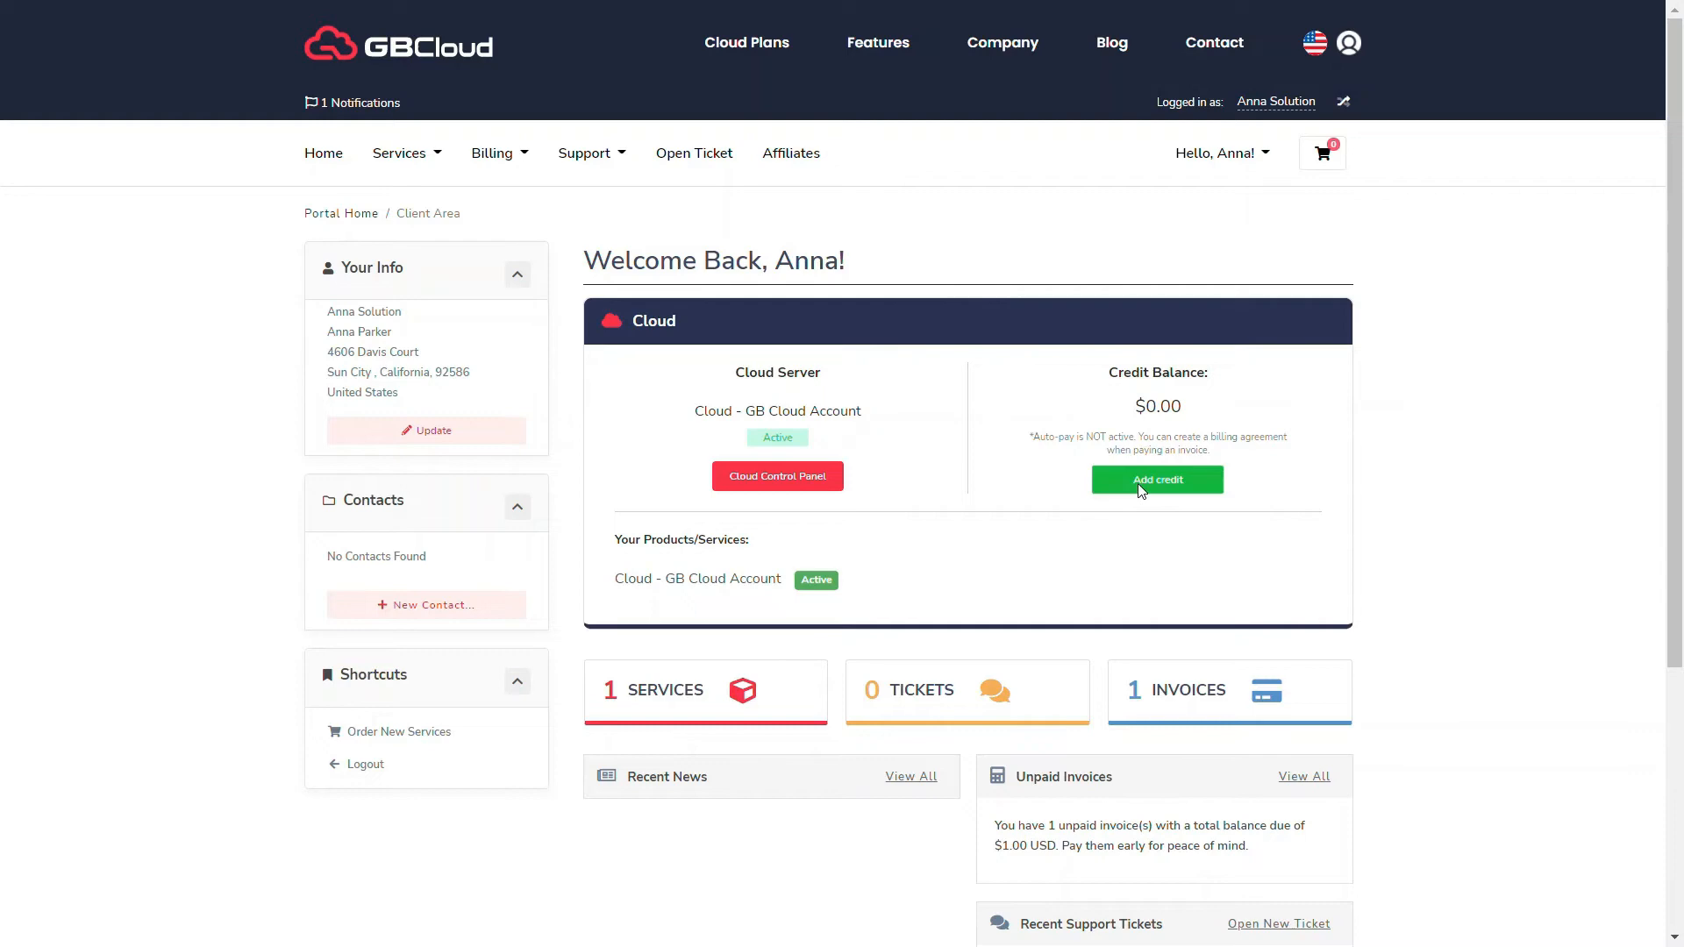
Go to Add credit under Credit Balance on the client dashboard.
click(1156, 479)
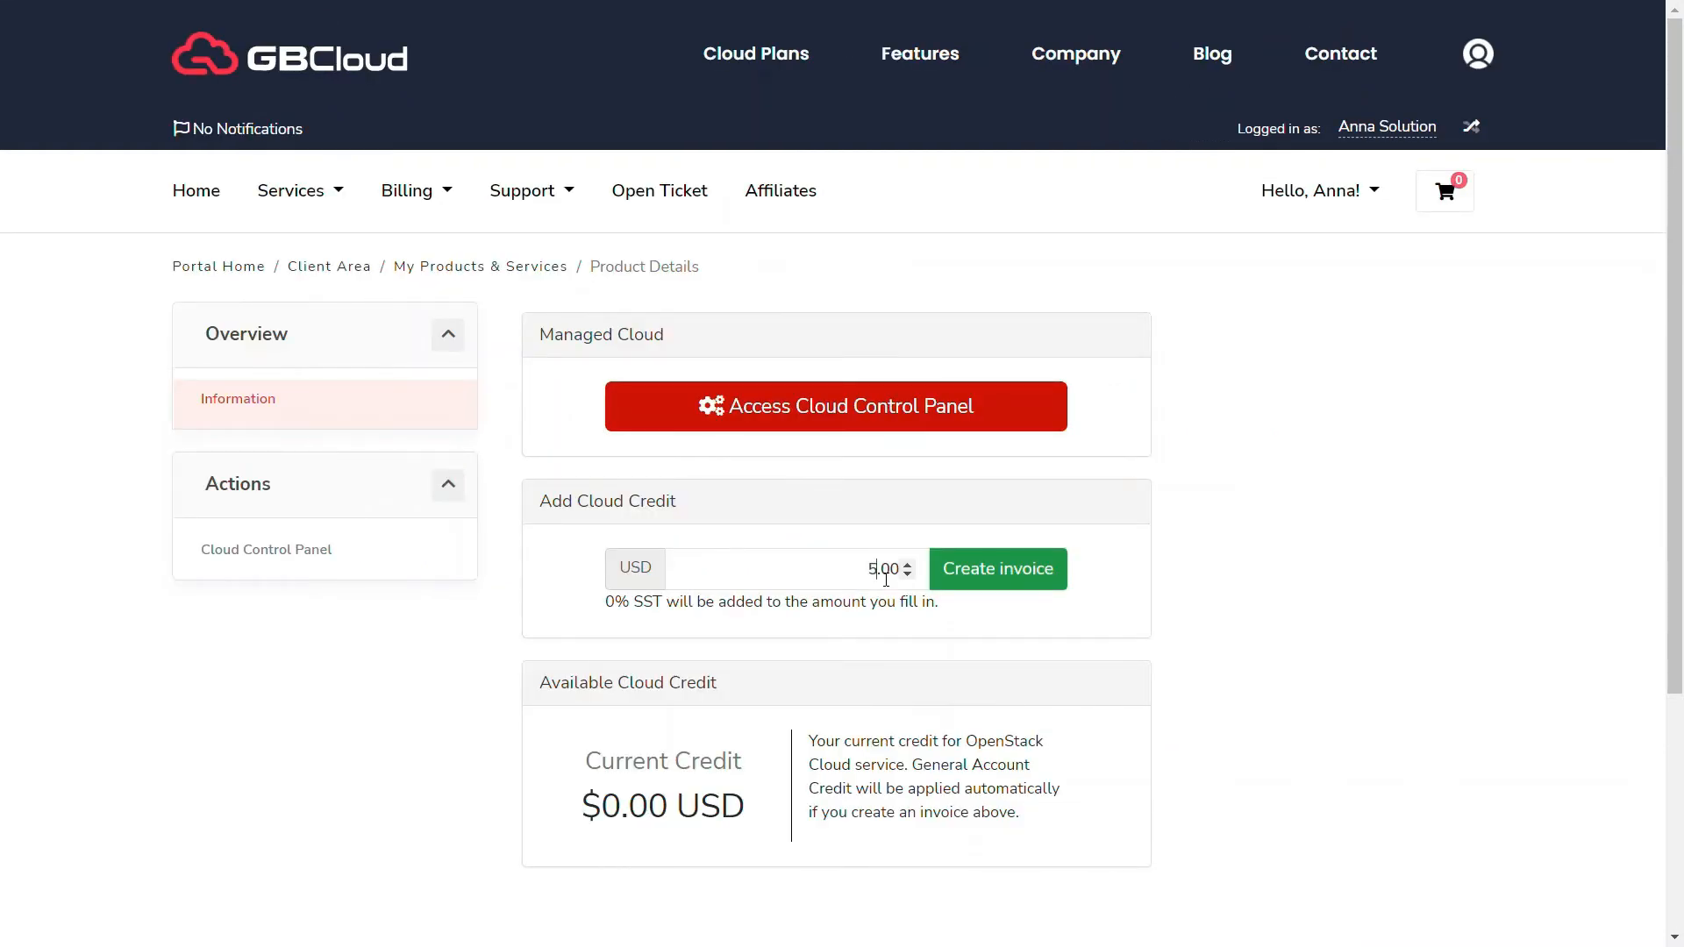
Create an invoice for 50.00 USD of cloud credit and review it.
text(50.00)
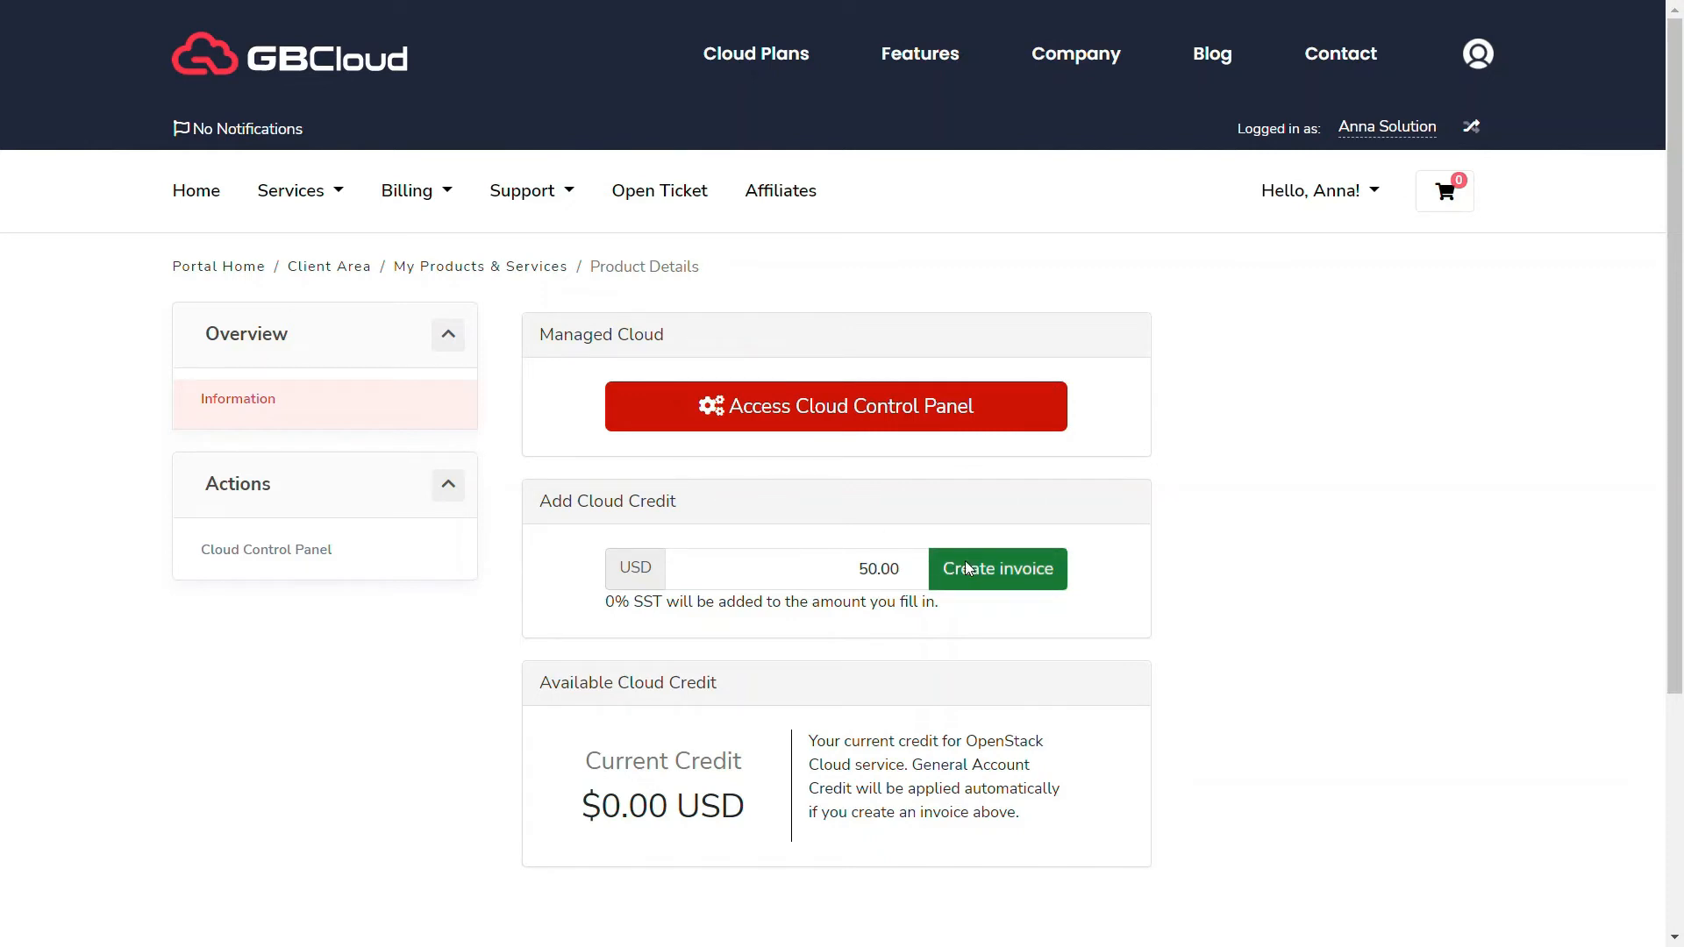
click(997, 568)
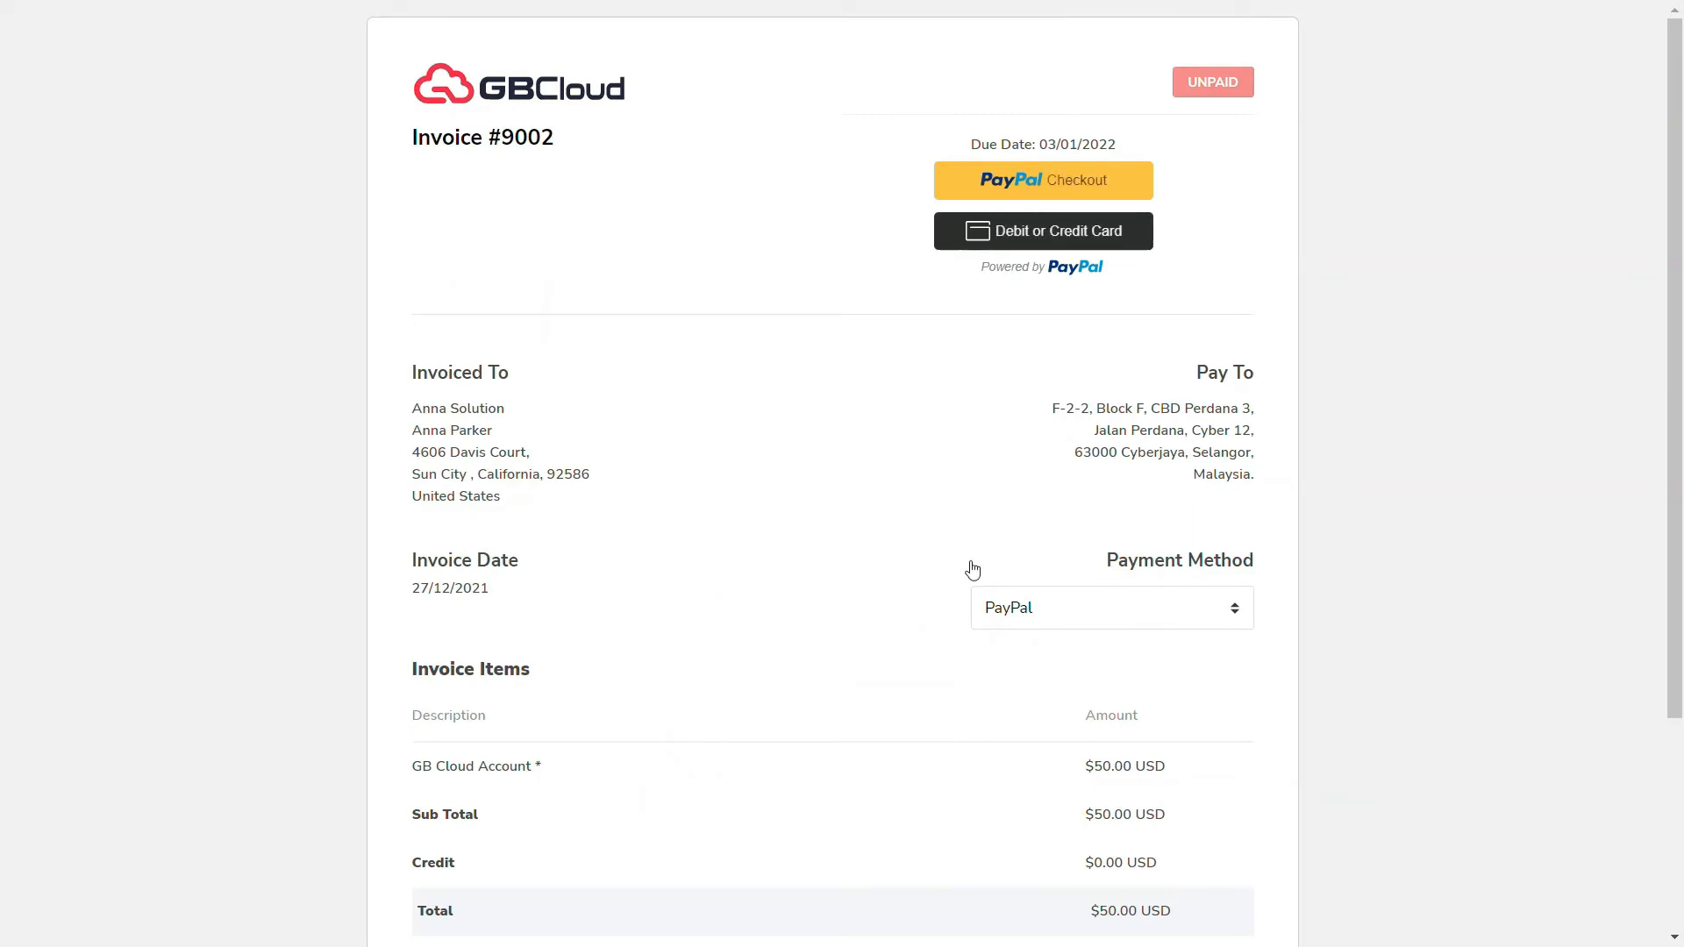
scroll(down, 3)
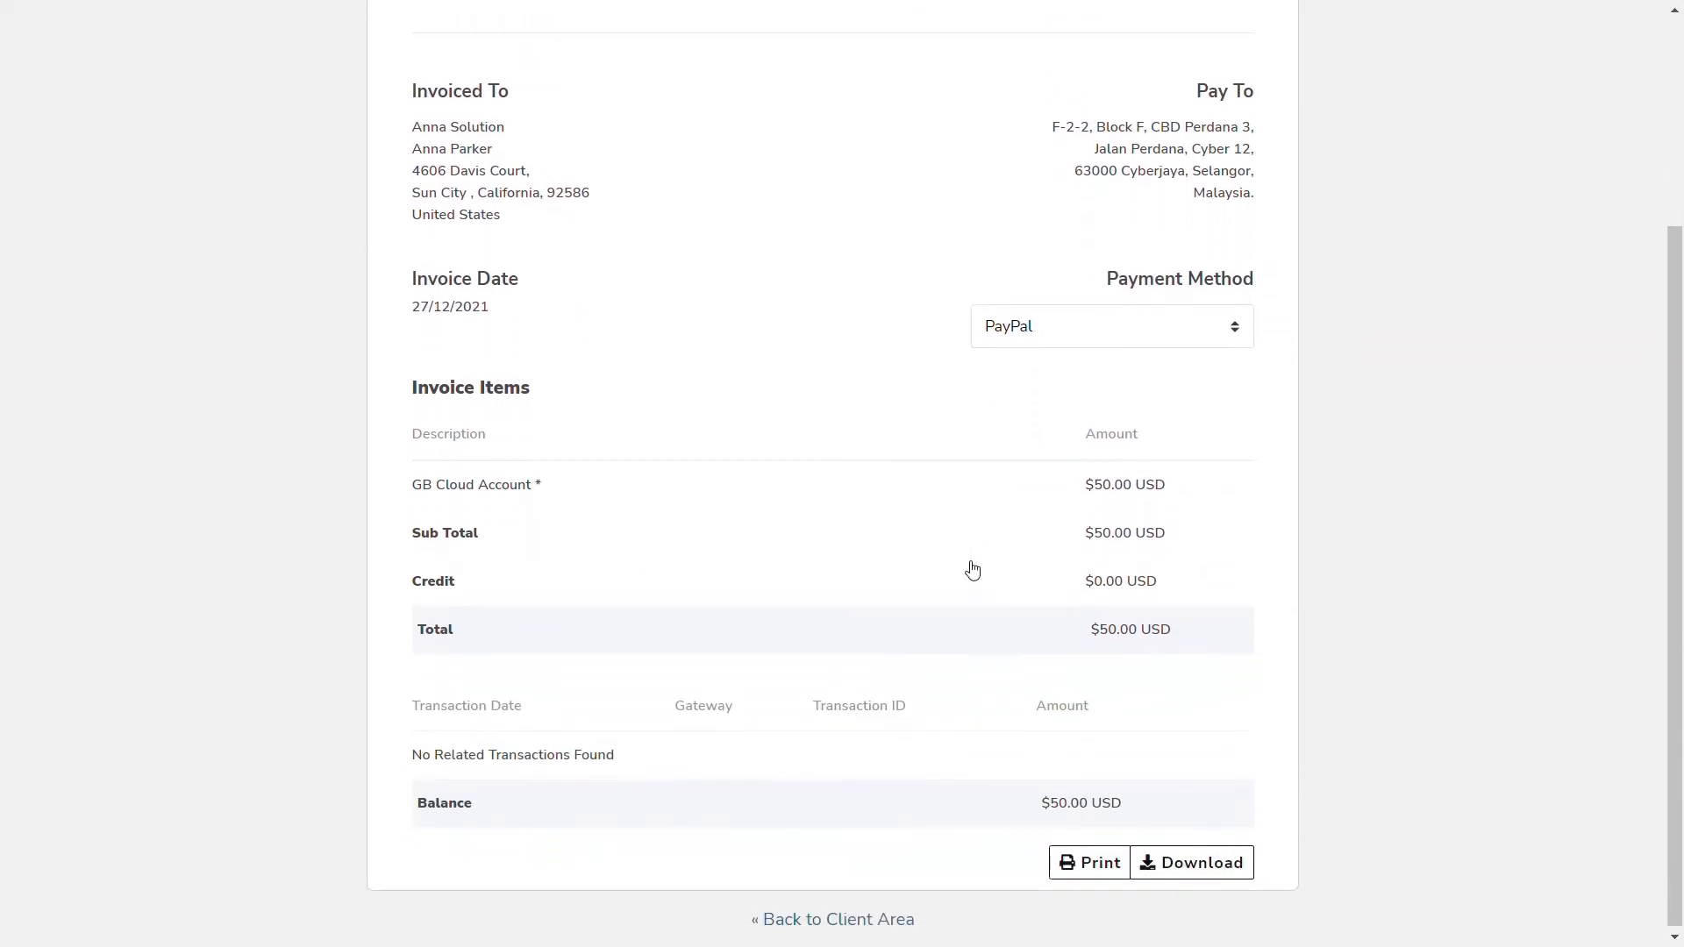
scroll(up, 3)
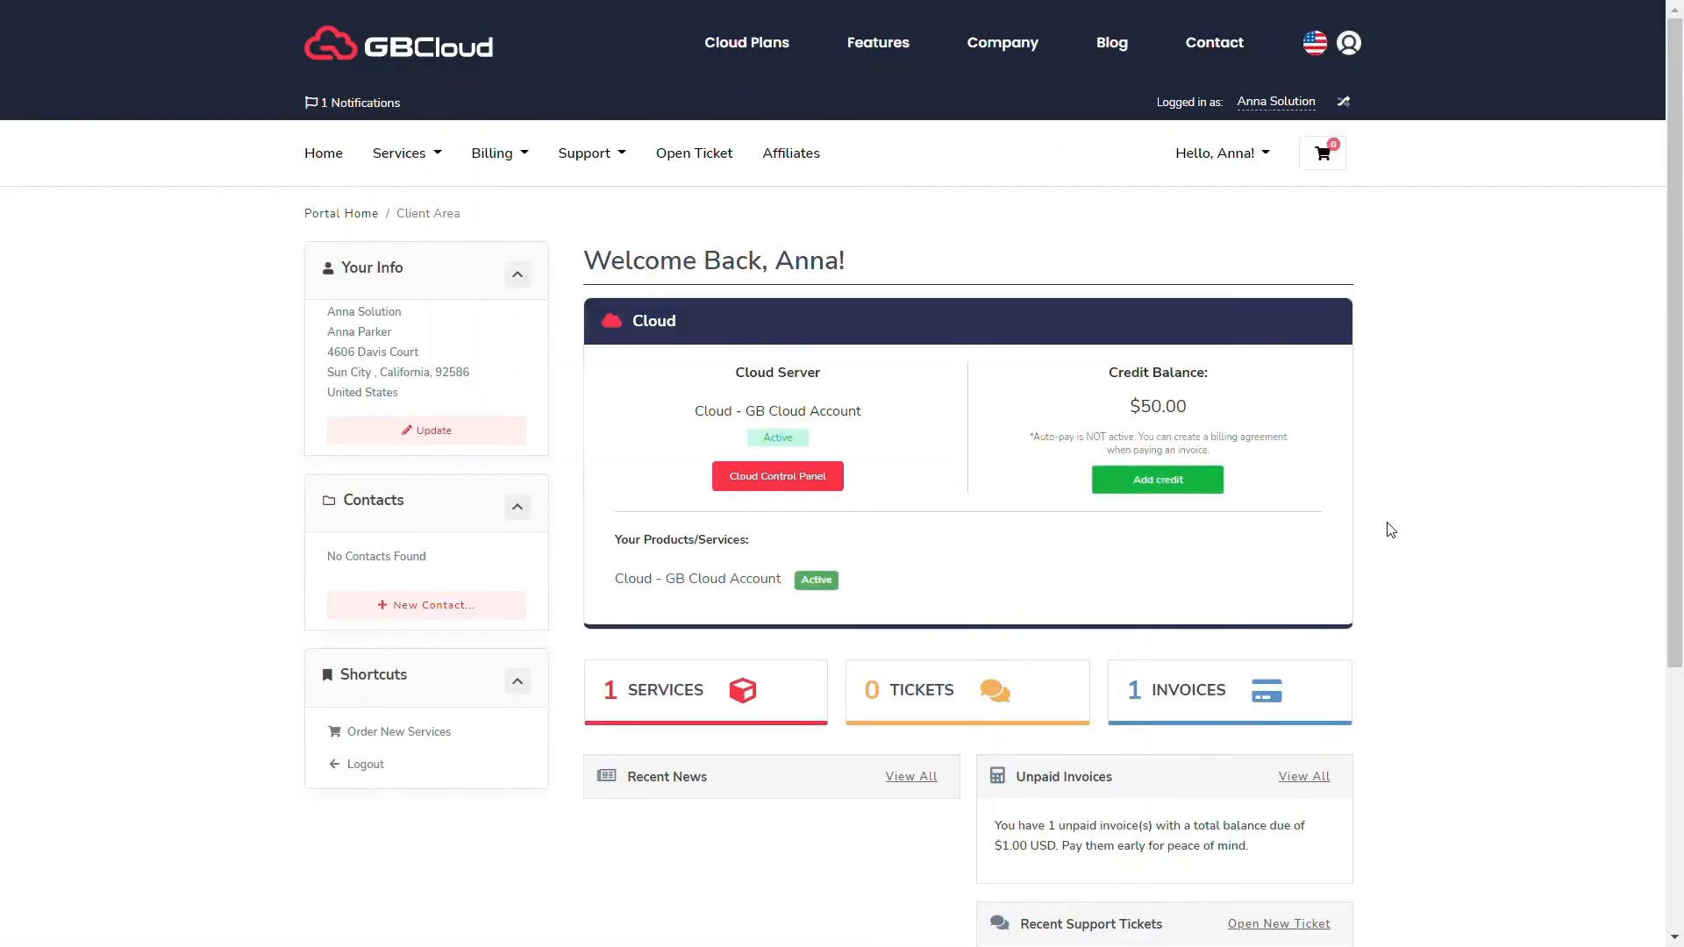
mouse_move(903, 572)
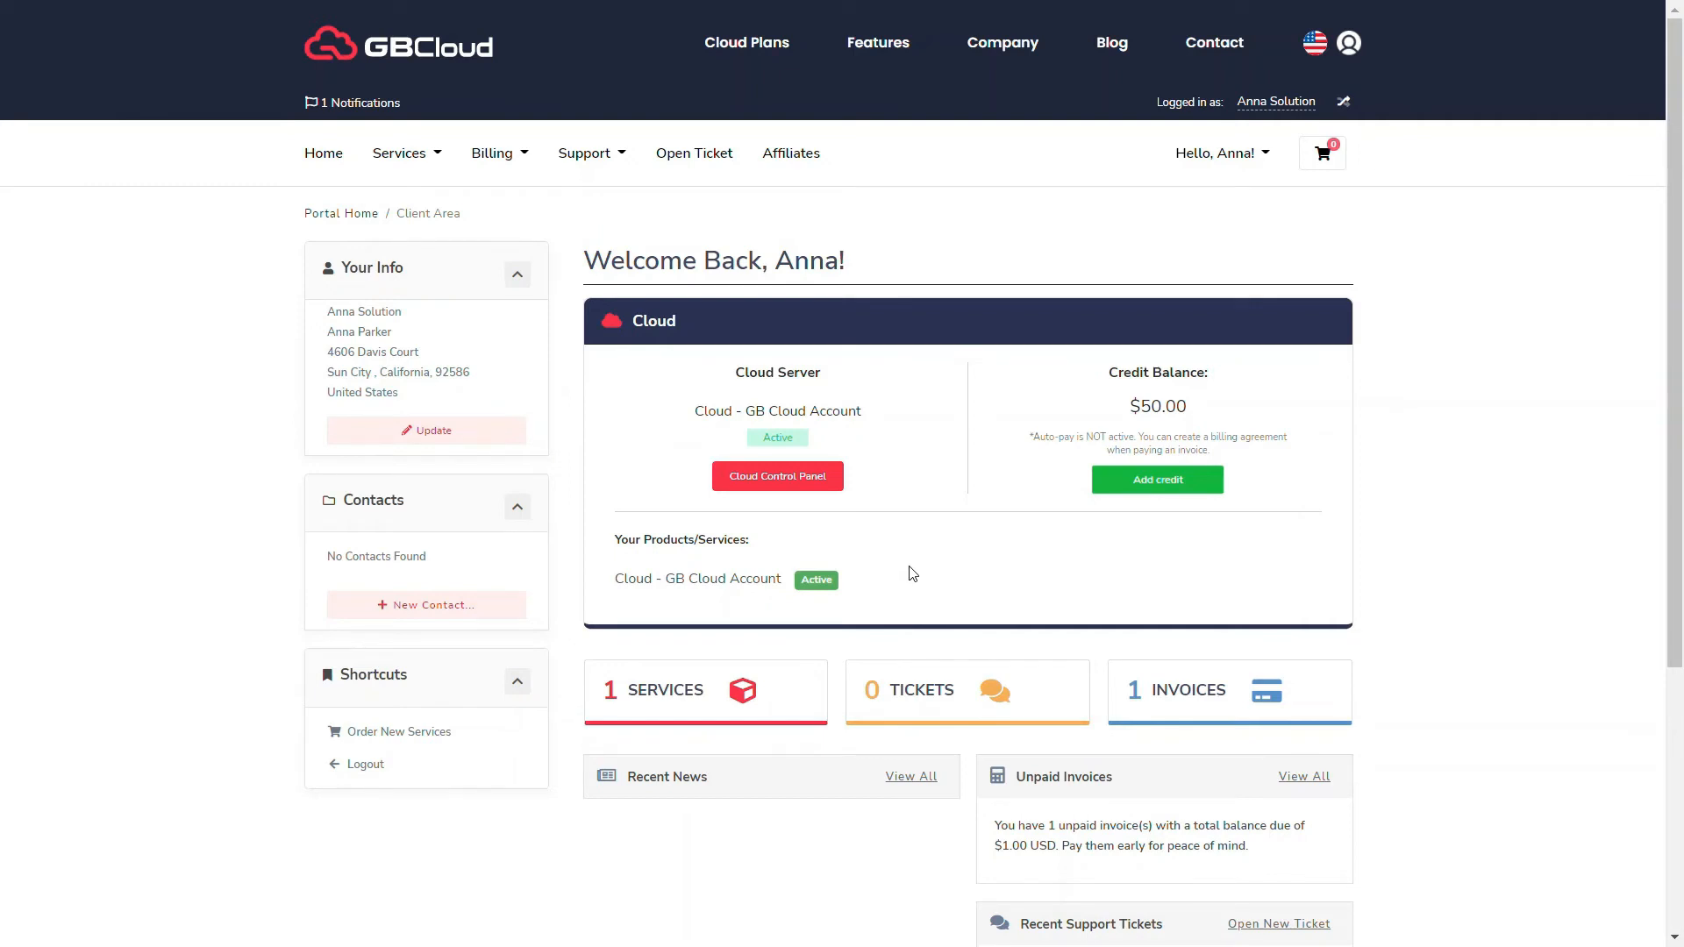
mouse_move(1032, 475)
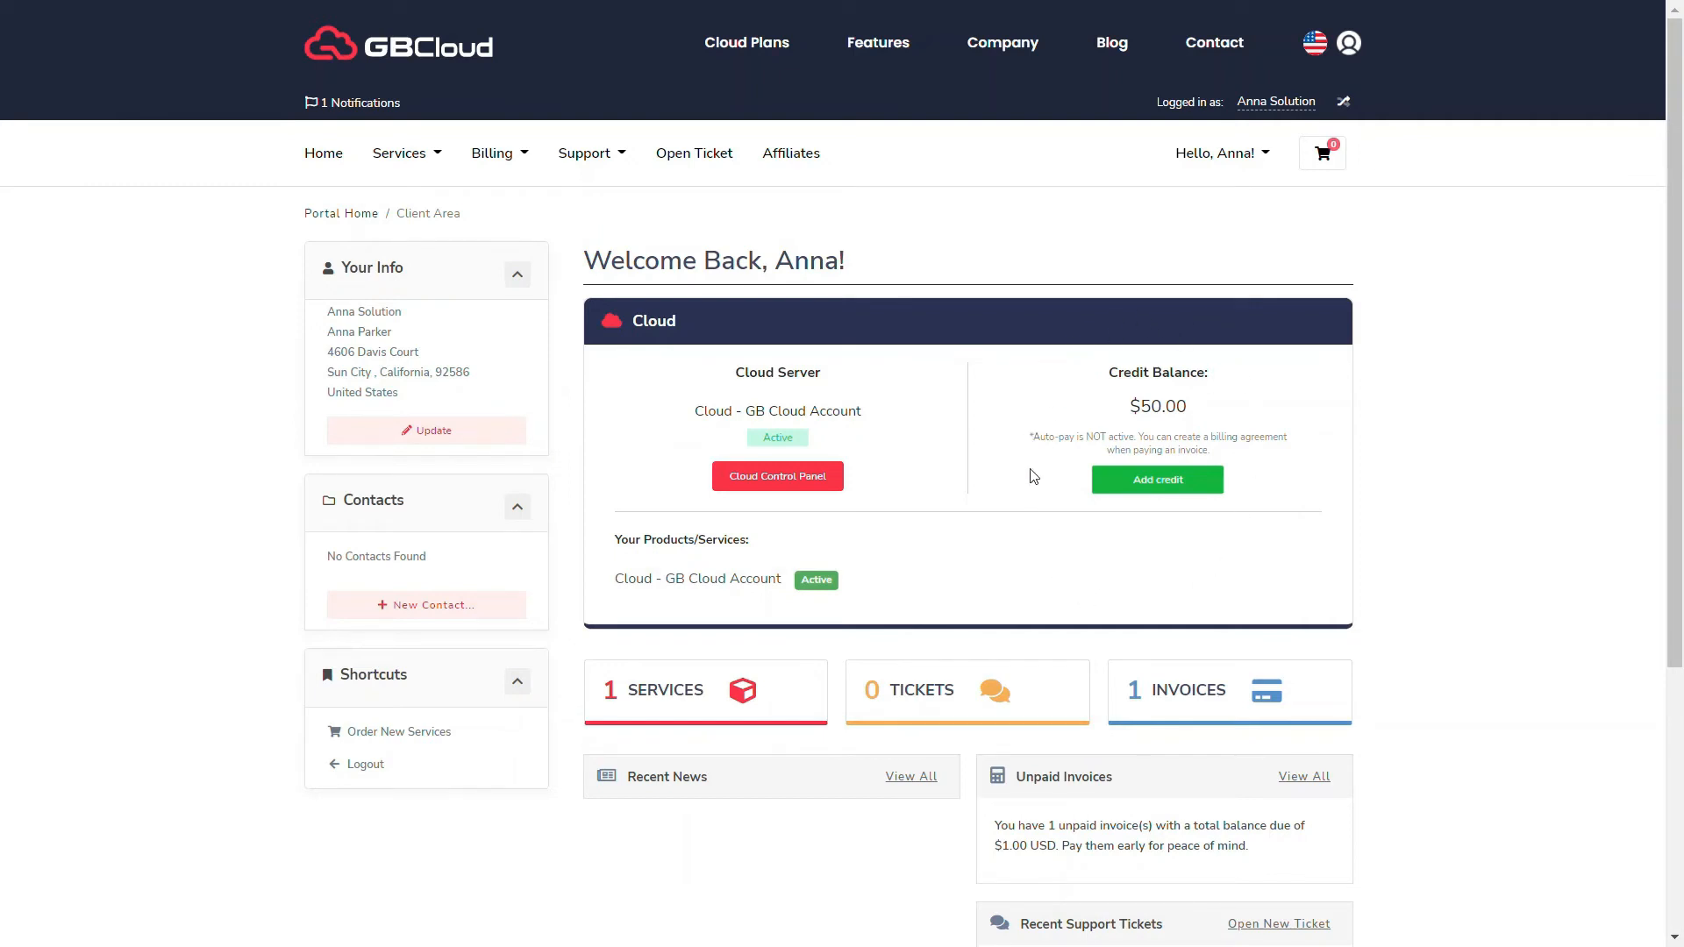
Go to the Cloud Control Panel from the Client Area.
click(777, 475)
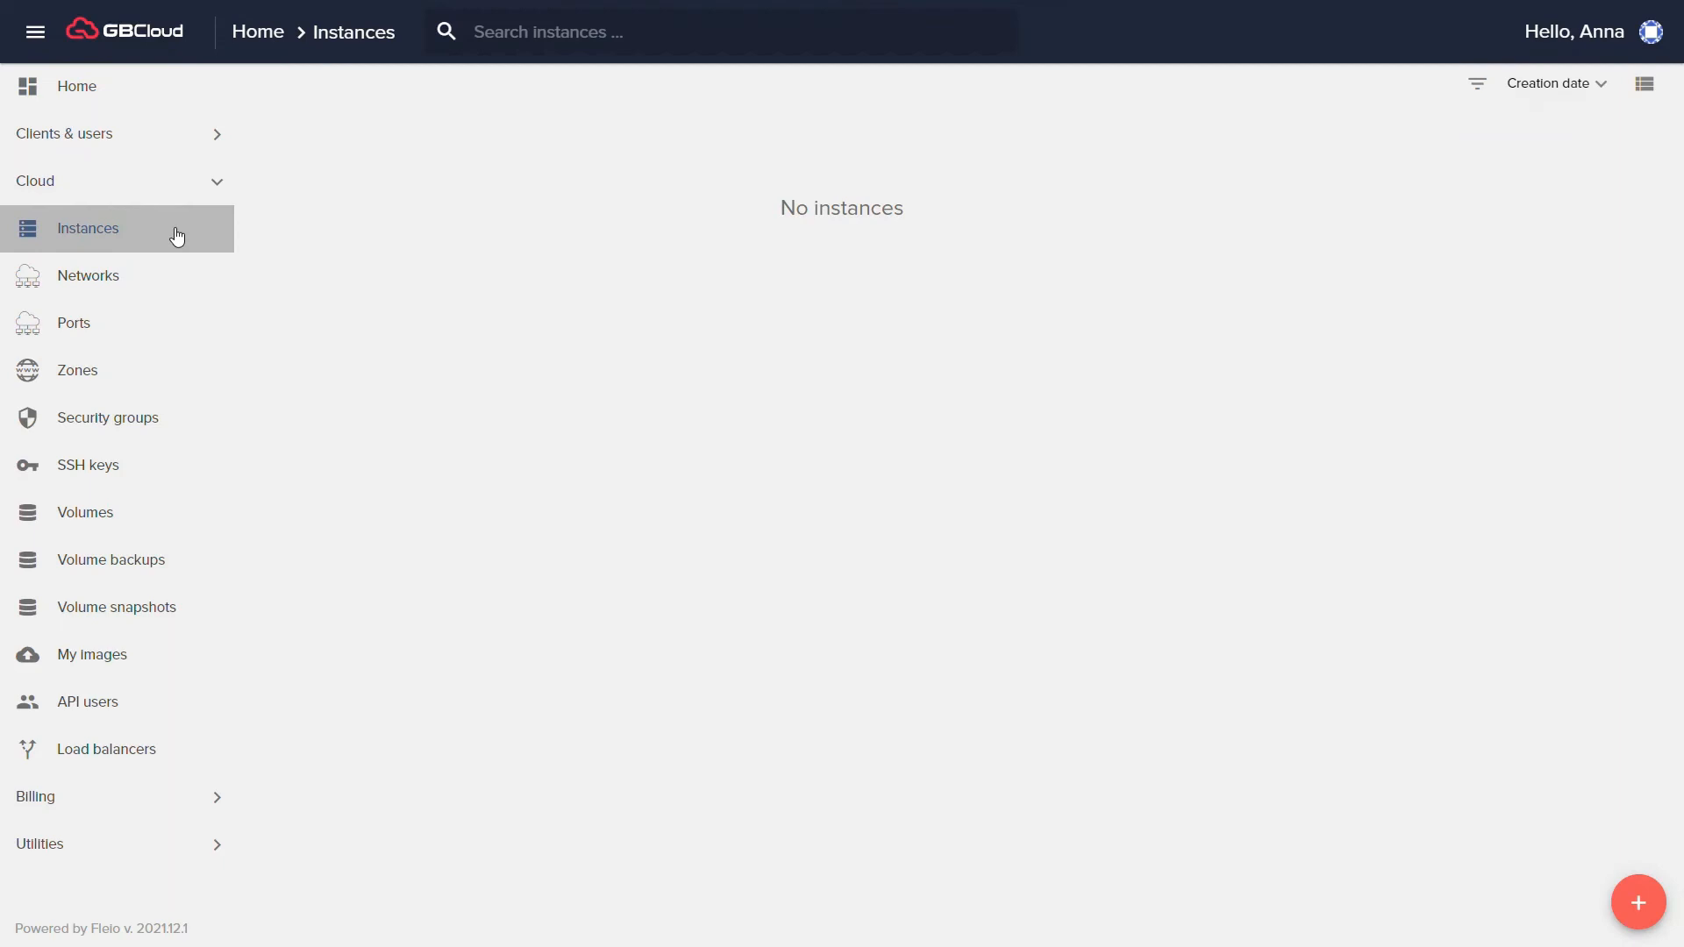
mouse_move(1637, 902)
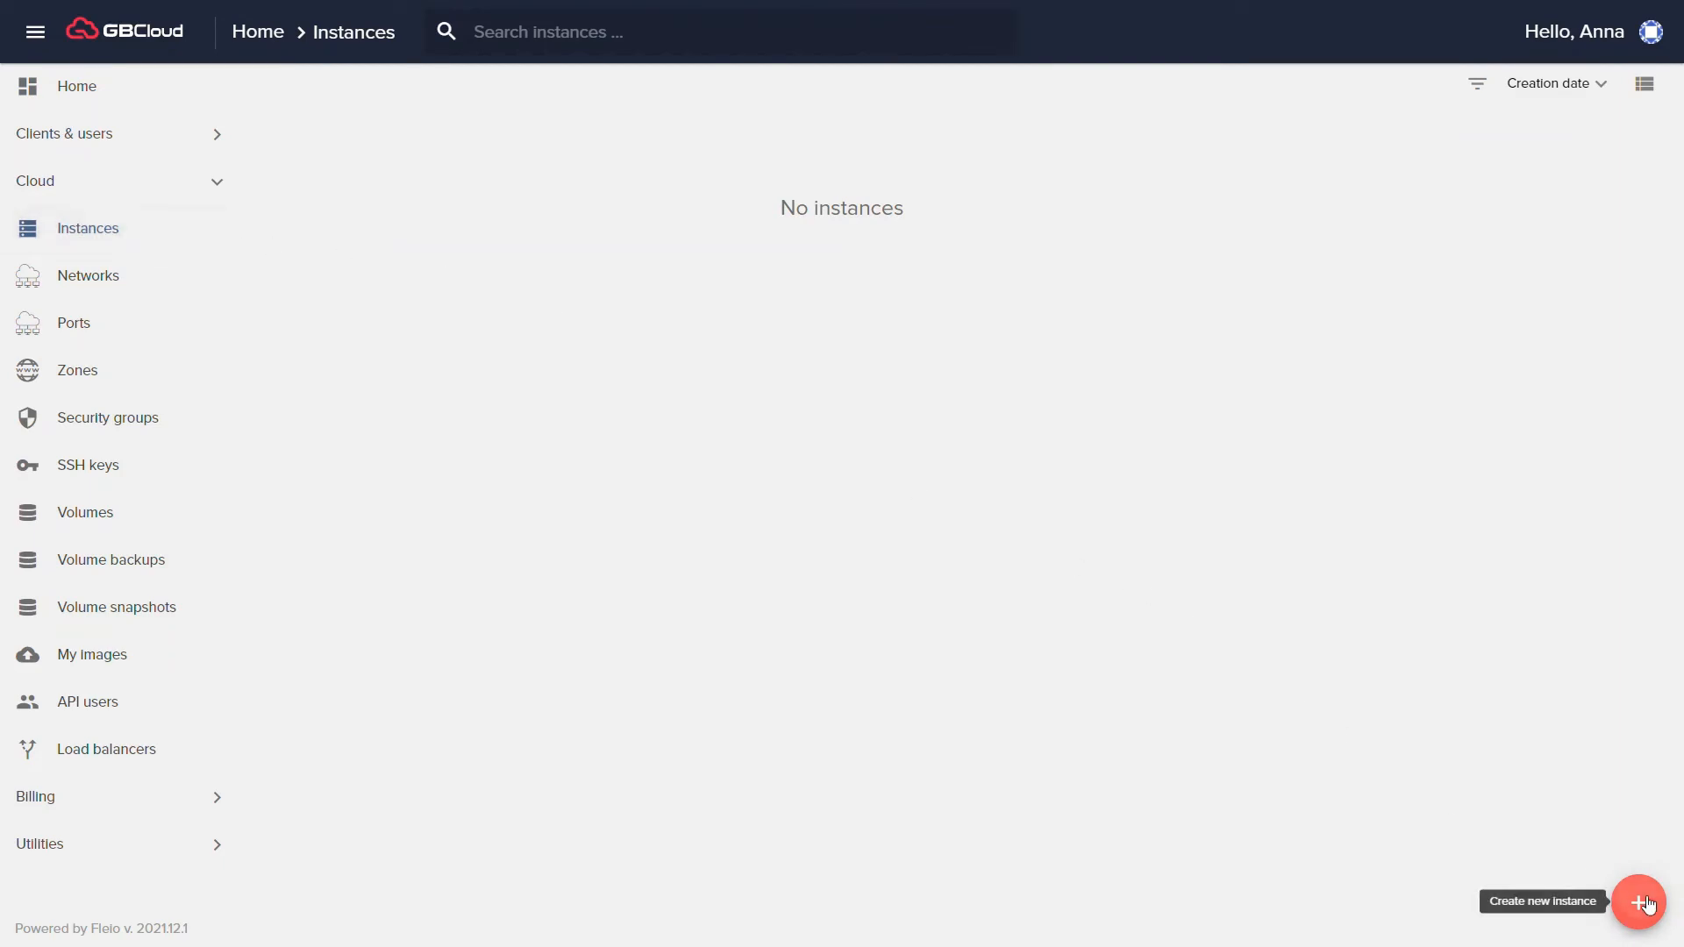
Create node01.gbcloud.dev on cloud.nvme.4096 with CentOS 7.9 boot image, then show its access IP.
click(1648, 904)
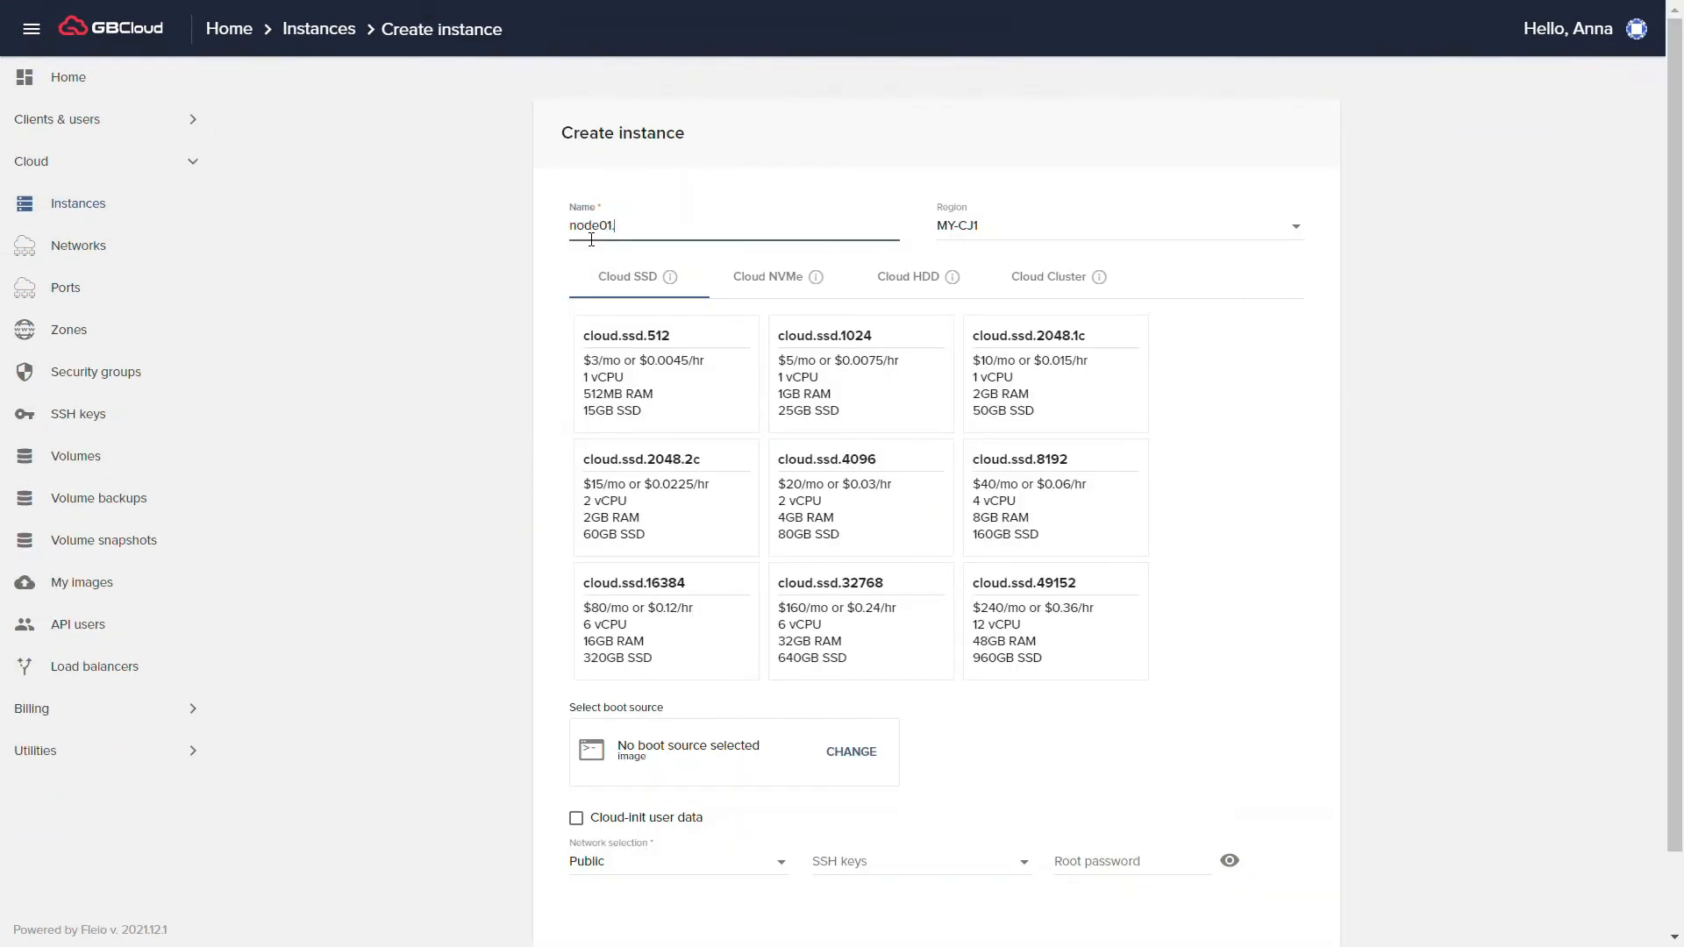
text(.gbcloud.)
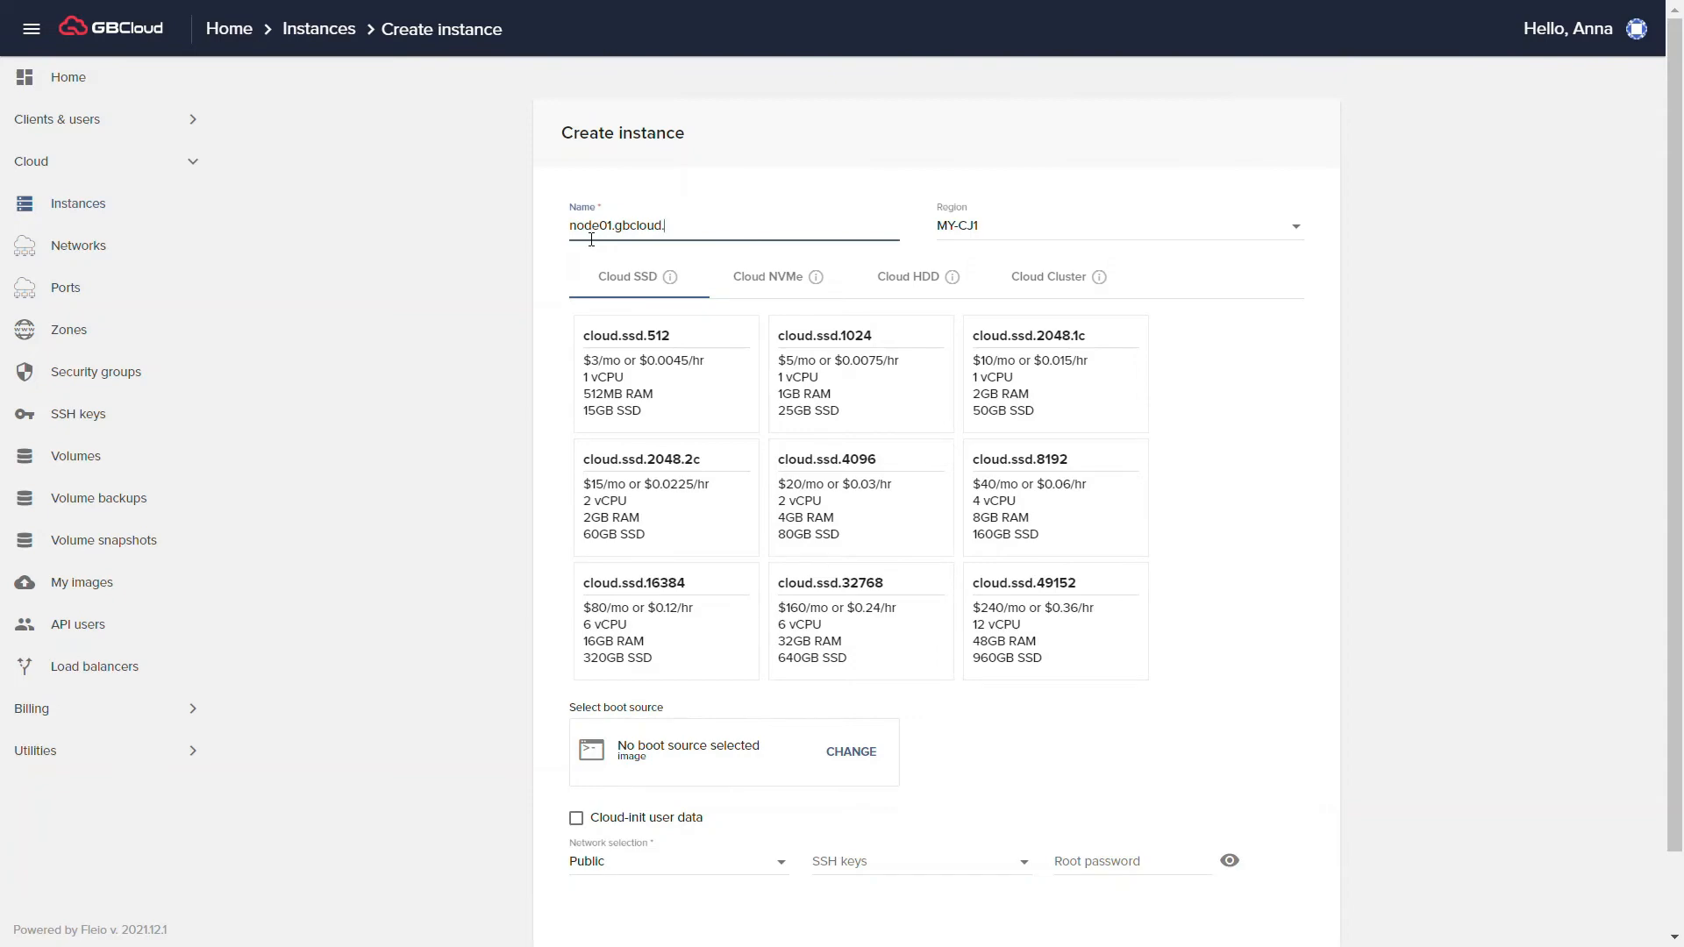
click(768, 276)
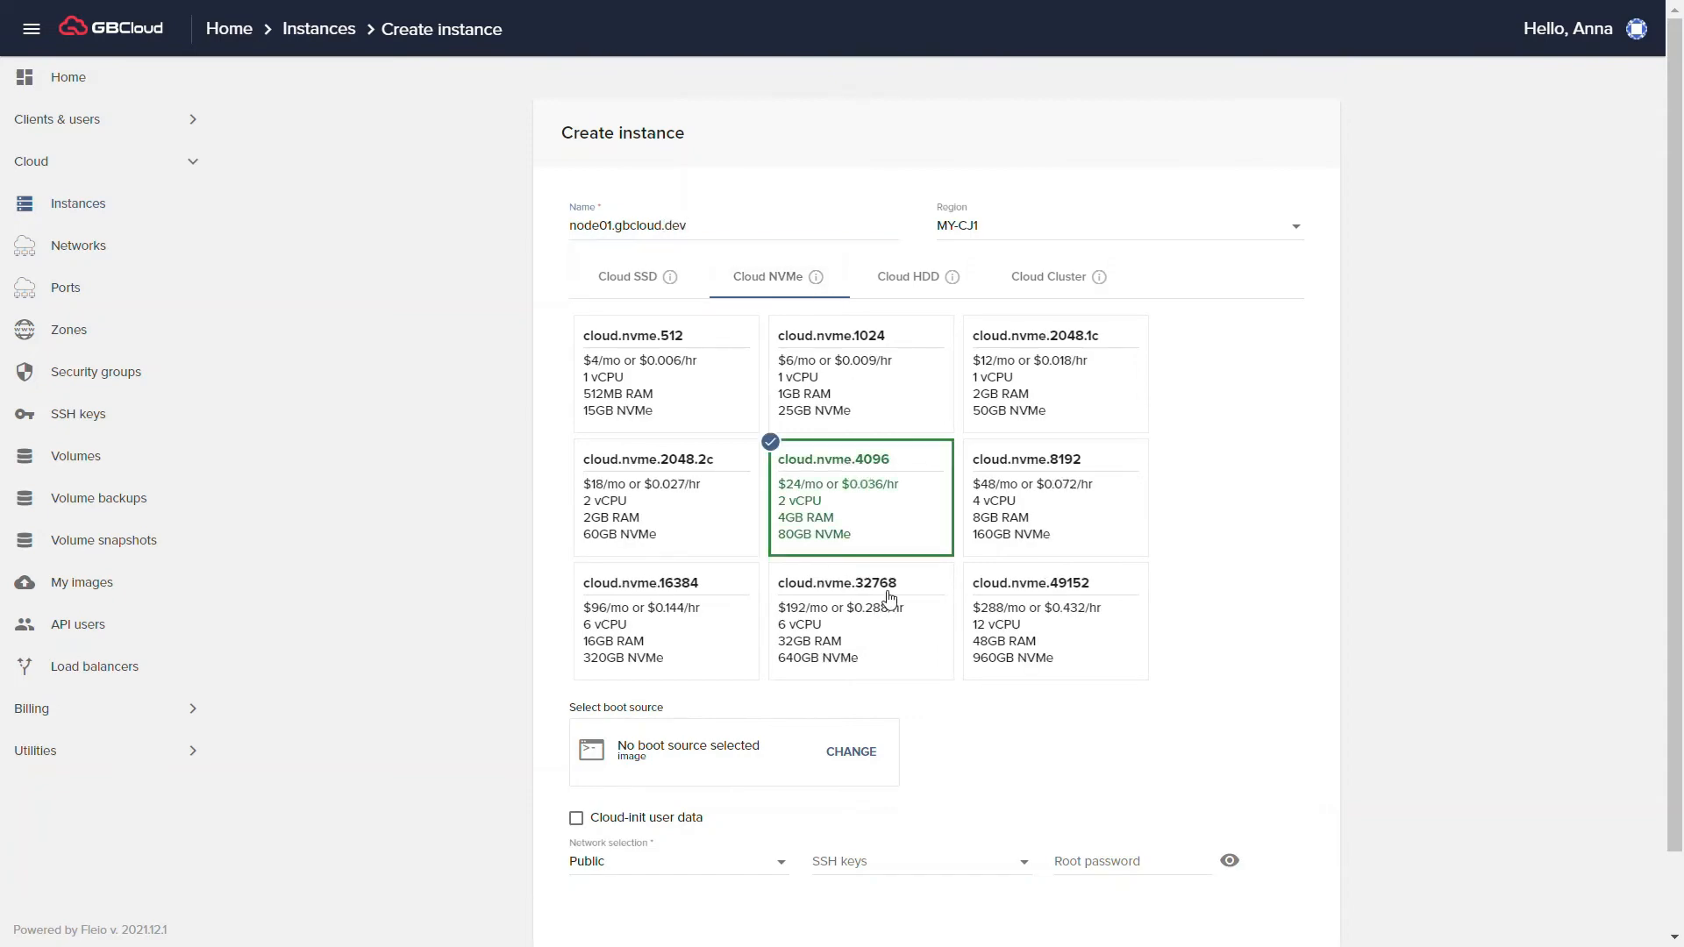
click(850, 751)
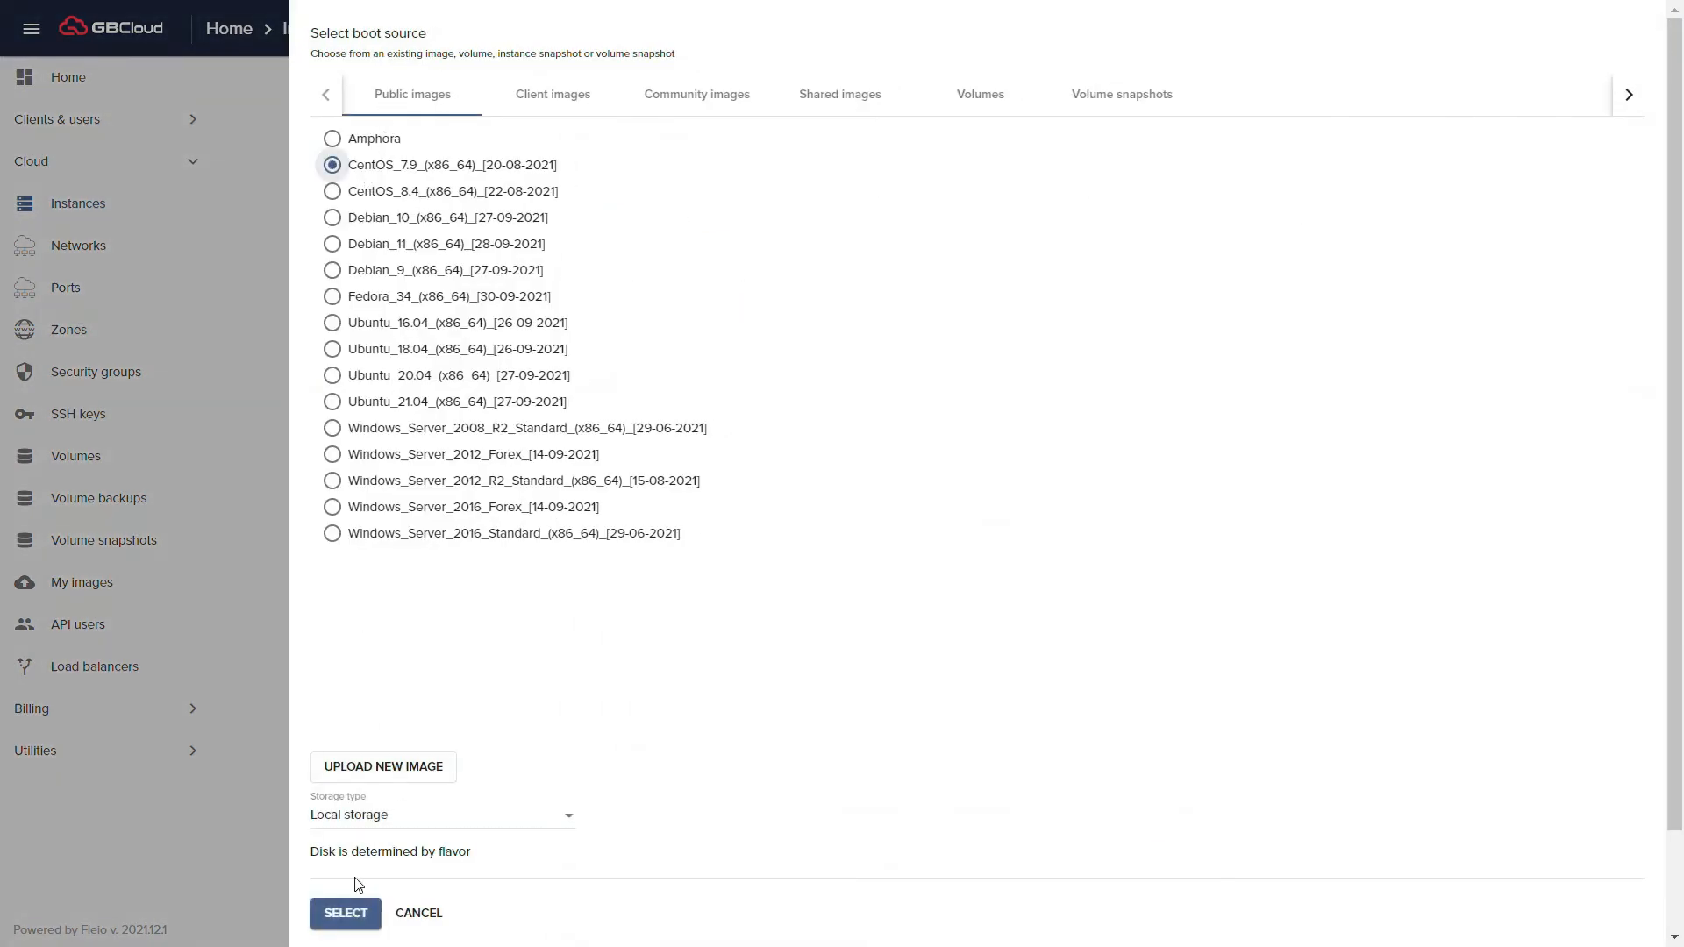
click(345, 912)
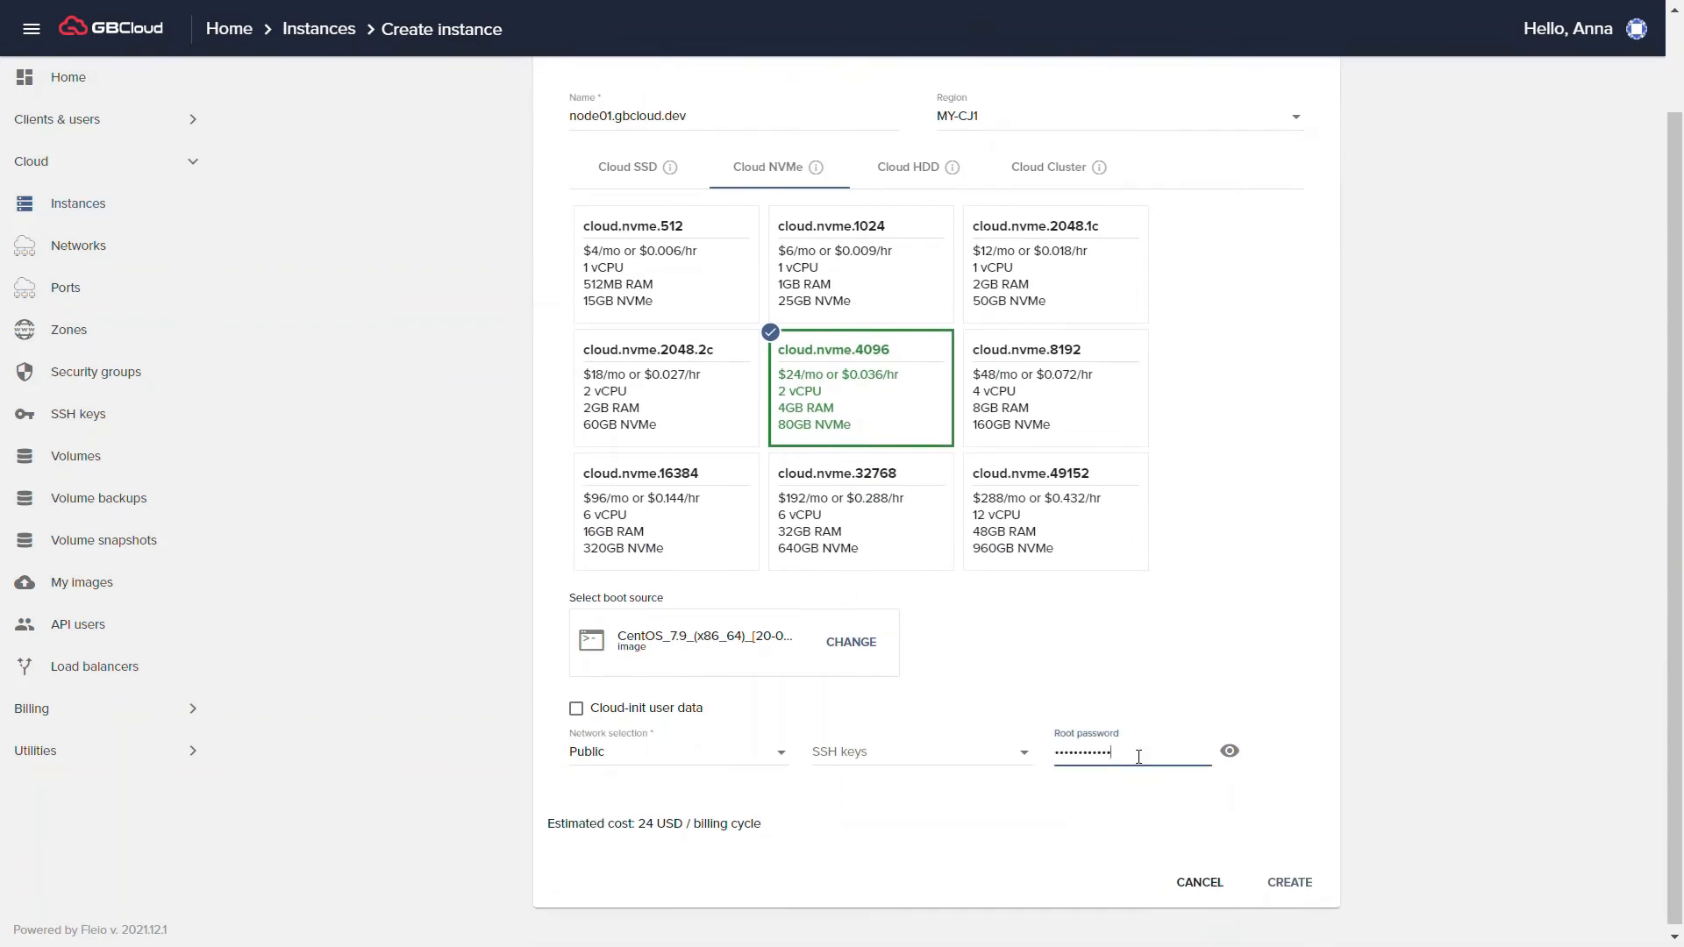
click(1288, 883)
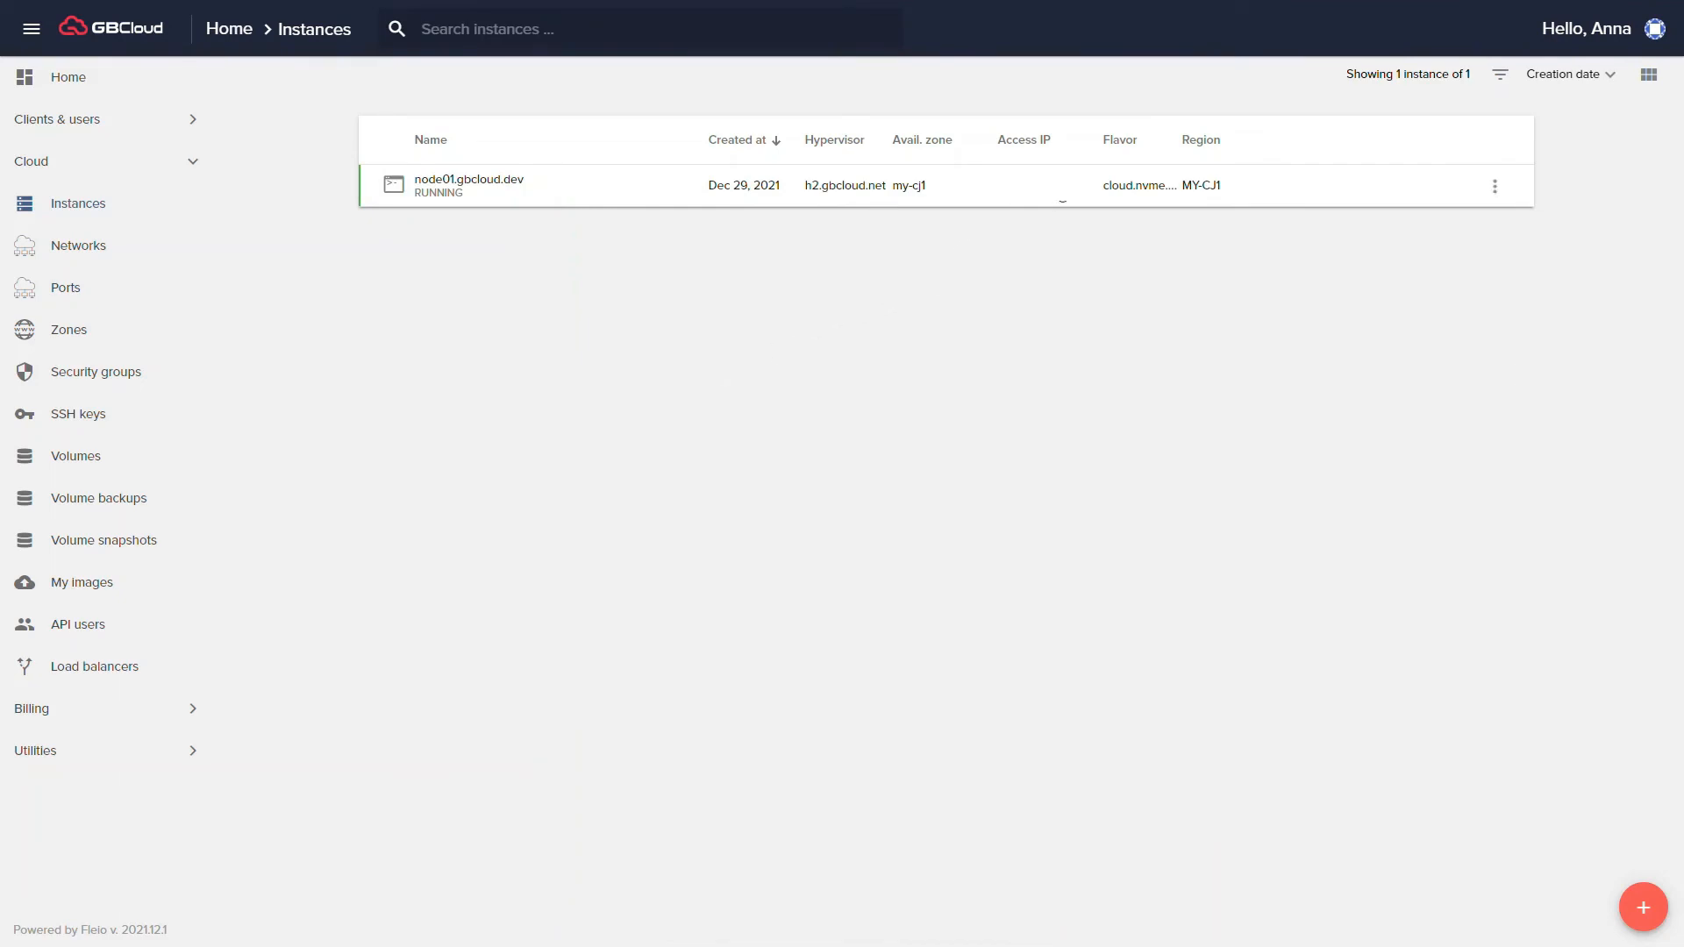
click(467, 184)
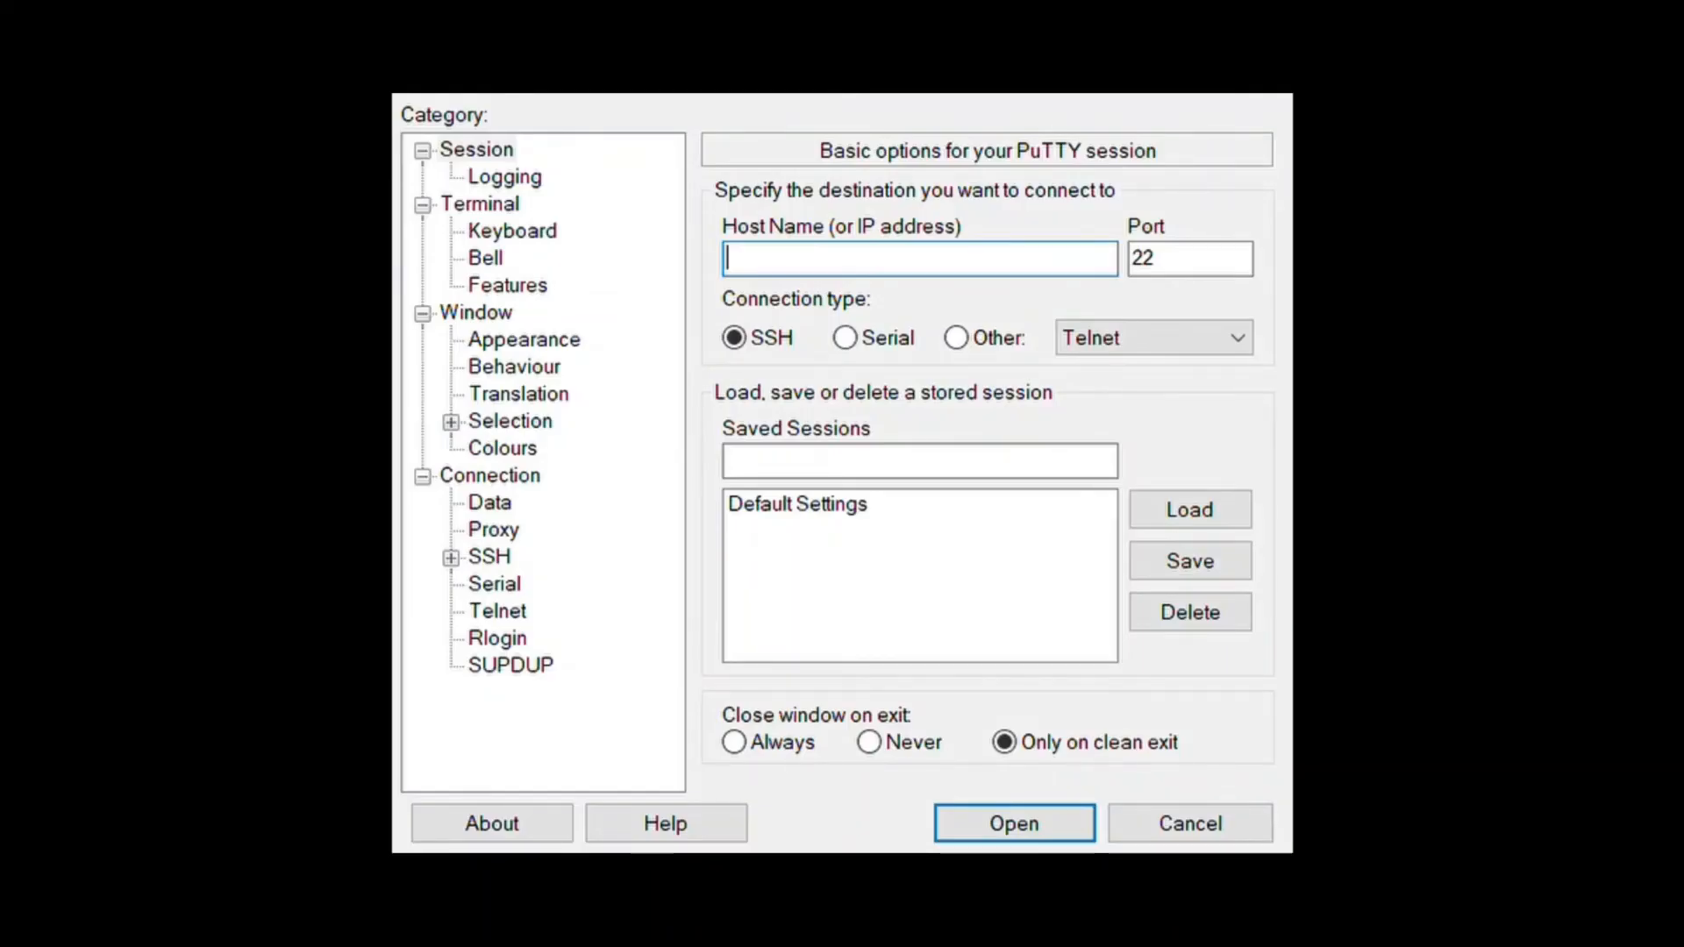
mouse_move(1028, 277)
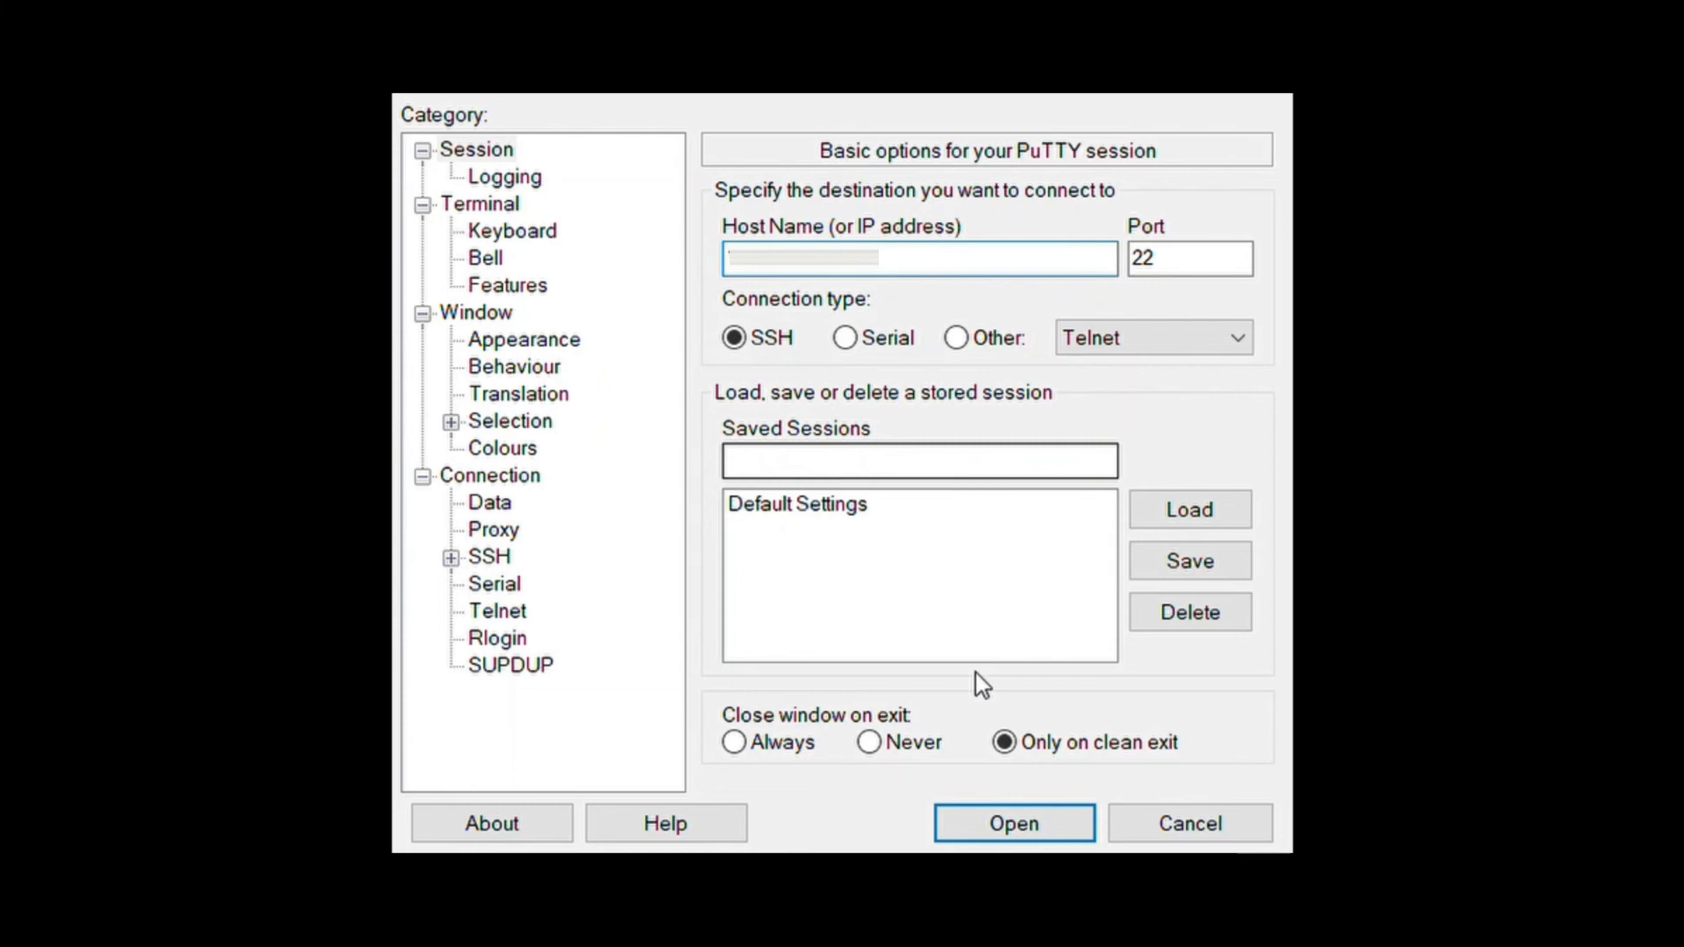
Start the SSH connection to the new server on port 22.
click(1011, 823)
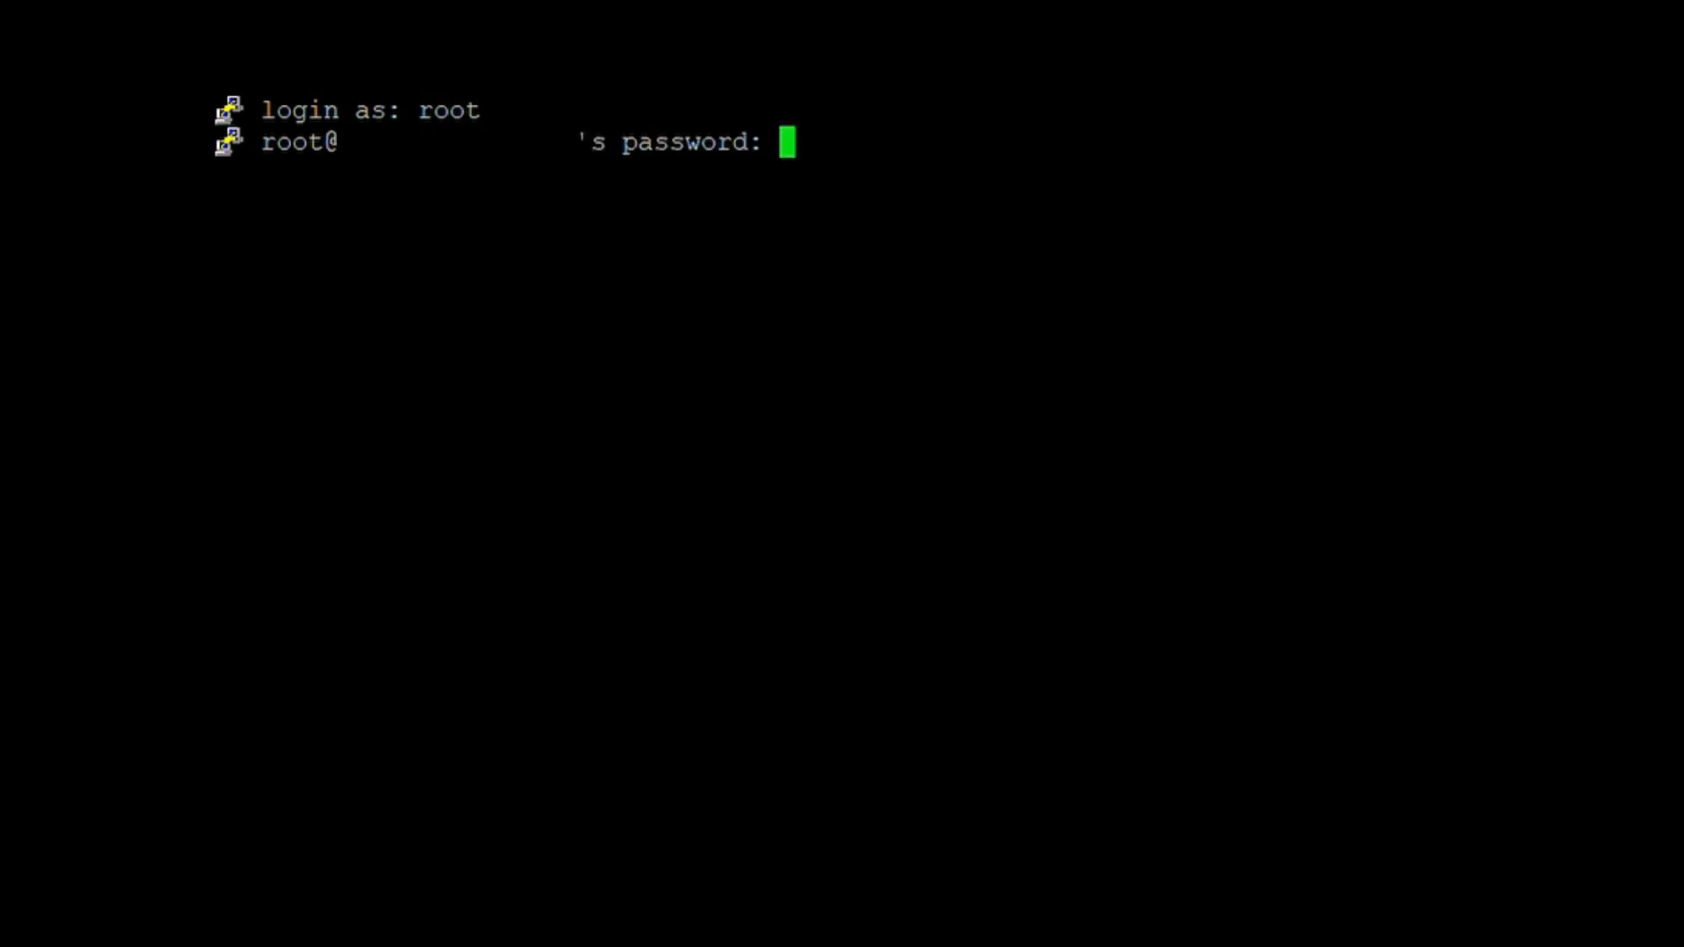
Submit the root password to log in to node01 and reach its shell prompt.
key(Return)
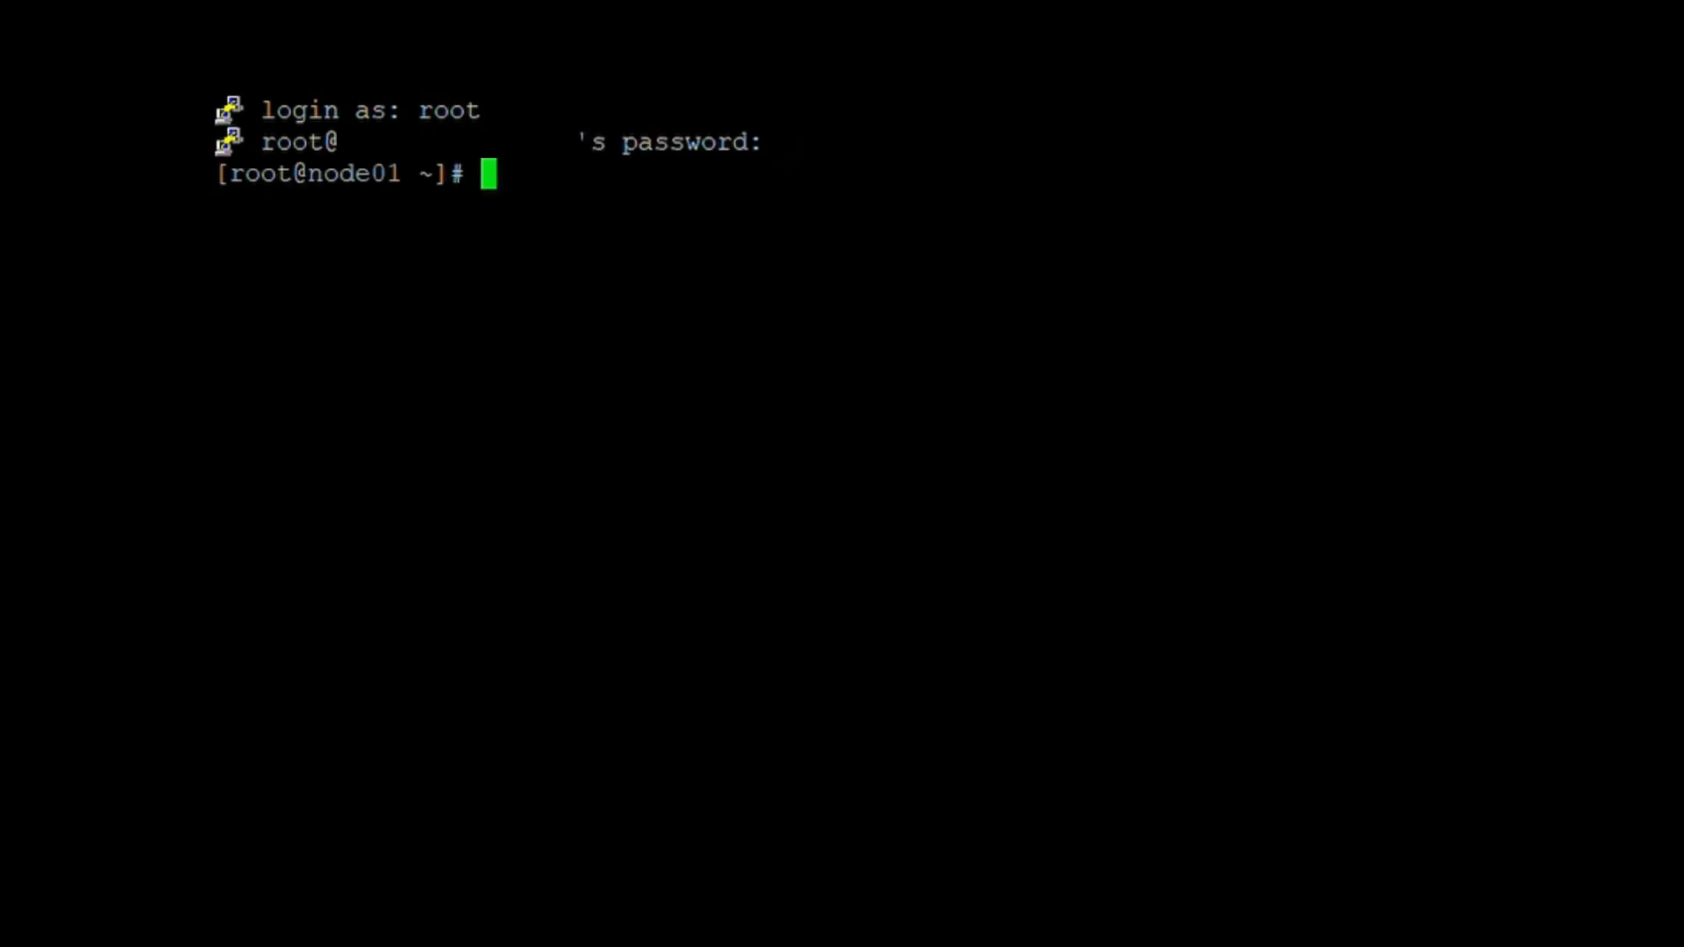